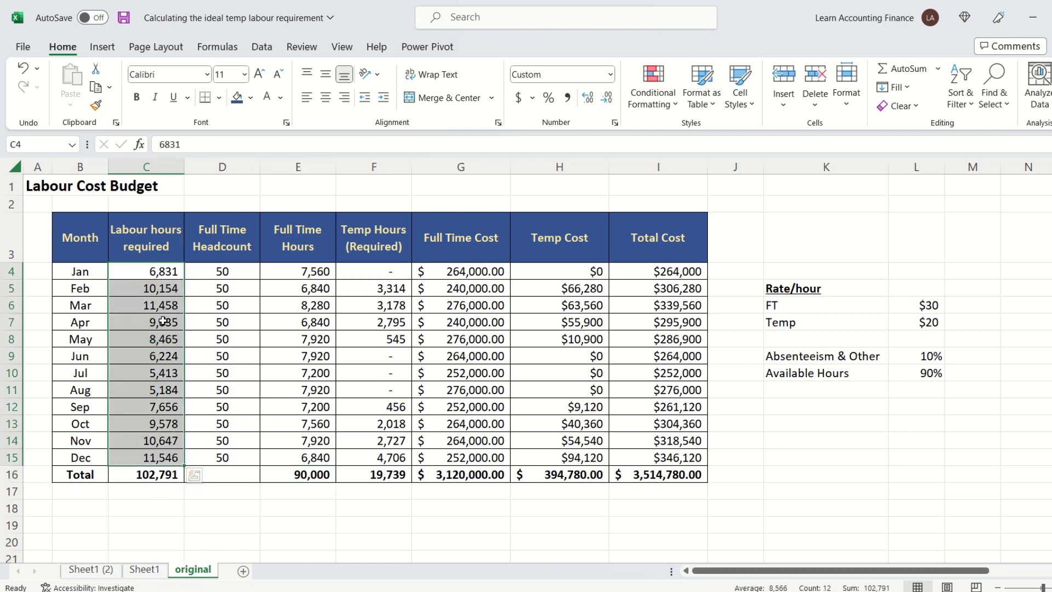
Step: Review the monthly headcount, labour hours required and January's hours formulas
click(222, 270)
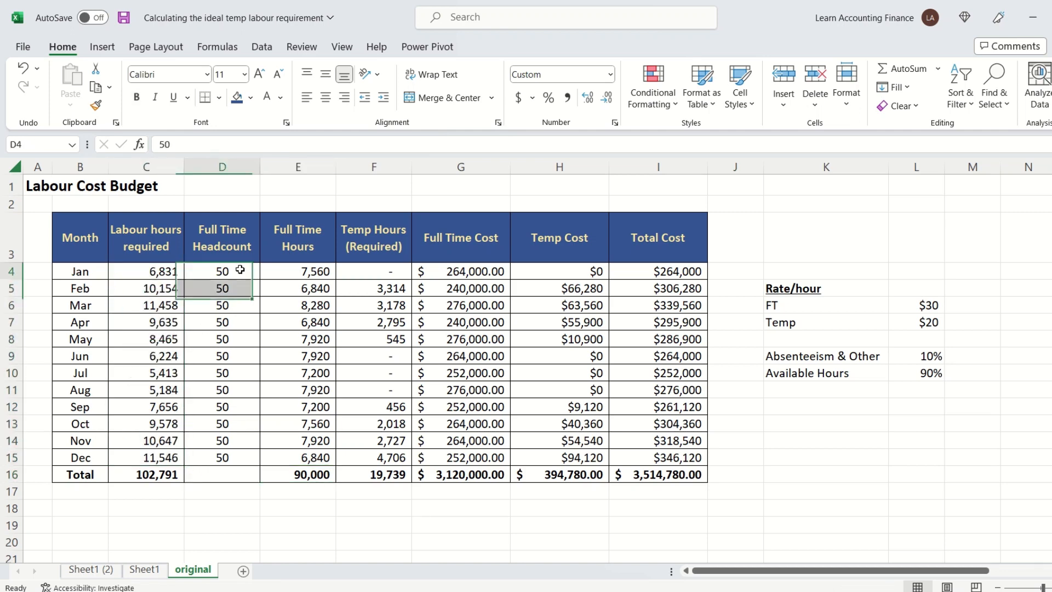
drag(222, 271, 222, 457)
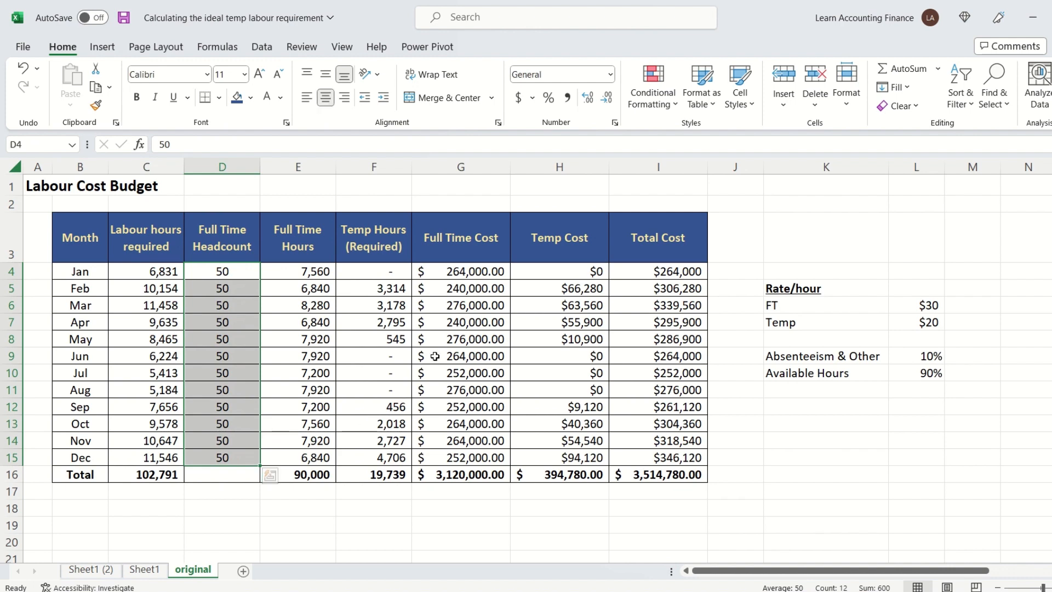
click(373, 270)
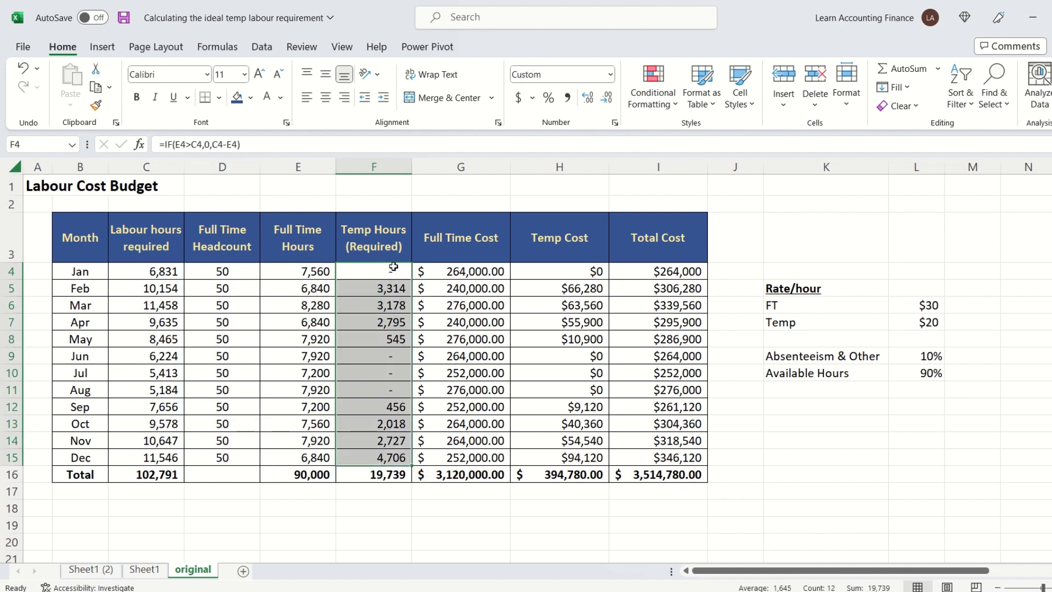
click(145, 271)
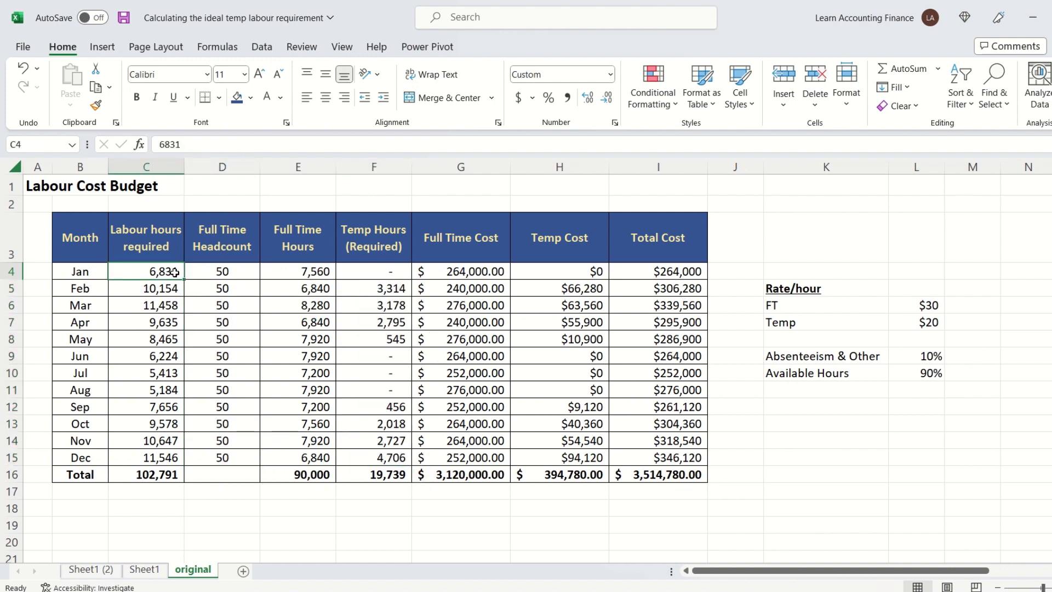
drag(146, 271, 146, 457)
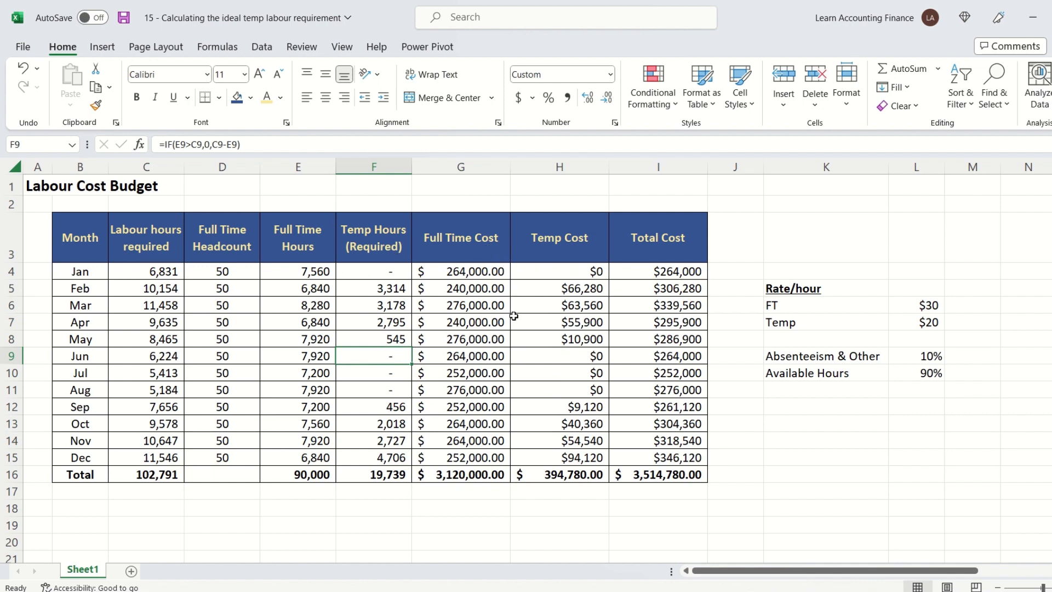
mouse_move(492, 256)
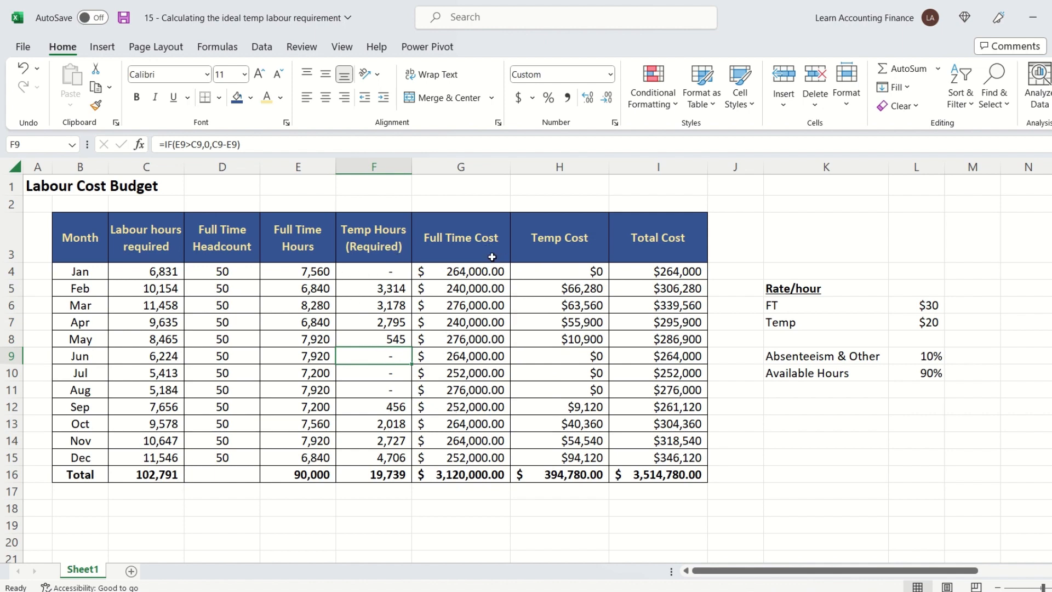
mouse_move(278, 315)
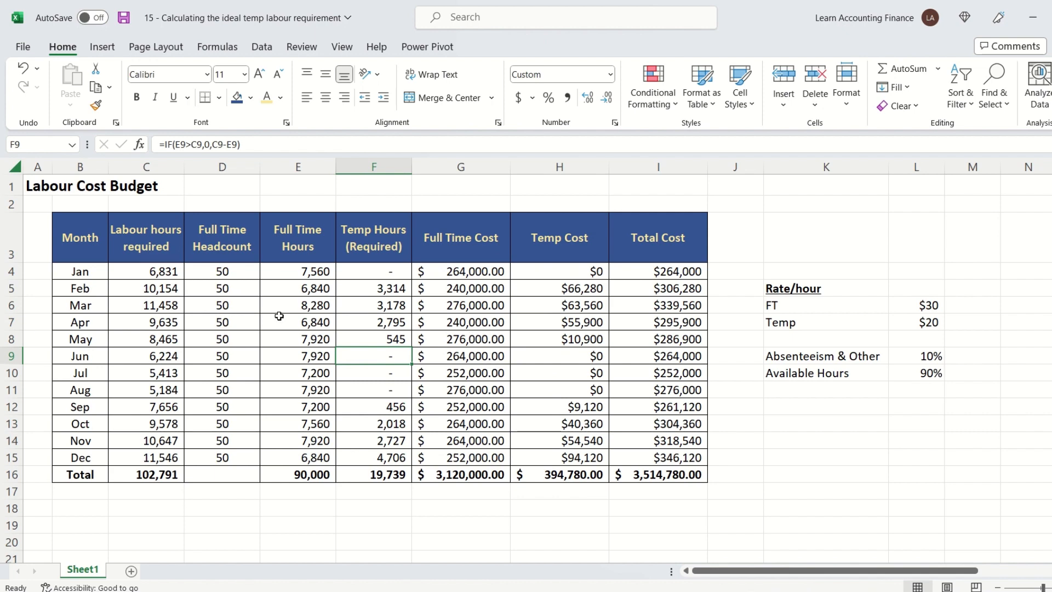
drag(146, 271, 146, 457)
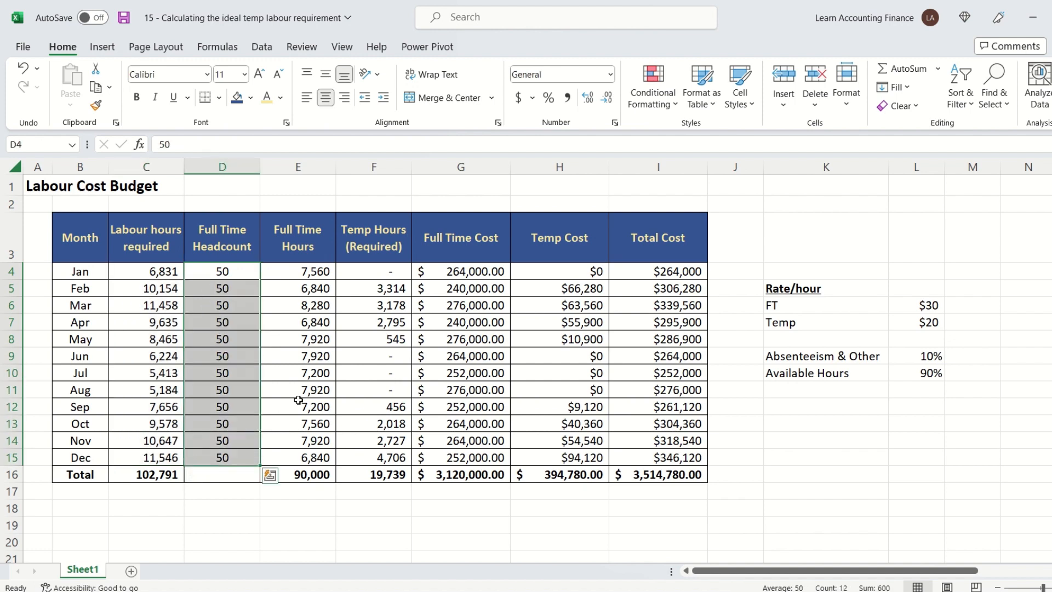
click(297, 271)
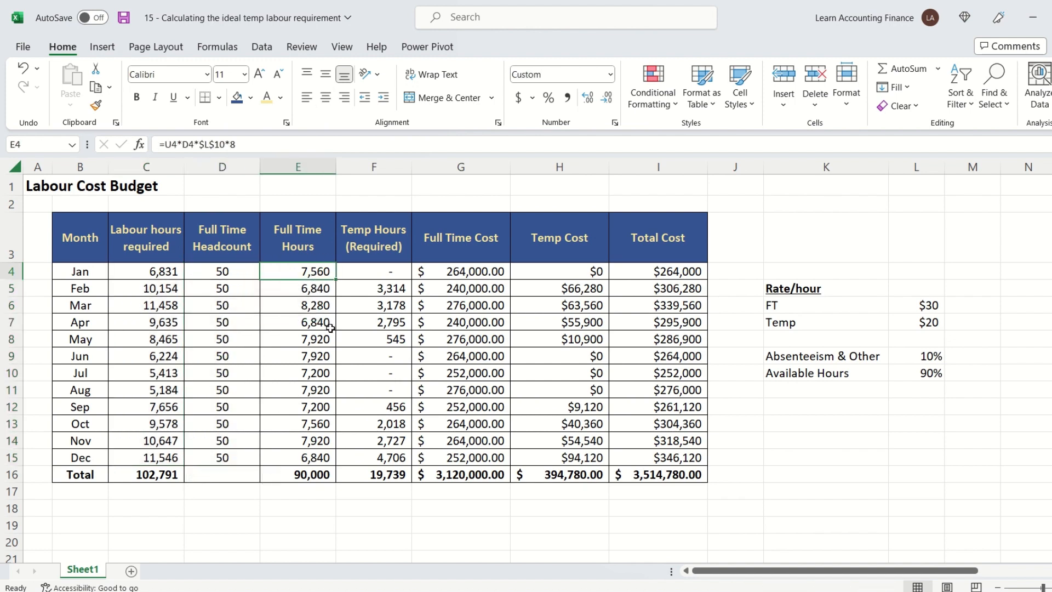
mouse_move(330, 330)
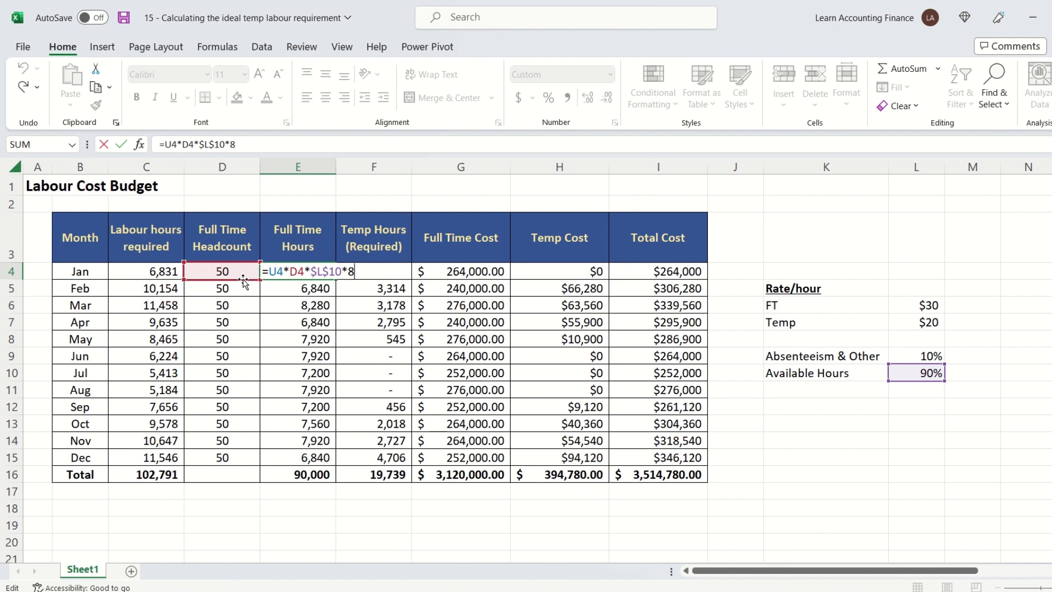
mouse_move(932, 386)
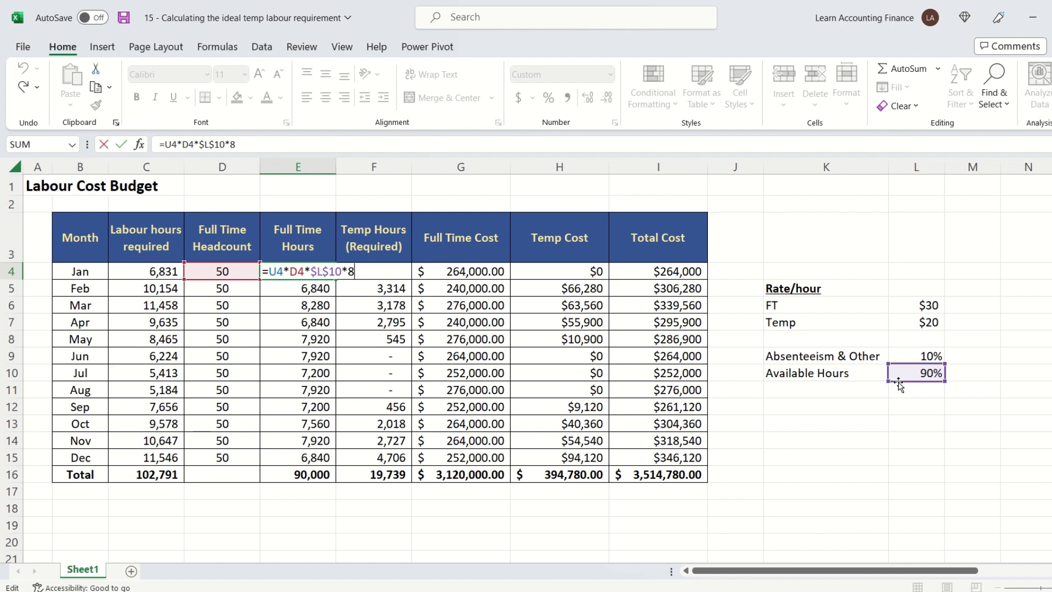
mouse_move(902, 366)
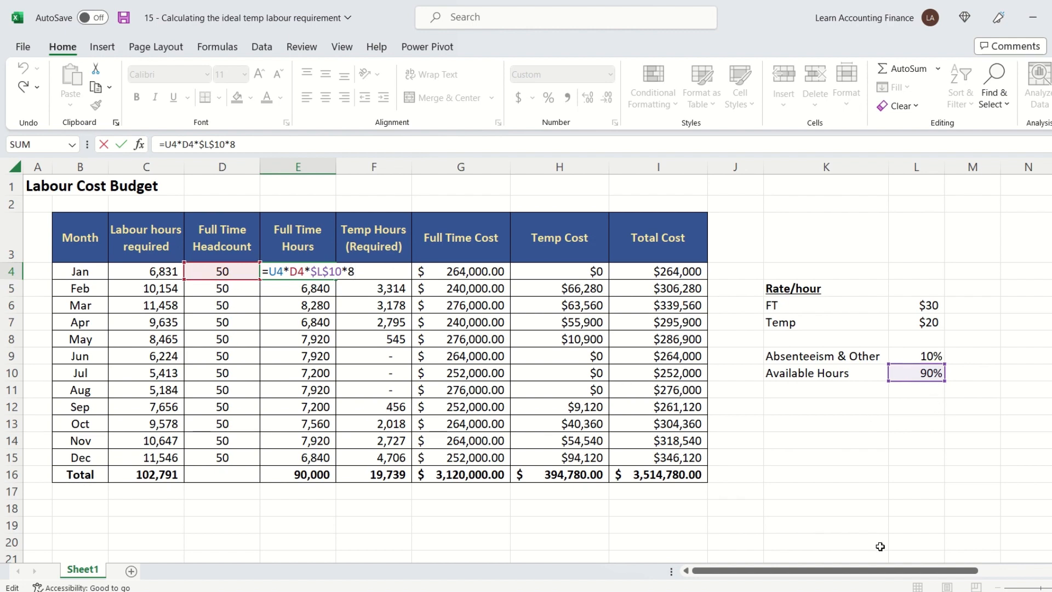
Step: Inspect January's full time and temp hours formulas, leaving them unchanged
scroll(right, 3)
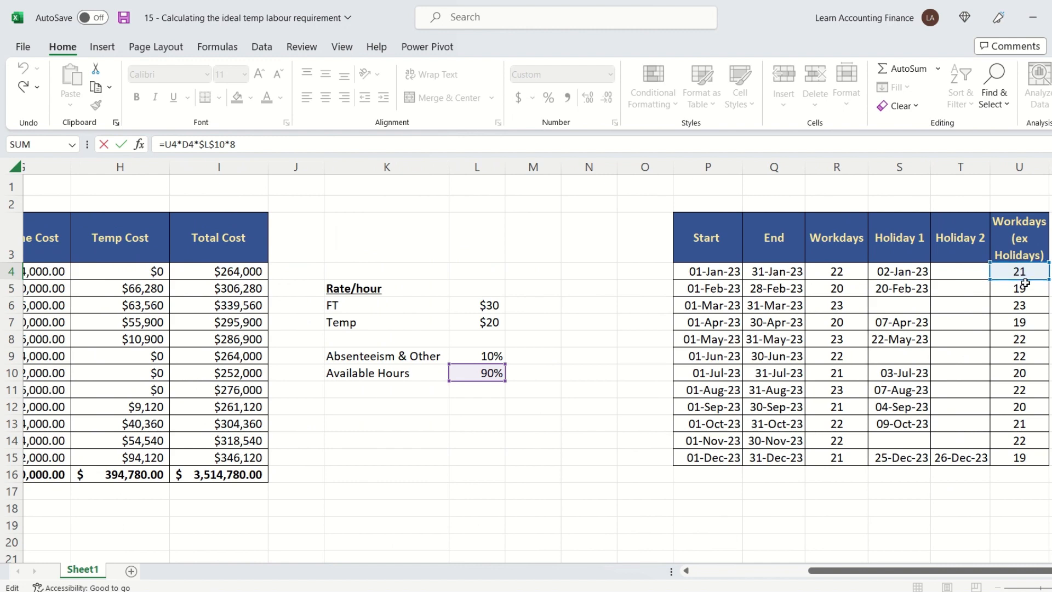
mouse_move(1027, 323)
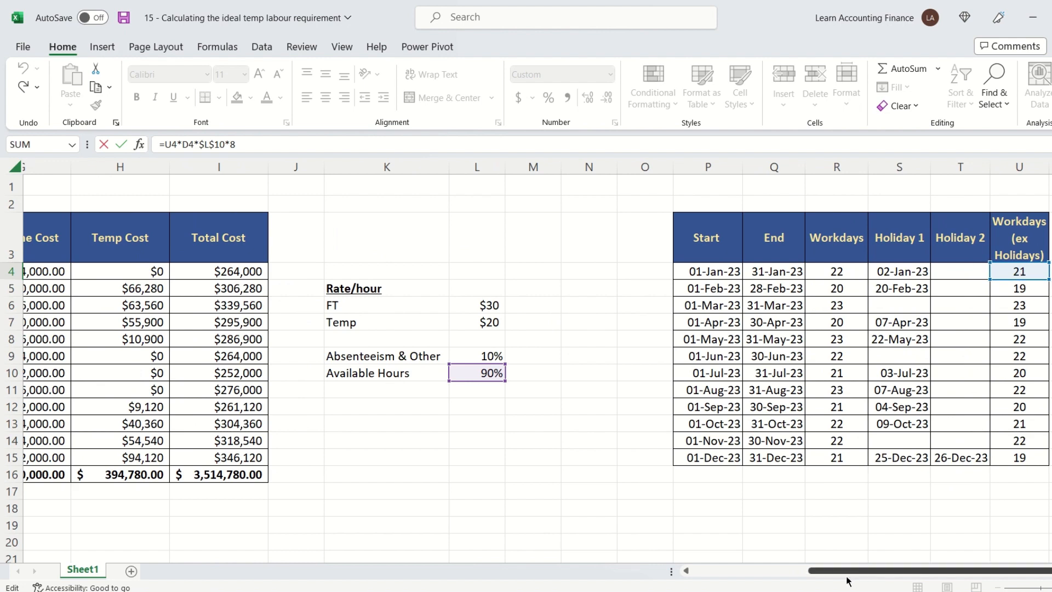
scroll(left, 3)
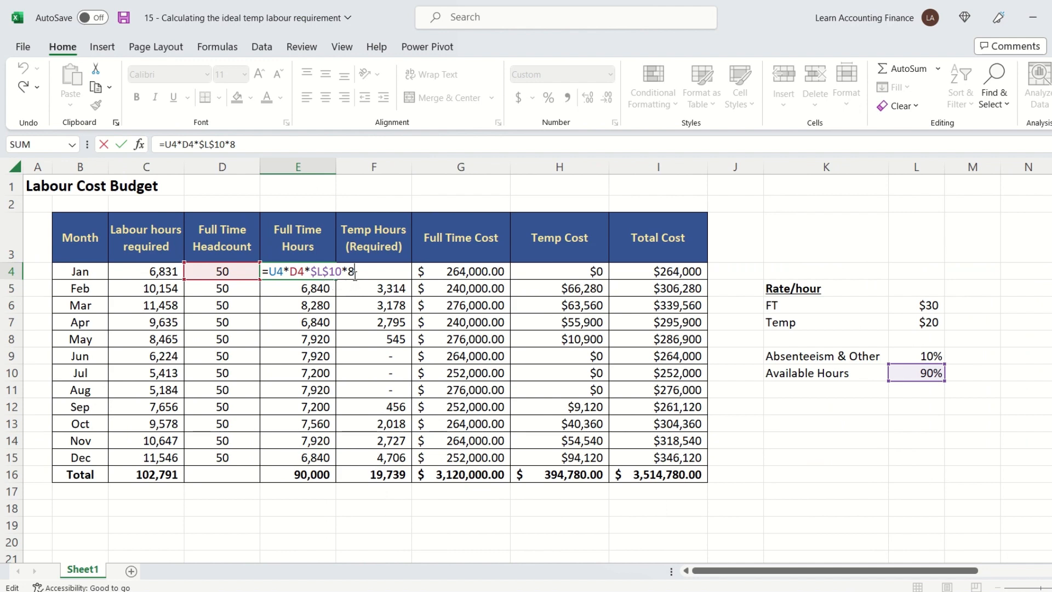
mouse_move(342, 290)
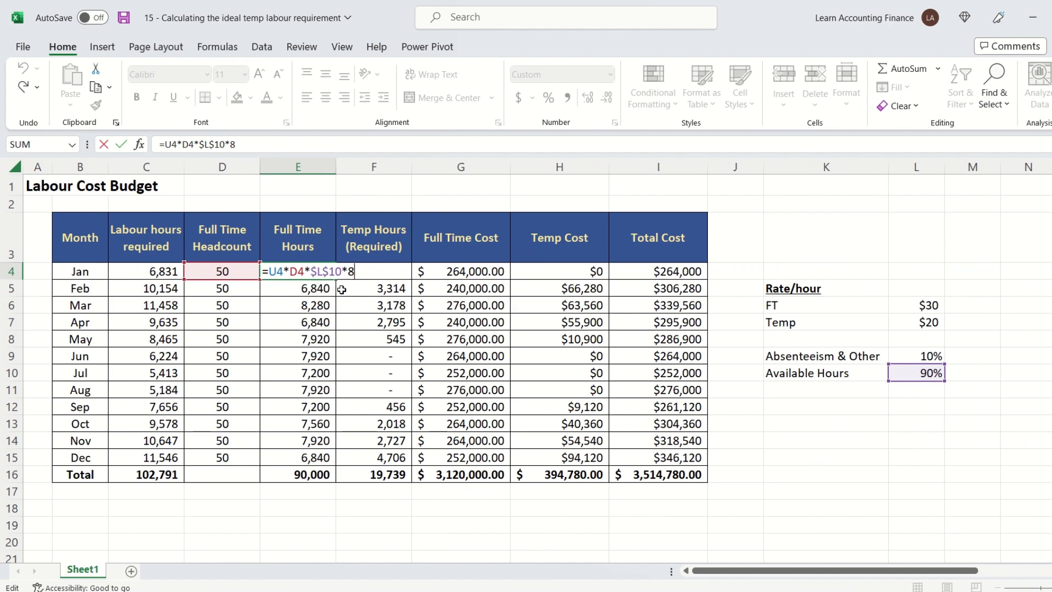
key(enter)
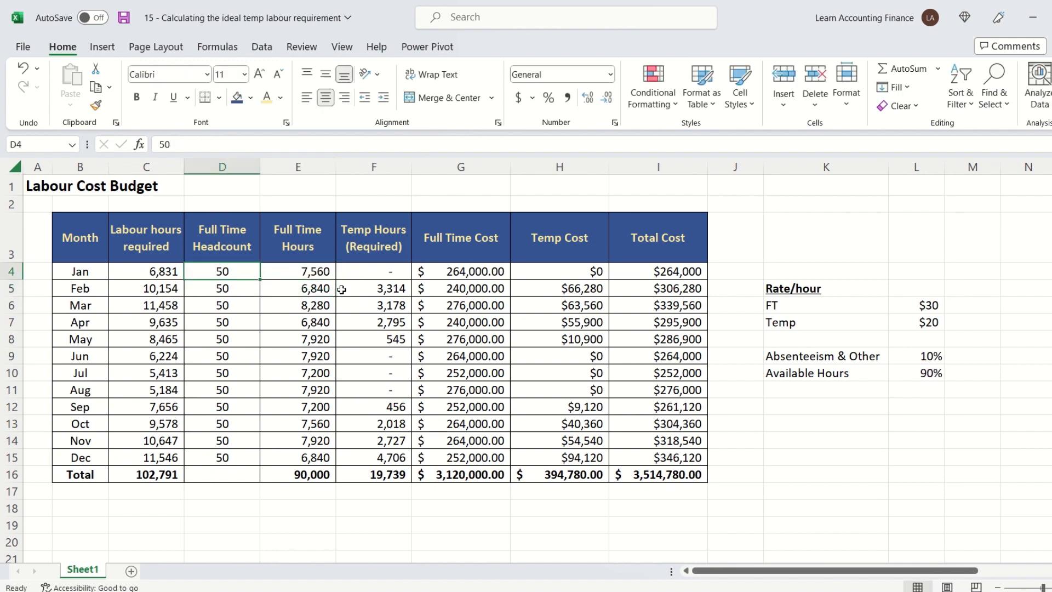
click(297, 271)
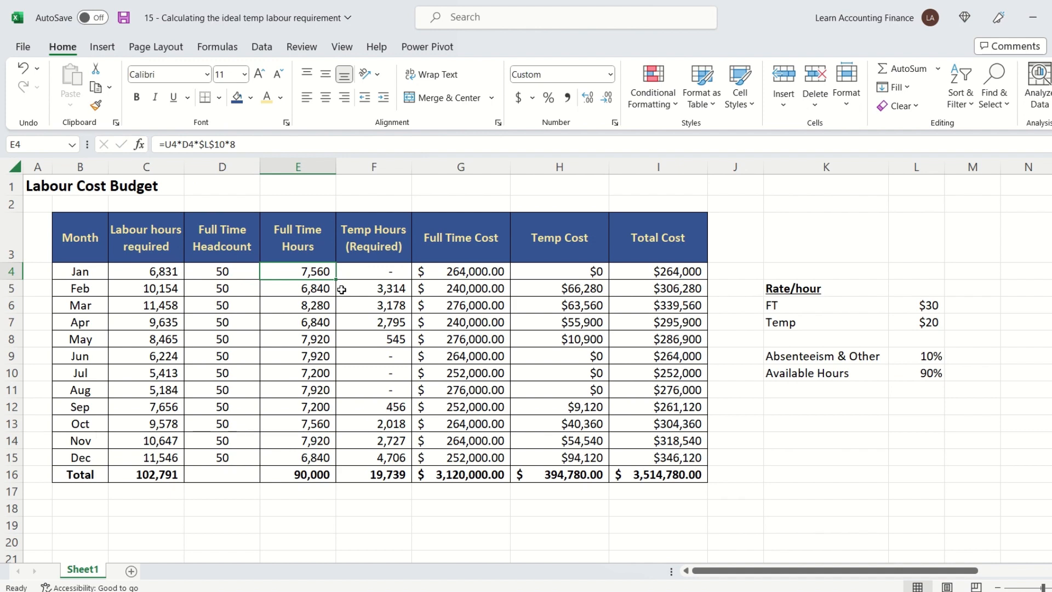
click(146, 271)
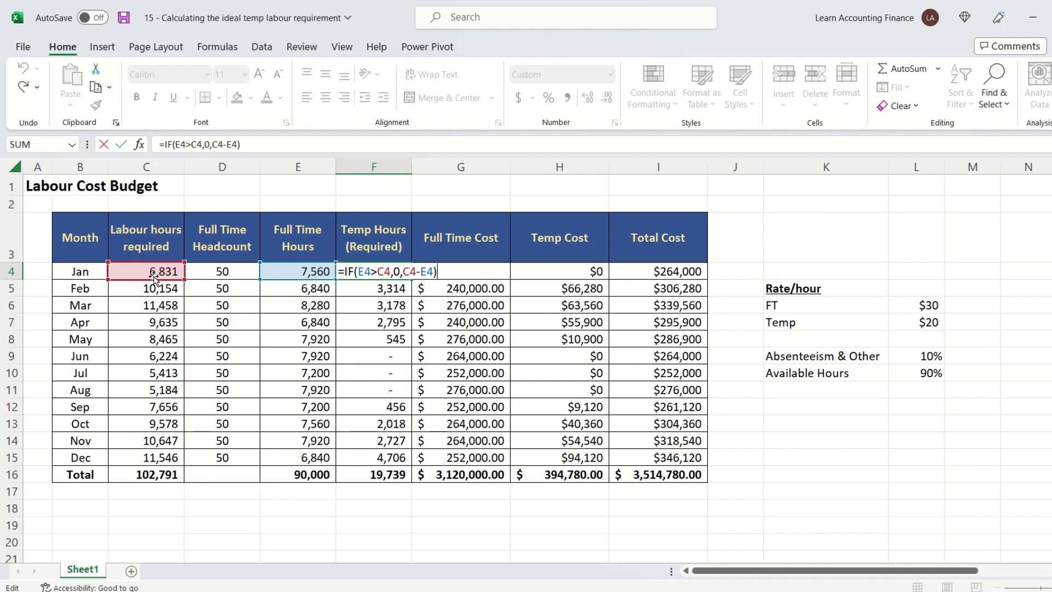
key(Enter)
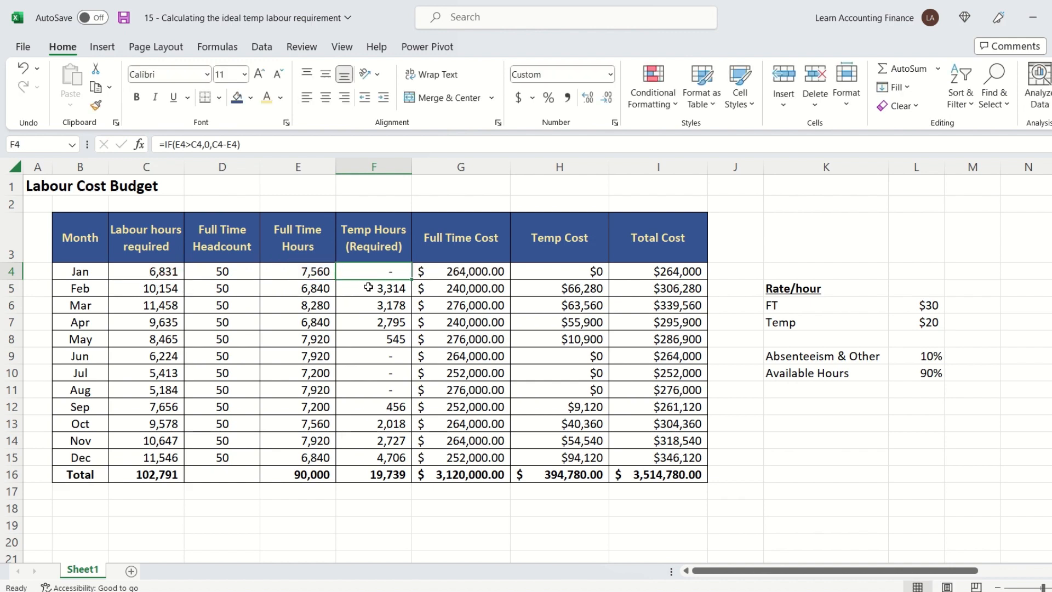
mouse_move(369, 274)
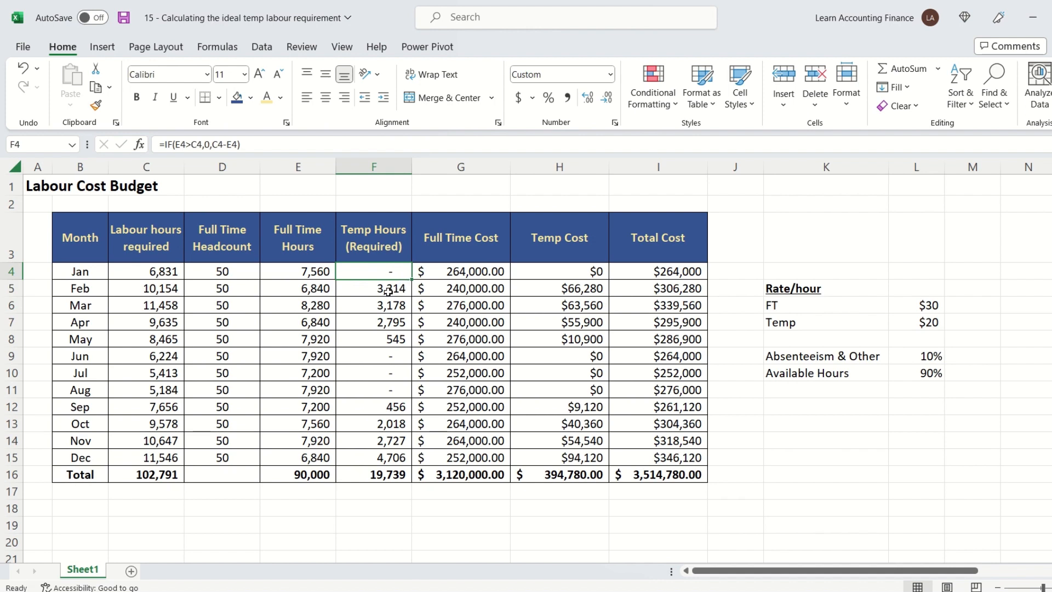
Step: Check February's labour hours, full time hours and temp hours cells, revealing the workdays table
click(146, 288)
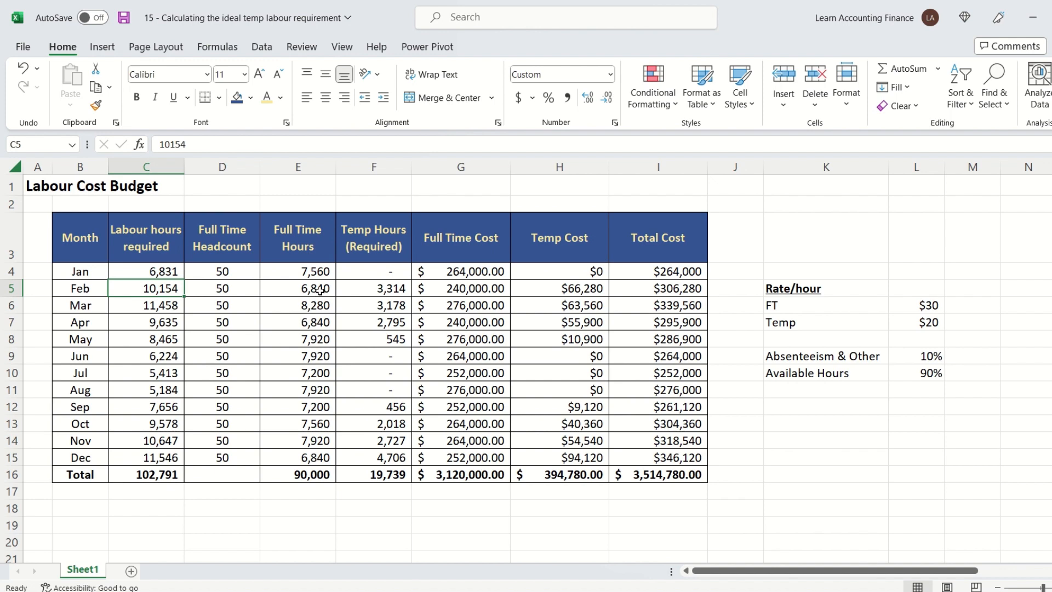
click(297, 289)
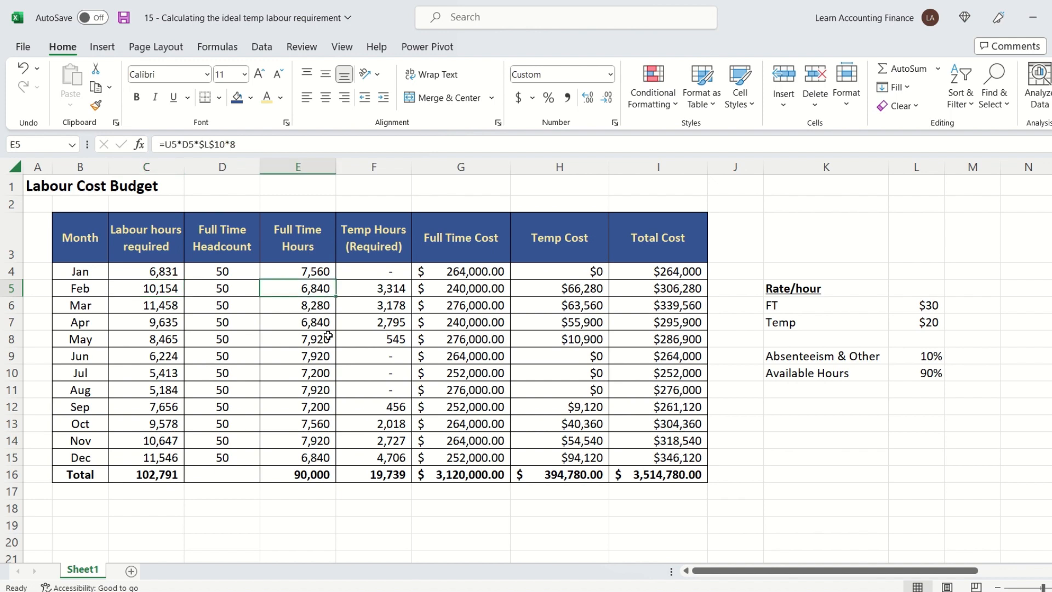
click(372, 288)
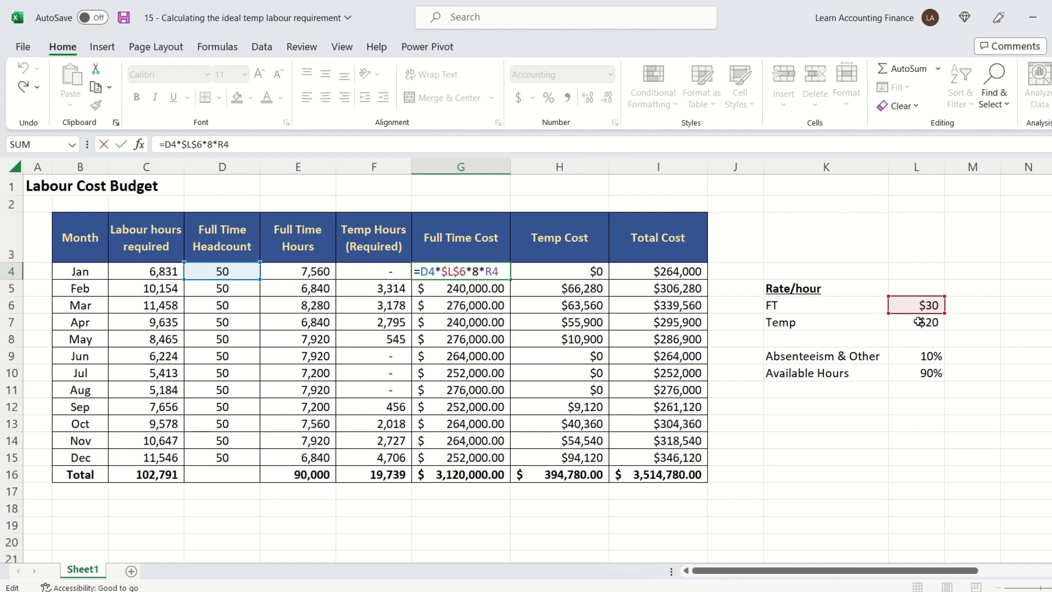
mouse_move(918, 320)
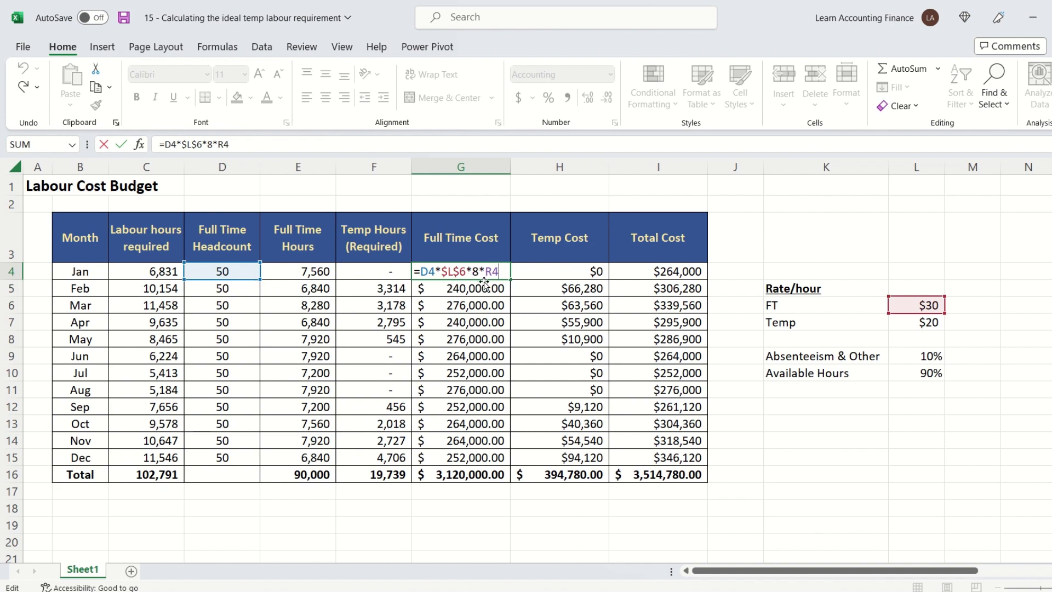
mouse_move(767, 531)
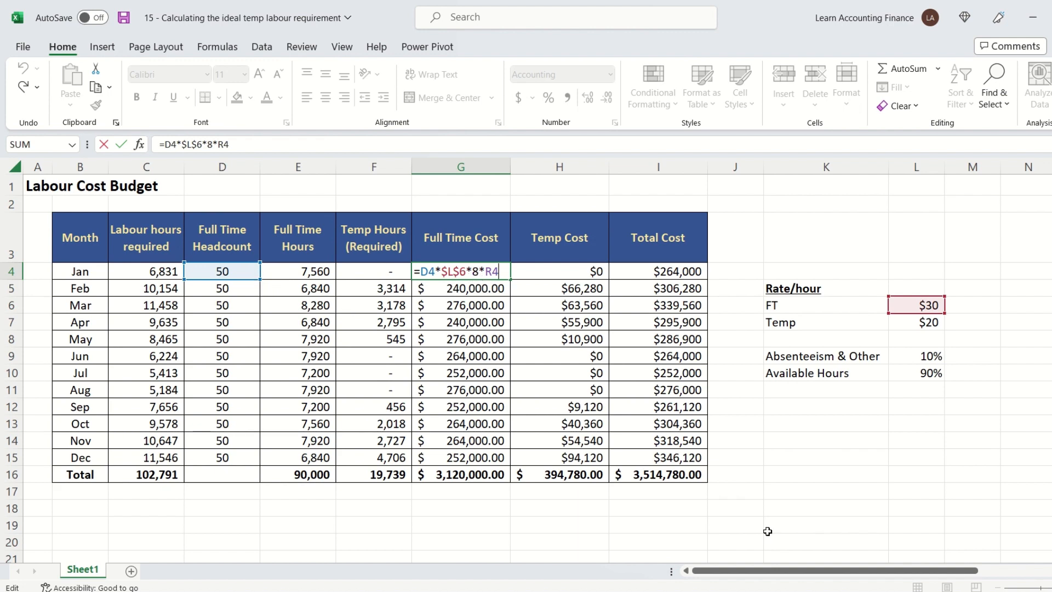
scroll(right, 3)
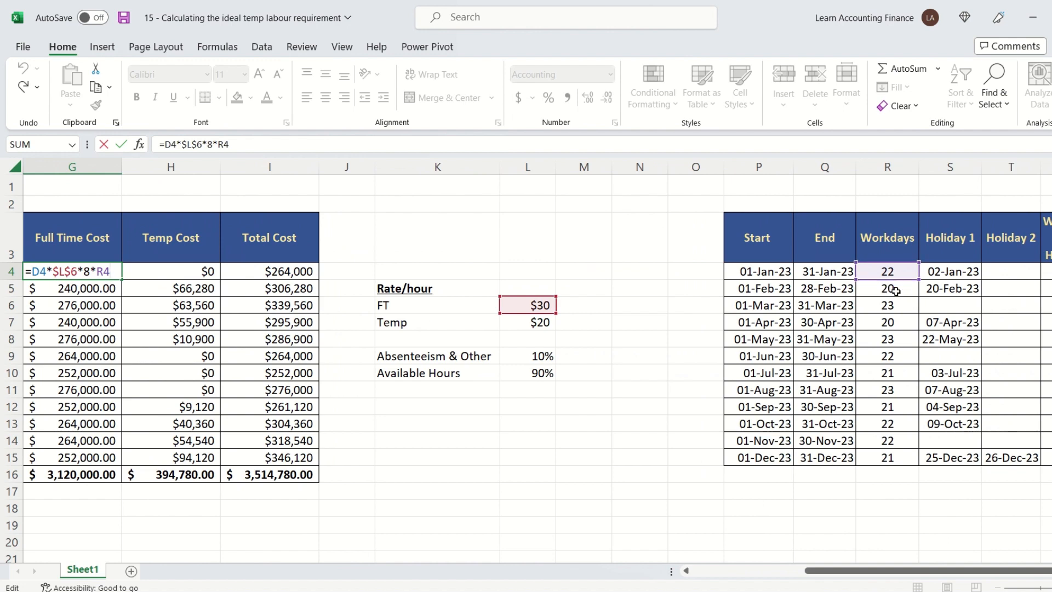
mouse_move(902, 282)
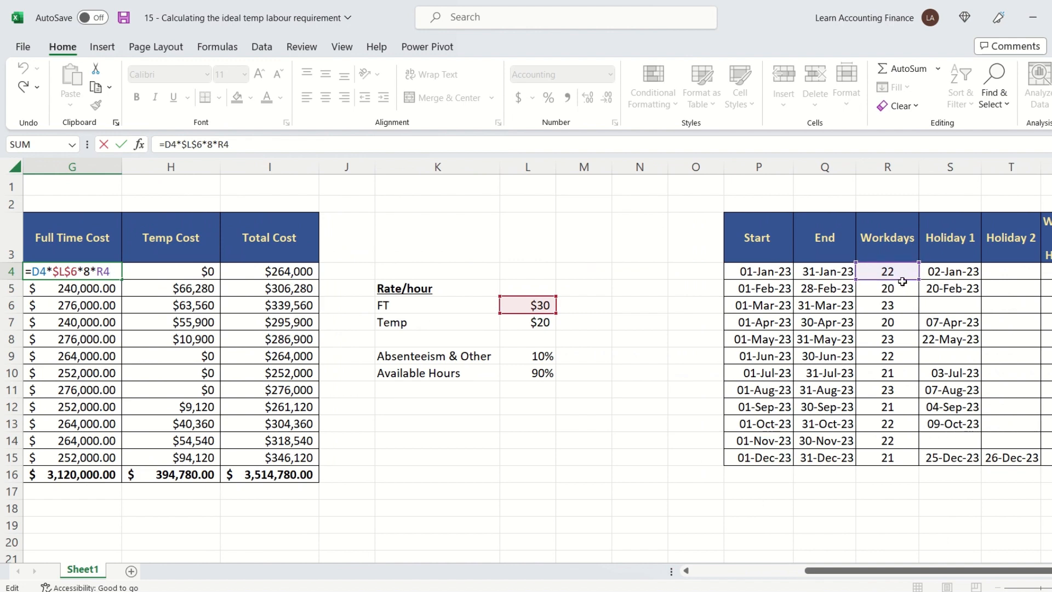
mouse_move(804, 570)
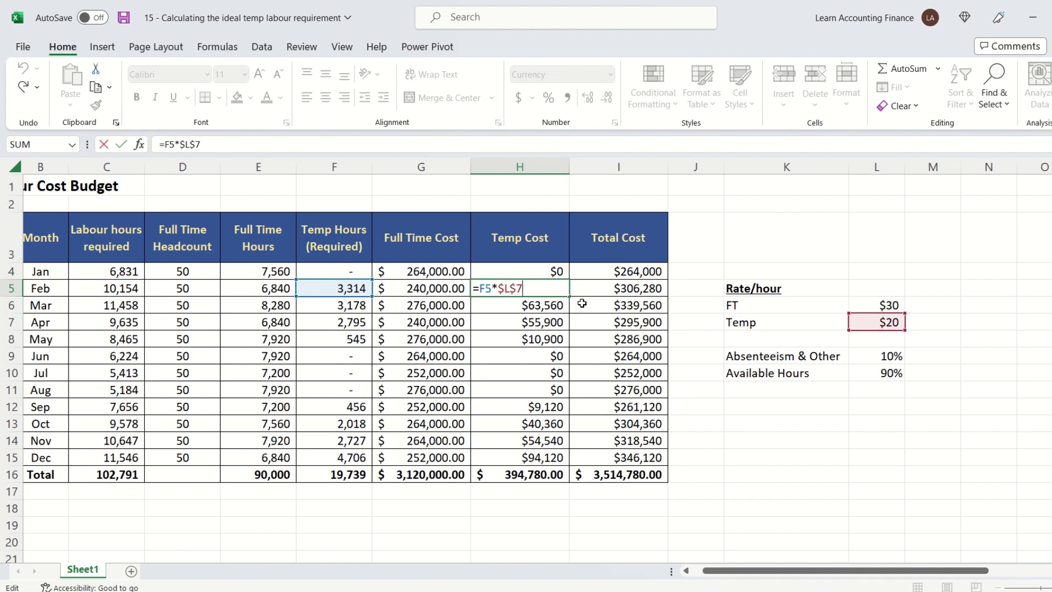
mouse_move(692, 344)
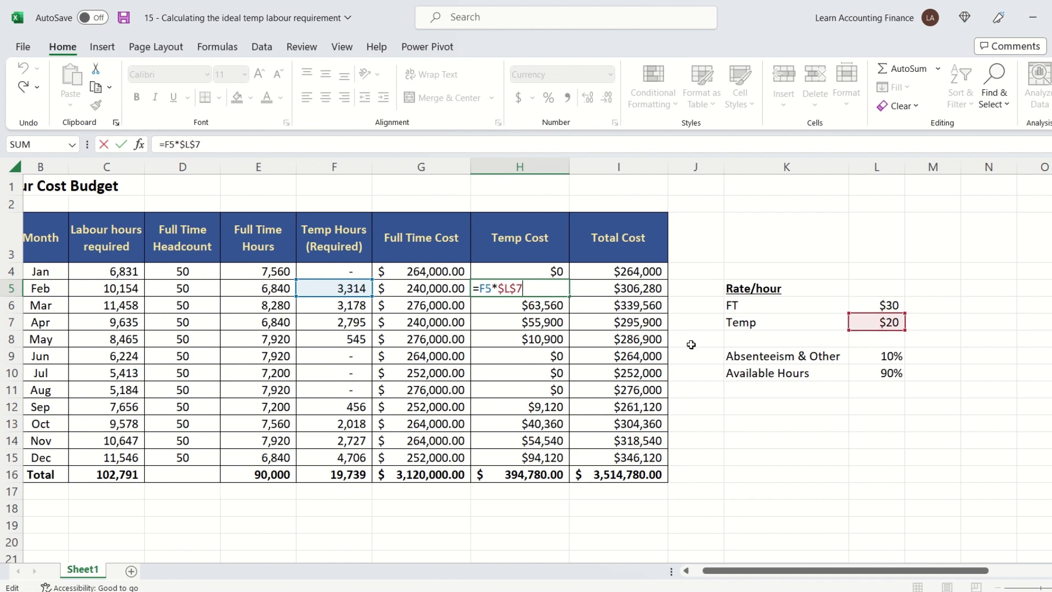
mouse_move(572, 296)
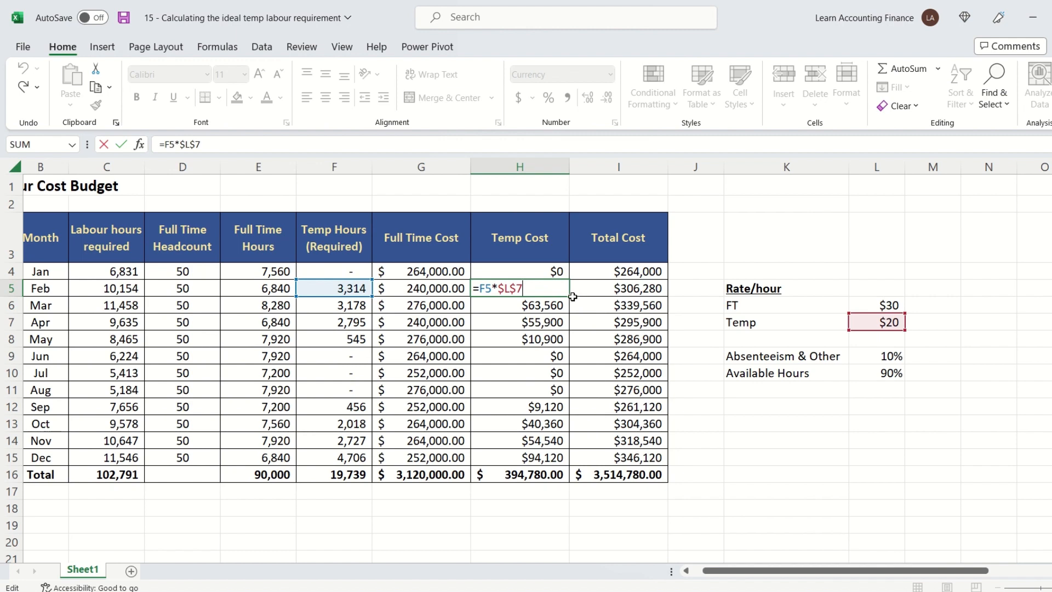
mouse_move(574, 297)
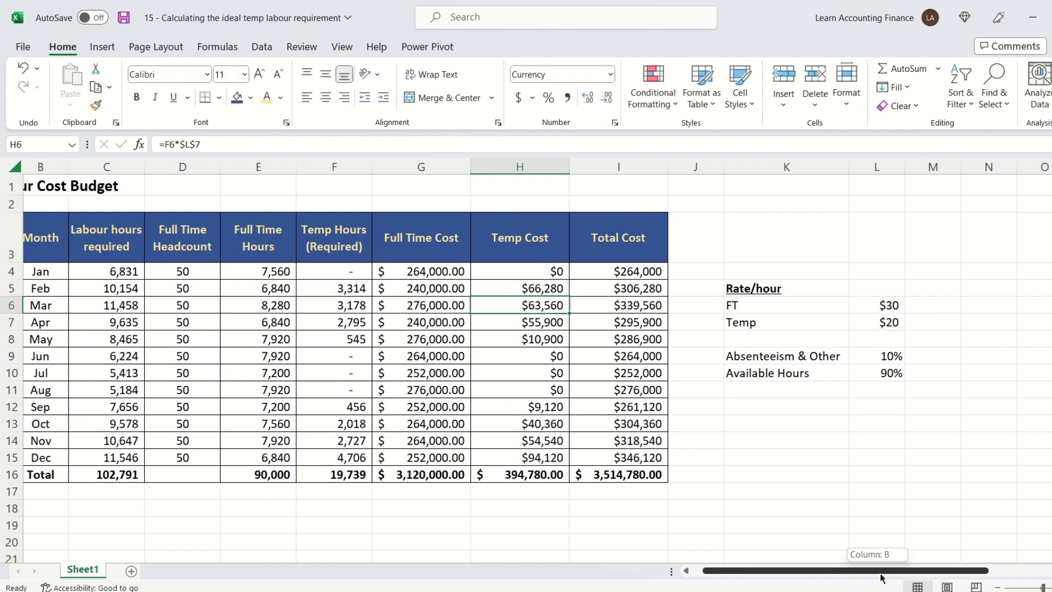
scroll(right, 3)
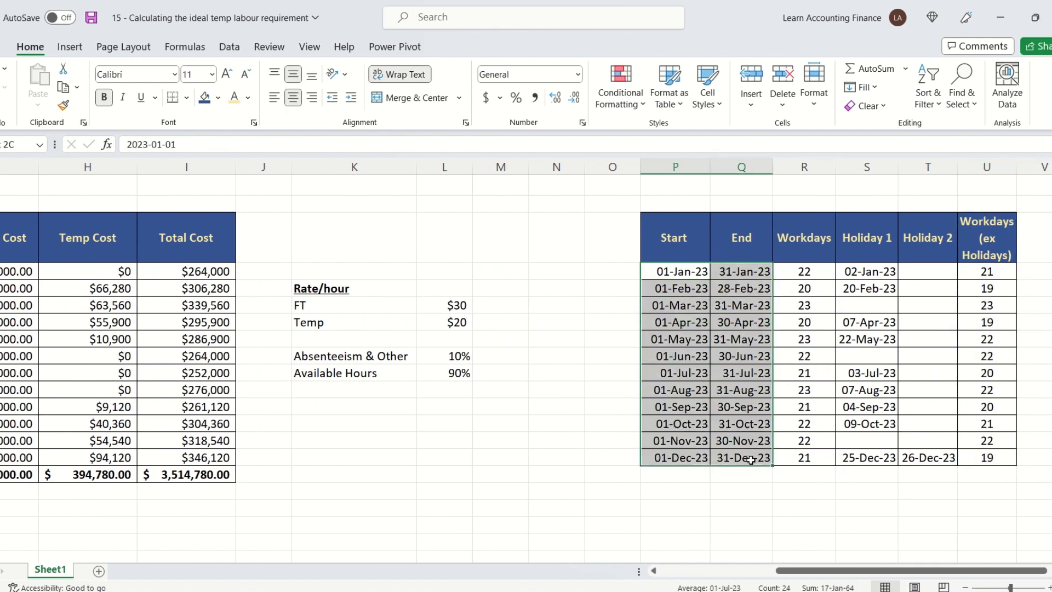
click(803, 271)
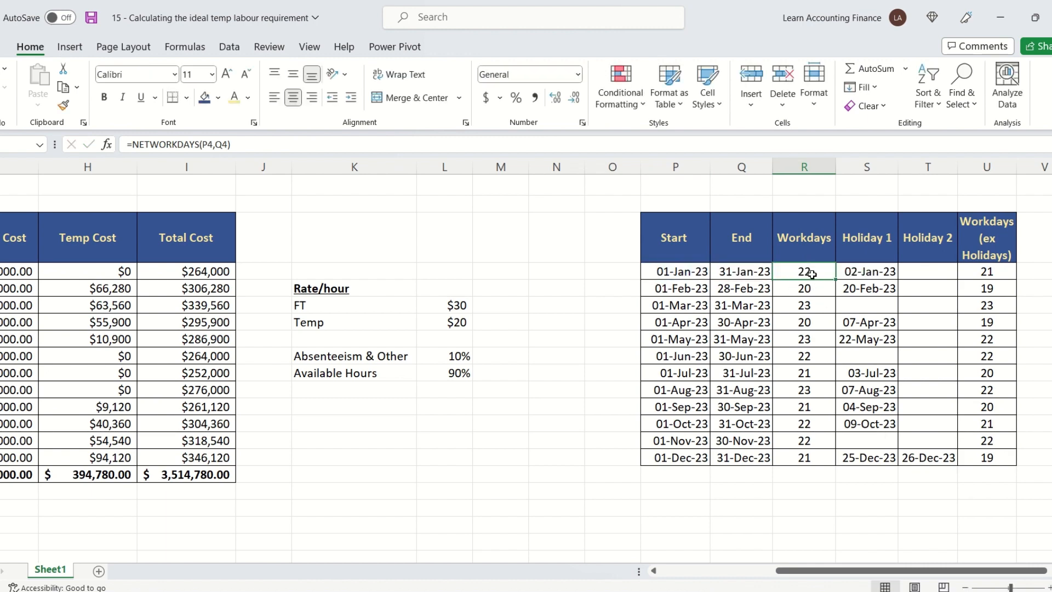
drag(803, 271, 803, 306)
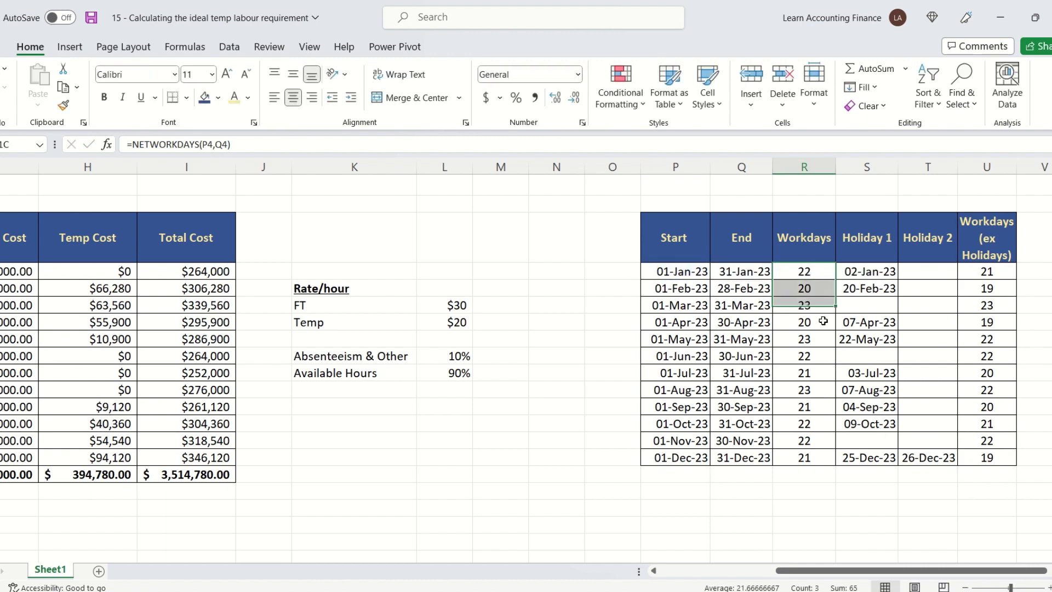
drag(804, 289, 804, 459)
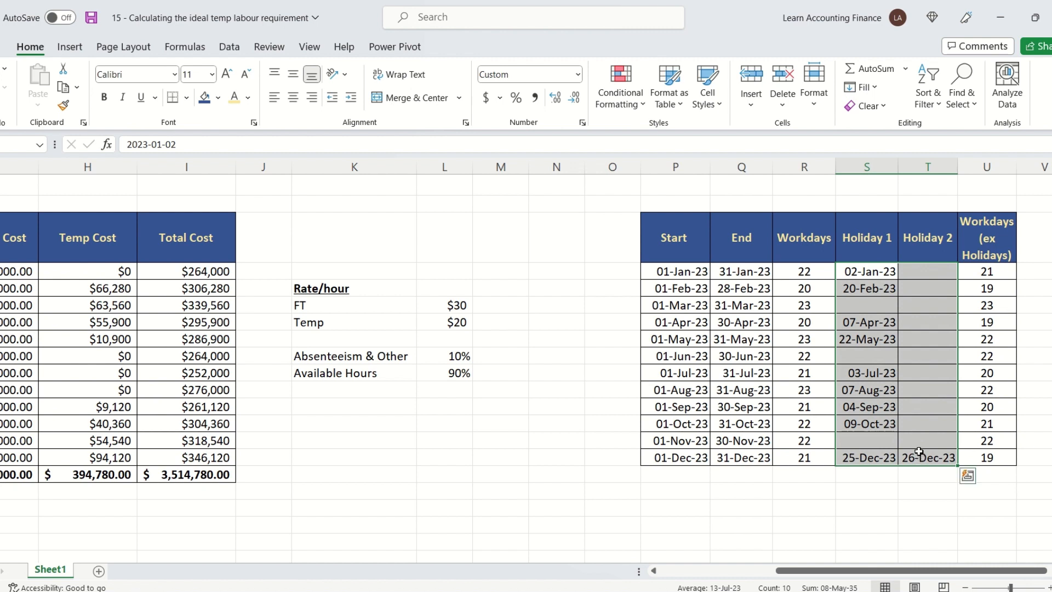
mouse_move(930, 446)
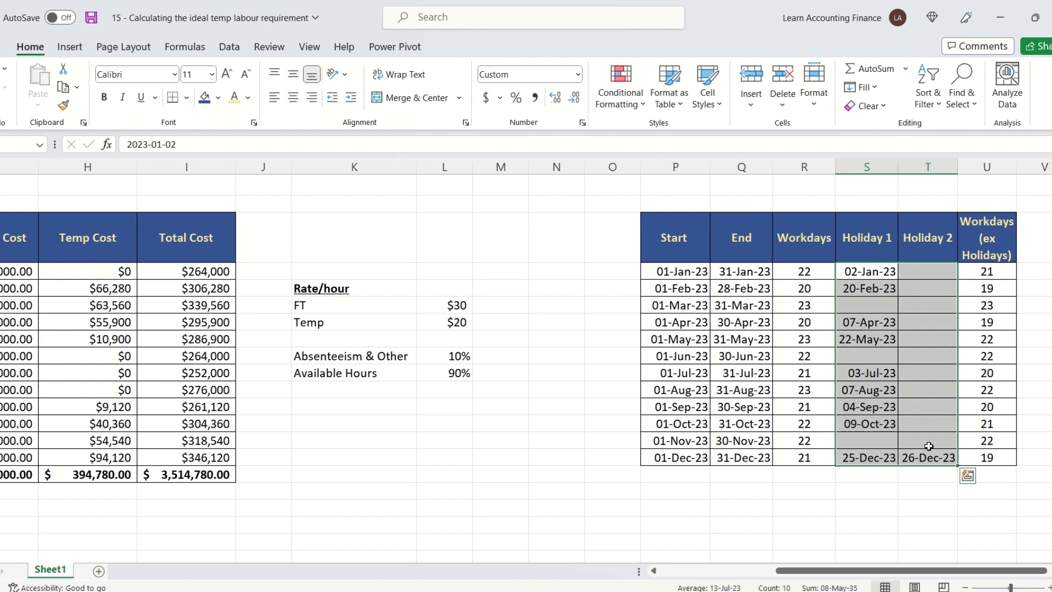
click(987, 271)
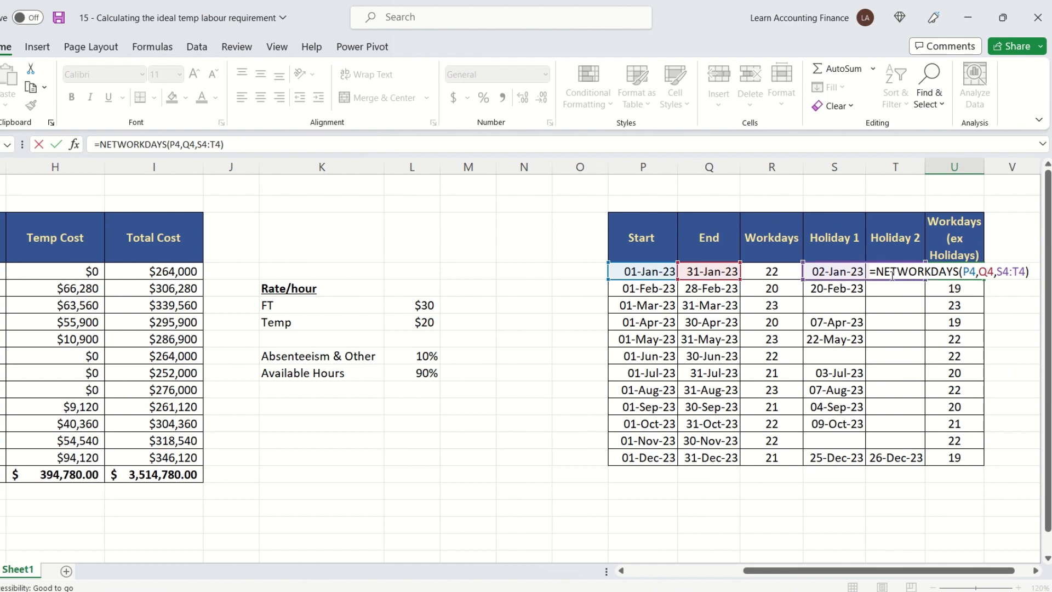
mouse_move(764, 278)
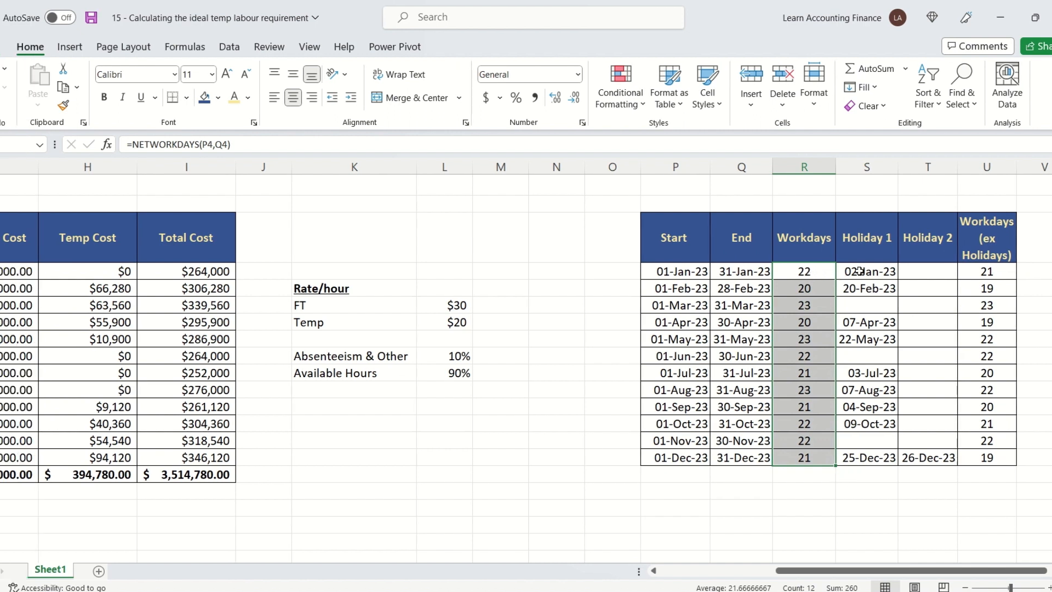
click(866, 271)
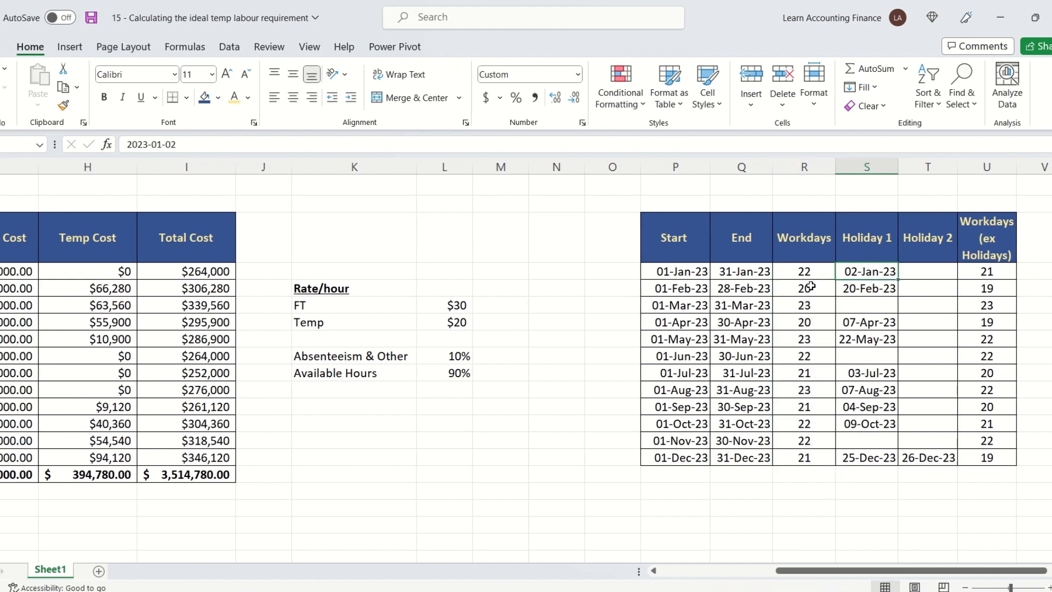
click(986, 271)
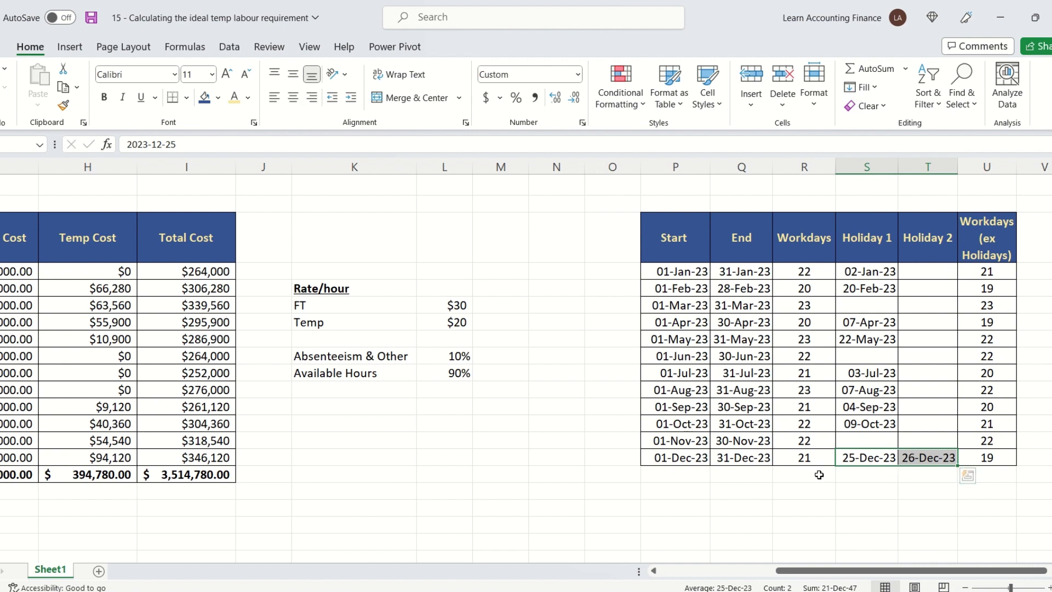
click(987, 457)
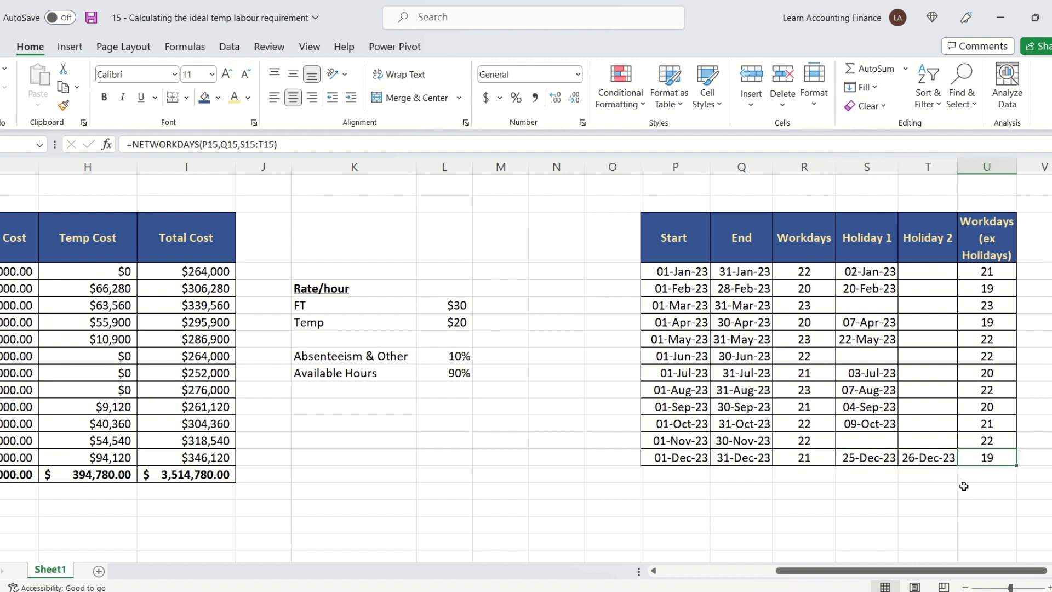
mouse_move(987, 205)
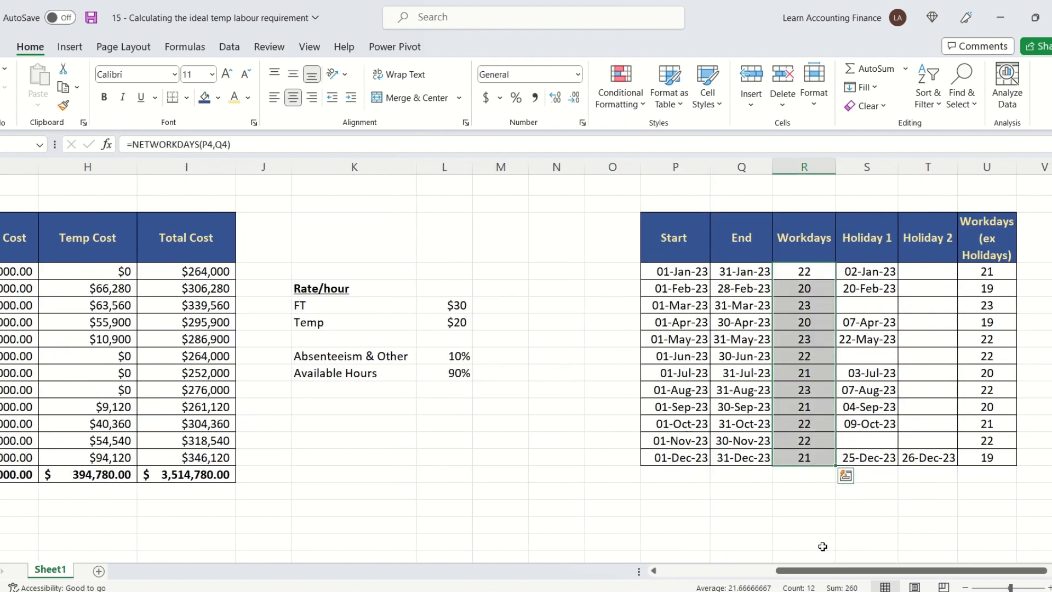
scroll(left, 3)
text(=+G4+H4)
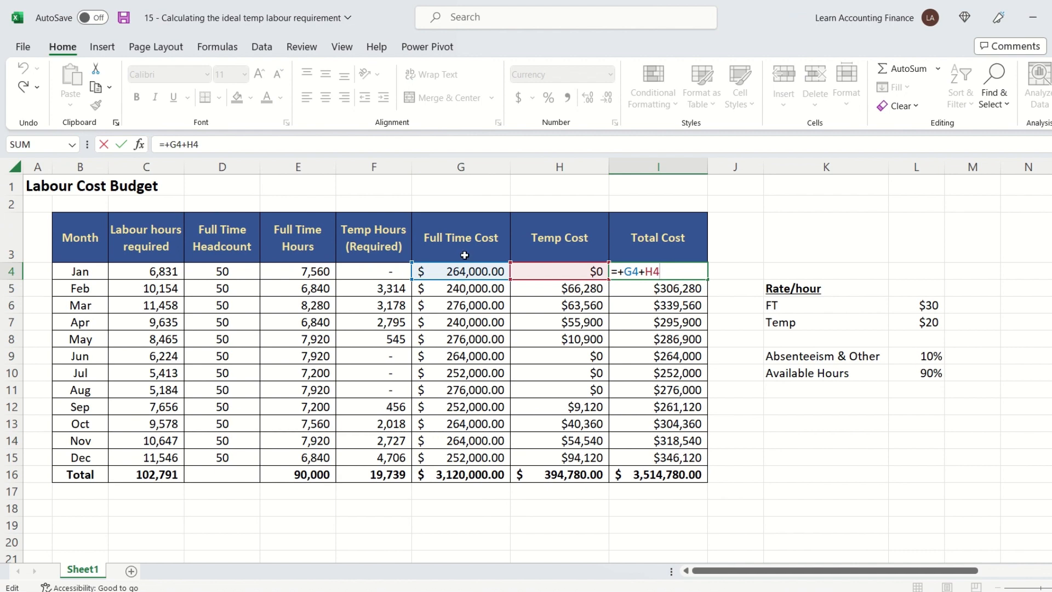
key(Enter)
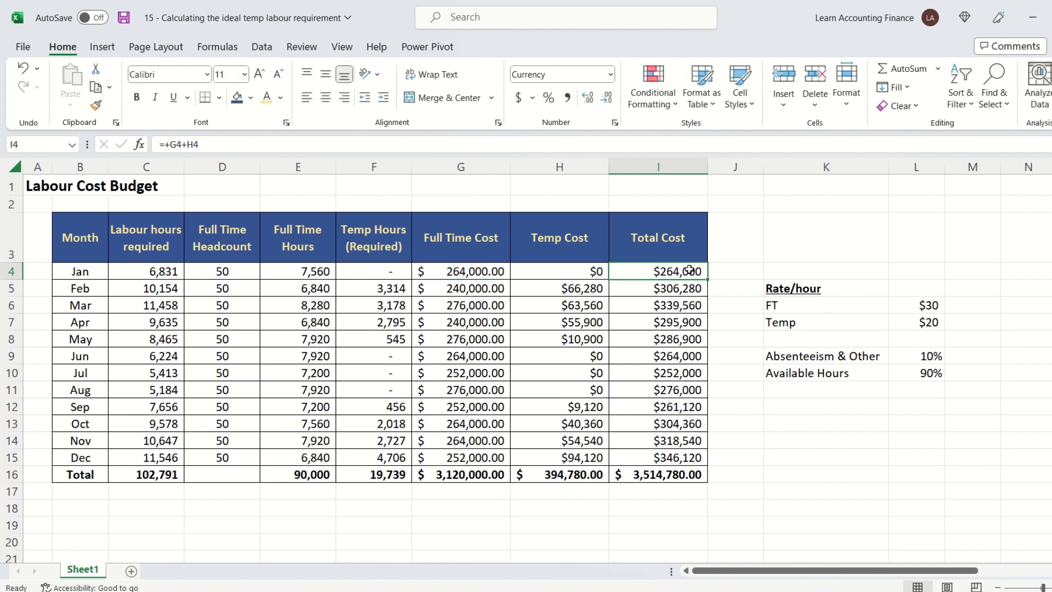
drag(461, 270, 559, 457)
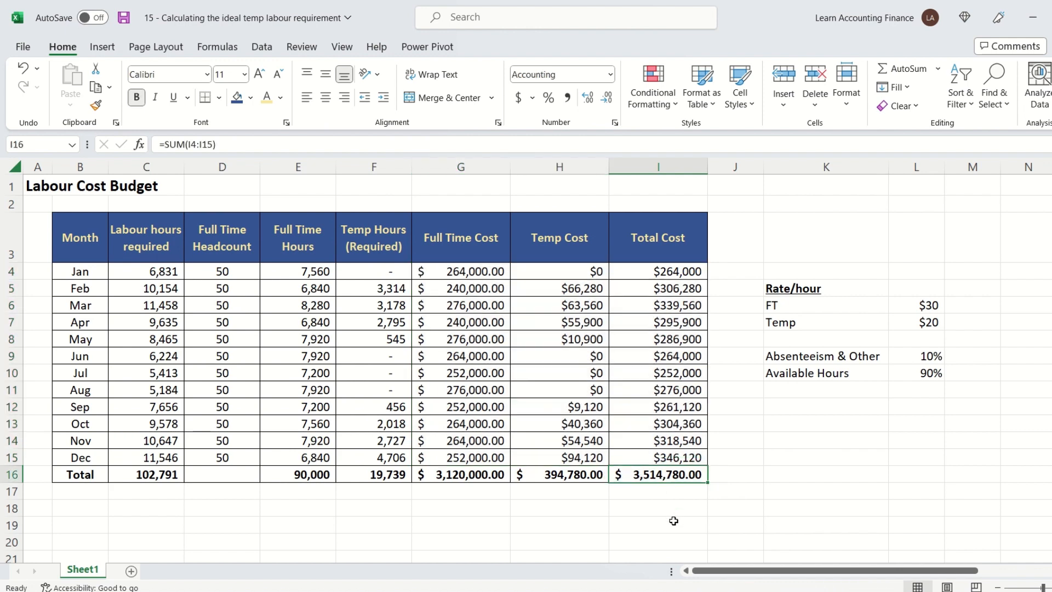
mouse_move(678, 479)
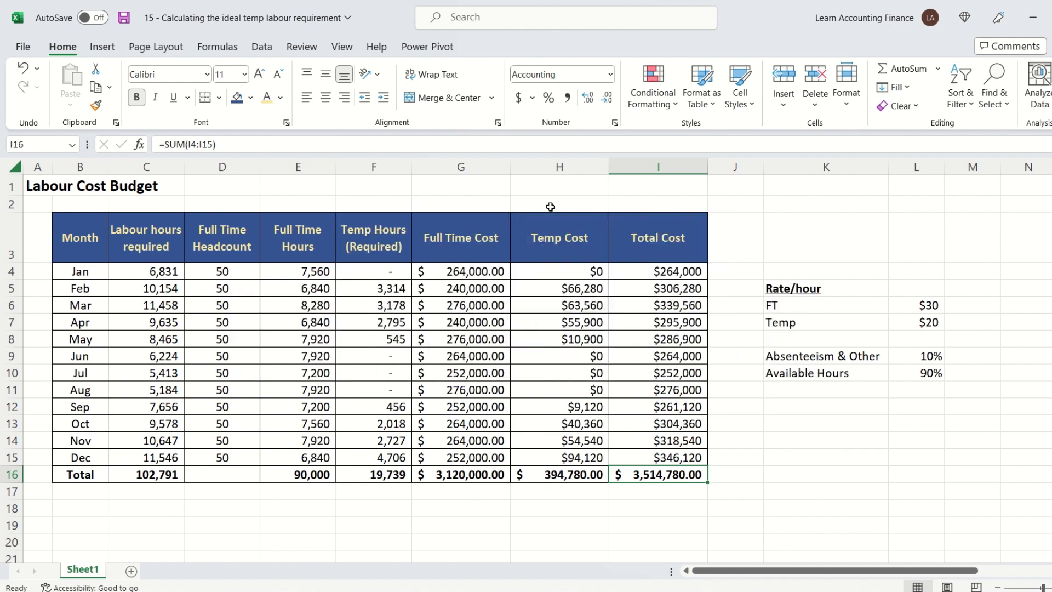
mouse_move(267, 53)
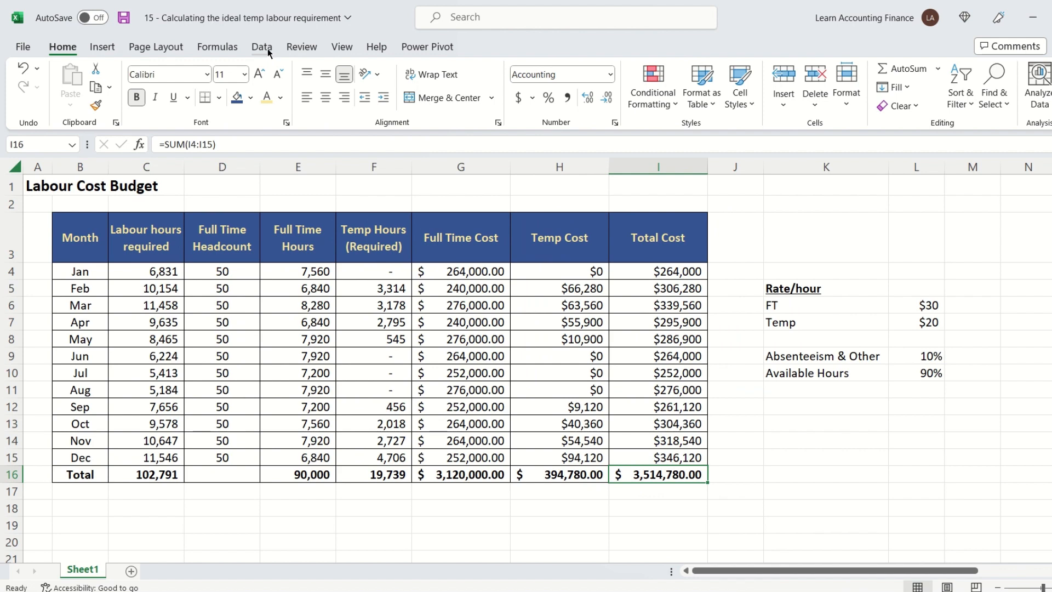
Step: Reach the Excel add-ins manager from File > Options > Add-ins
click(262, 46)
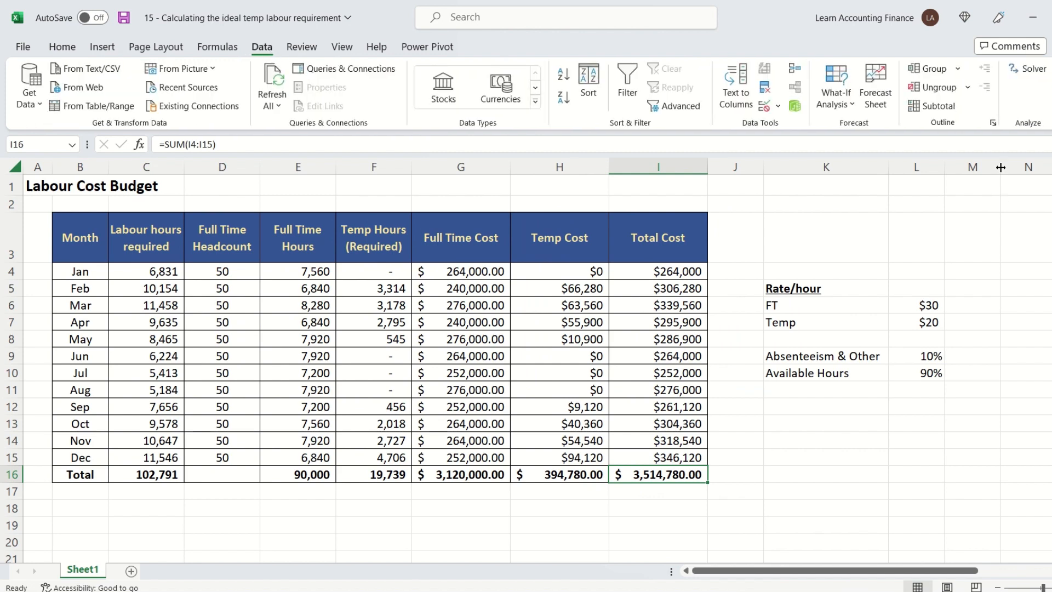
mouse_move(1028, 68)
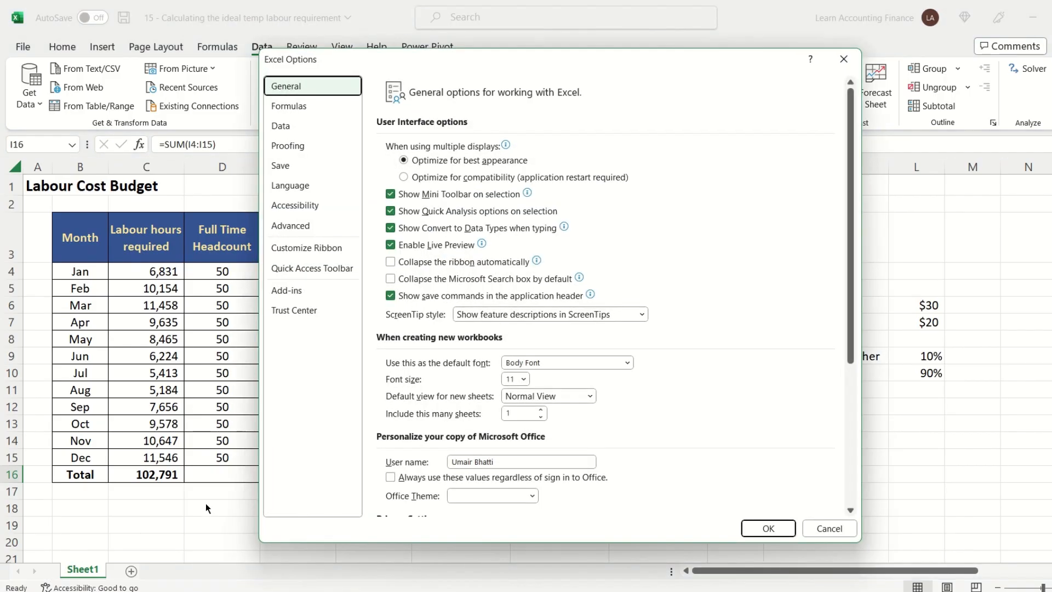
click(286, 289)
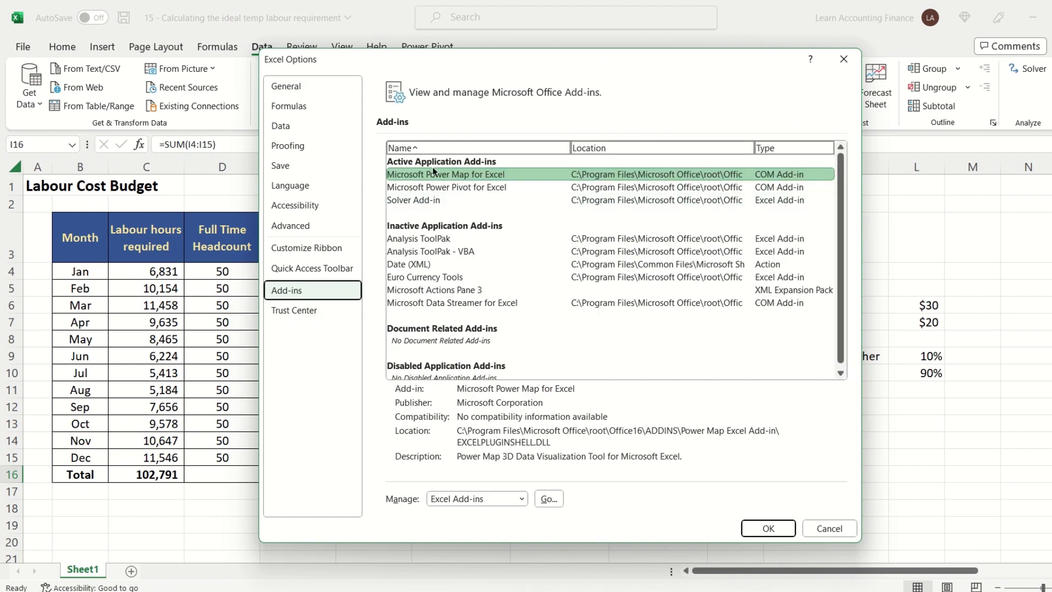
mouse_move(420, 210)
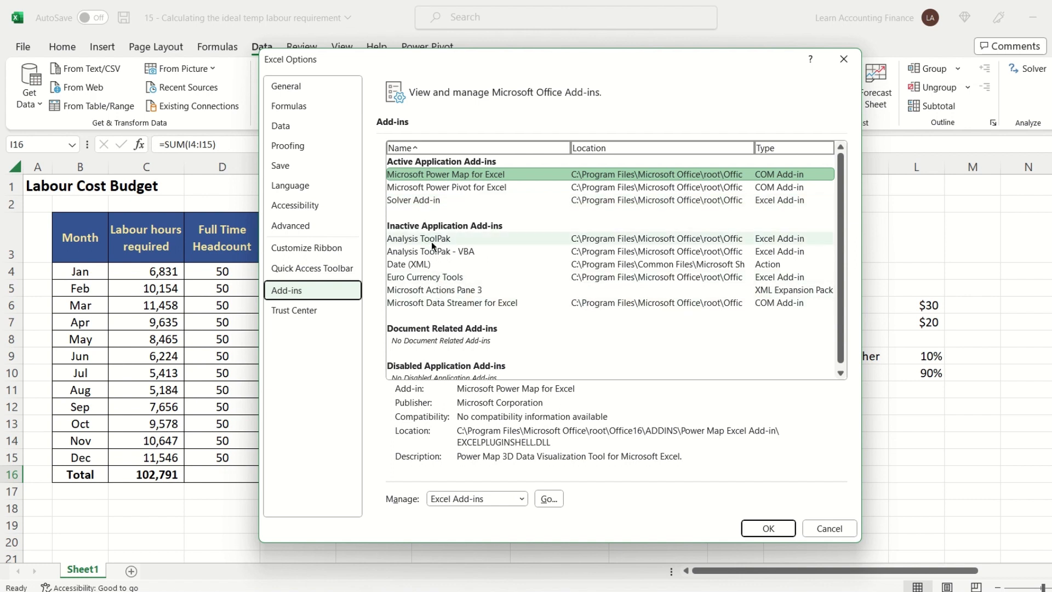
mouse_move(772, 217)
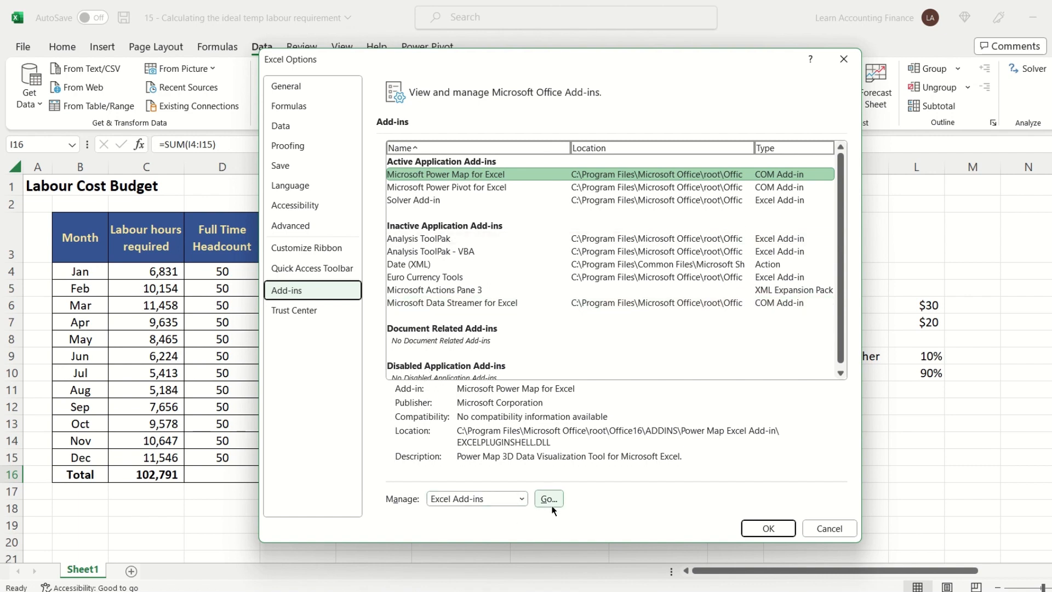
click(548, 498)
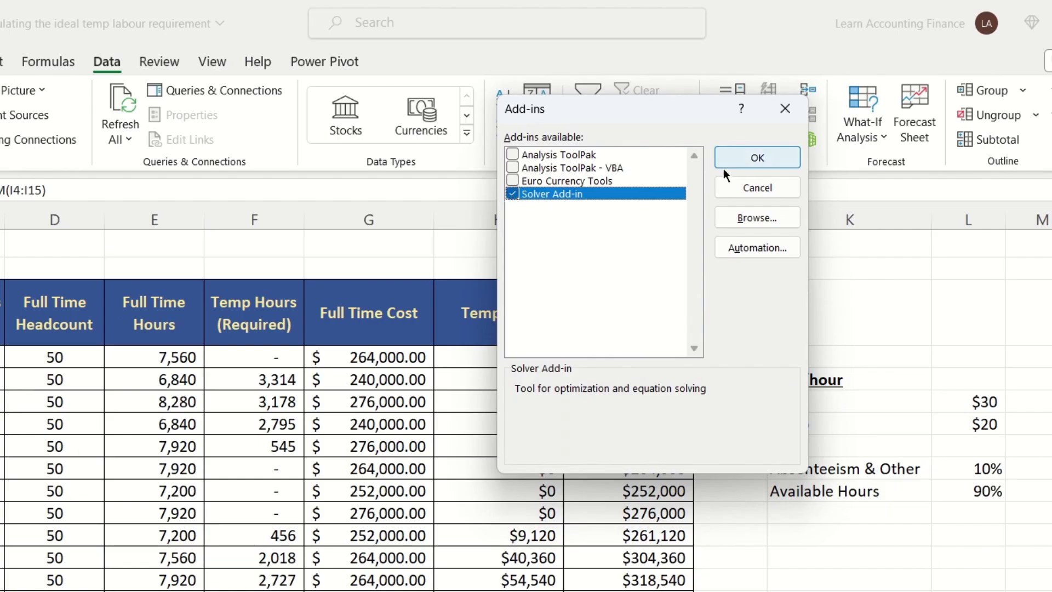
mouse_move(809, 89)
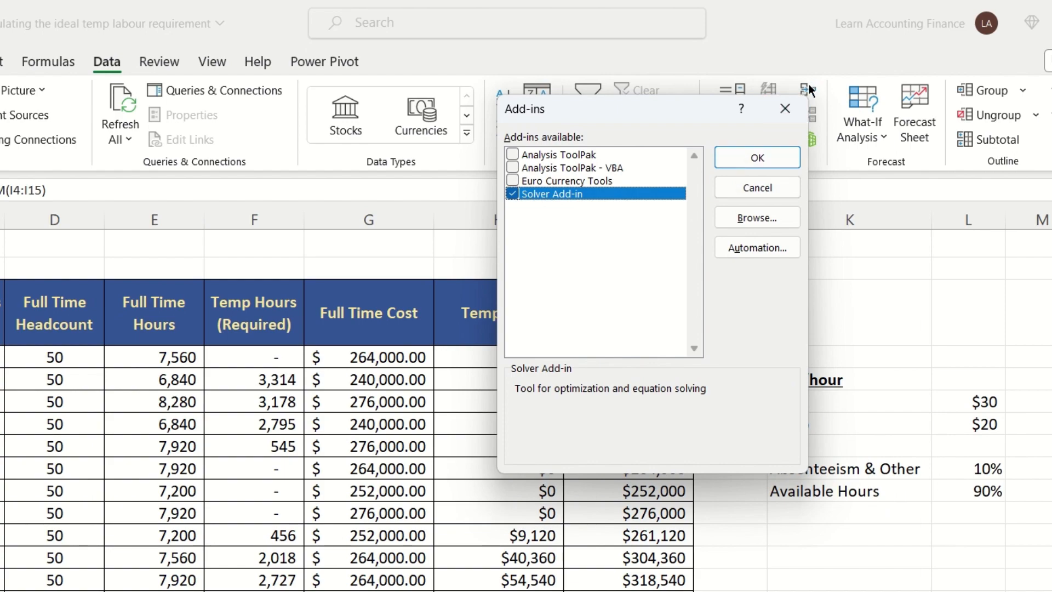
Step: Enable Solver and set its objective to minimise total cost $I$16
click(758, 156)
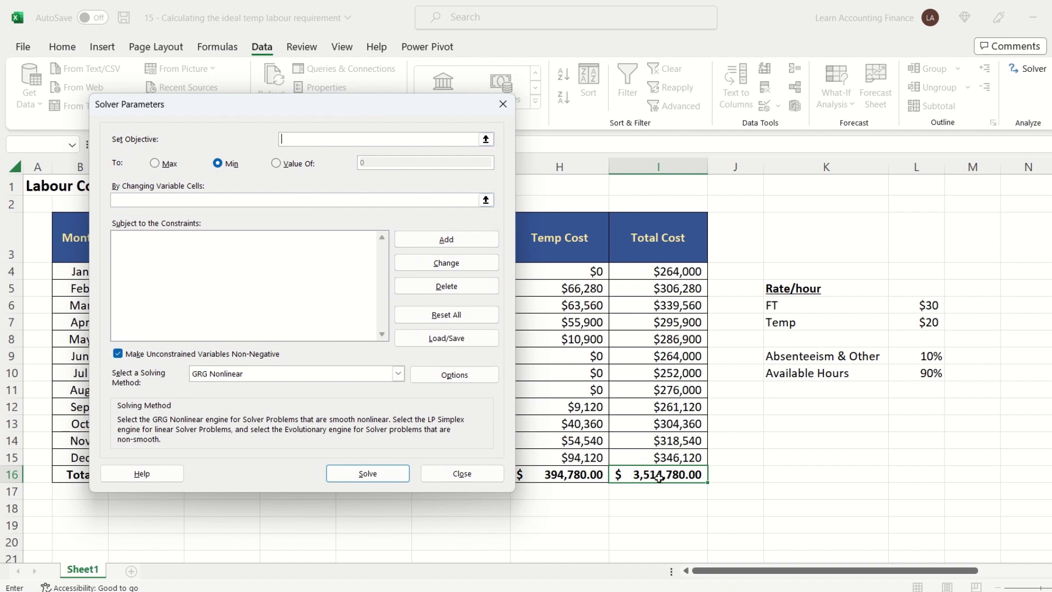
mouse_move(626, 354)
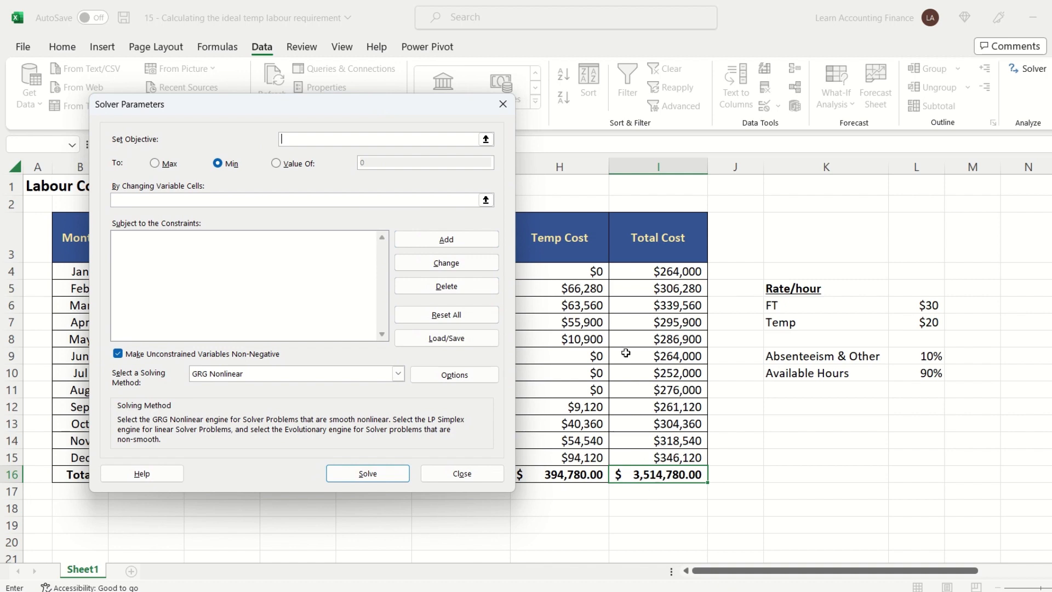
click(486, 139)
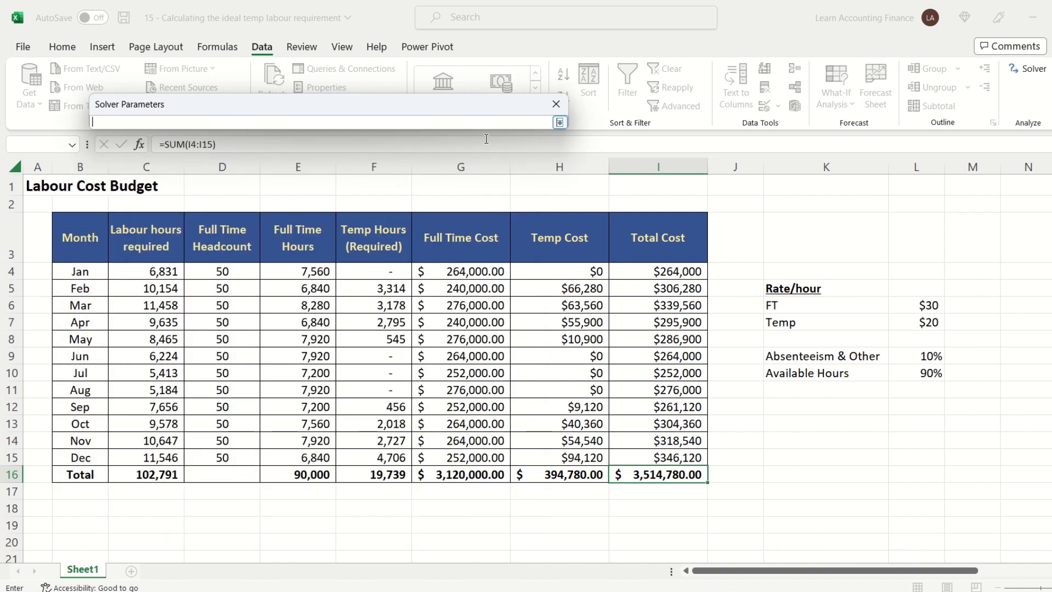
click(657, 474)
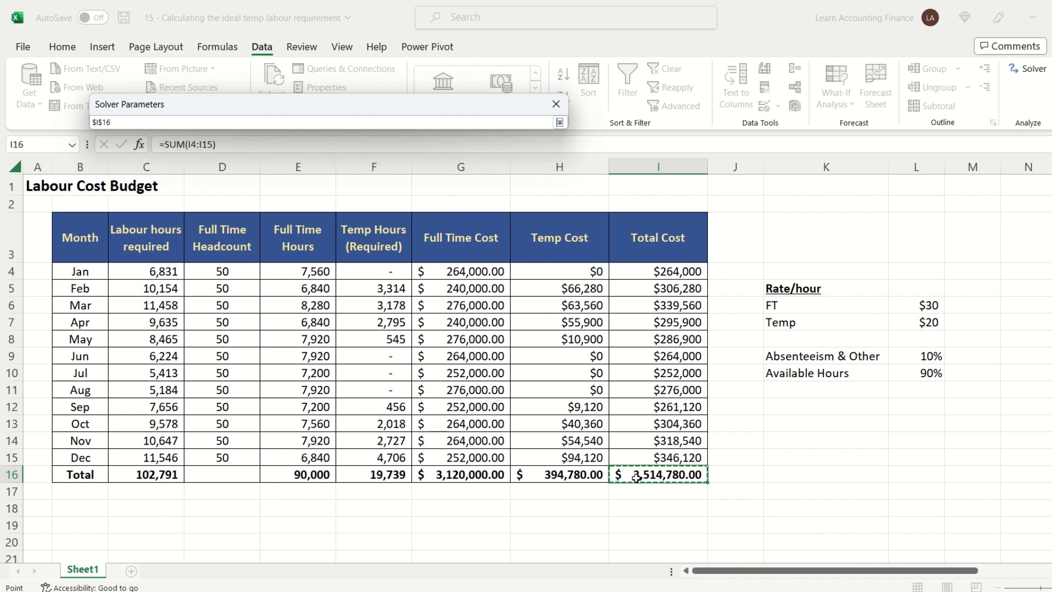
click(560, 121)
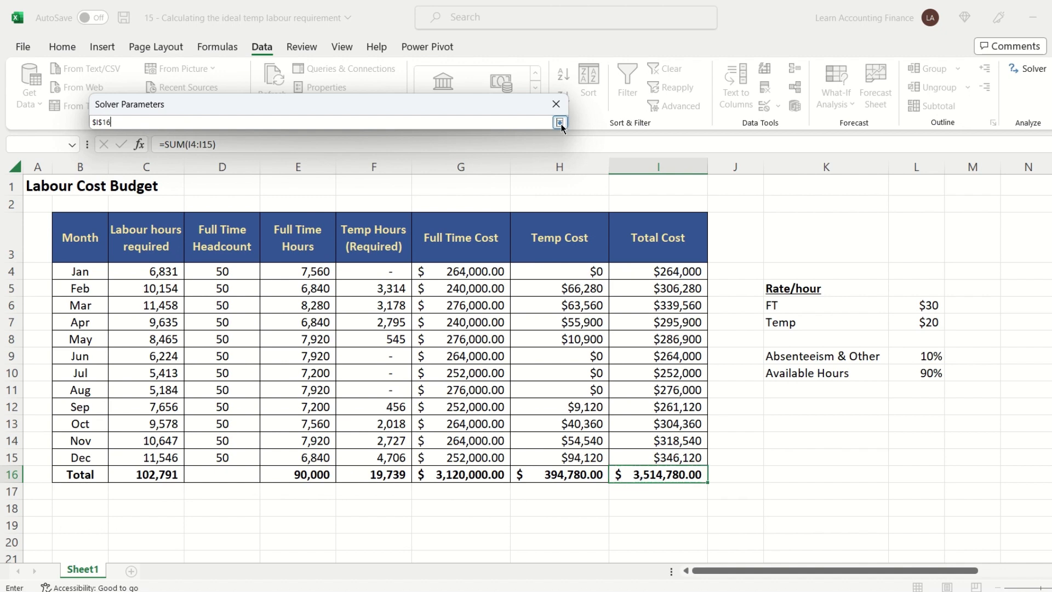
click(560, 122)
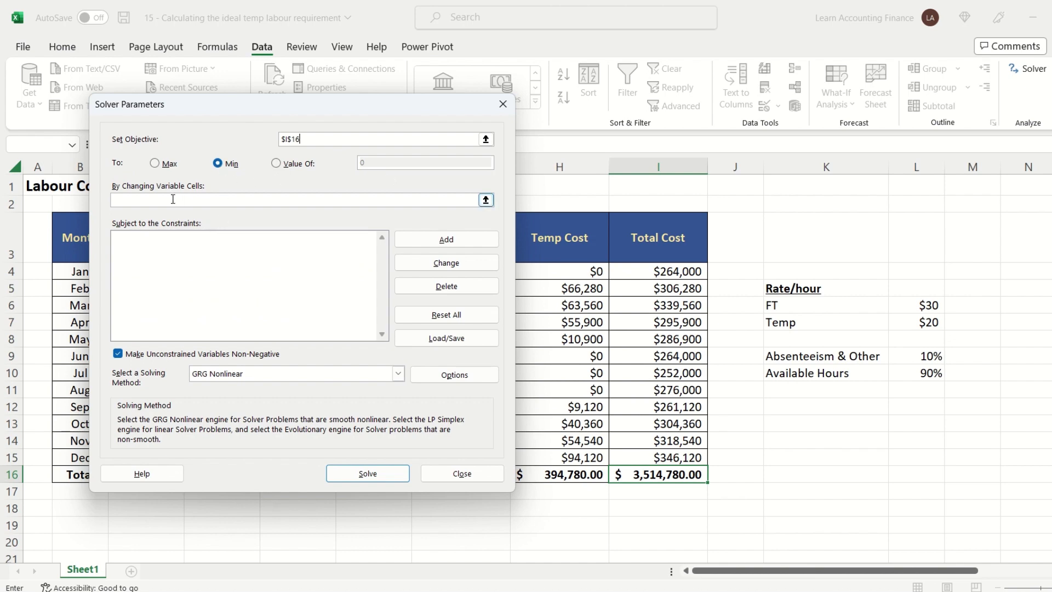
mouse_move(154, 203)
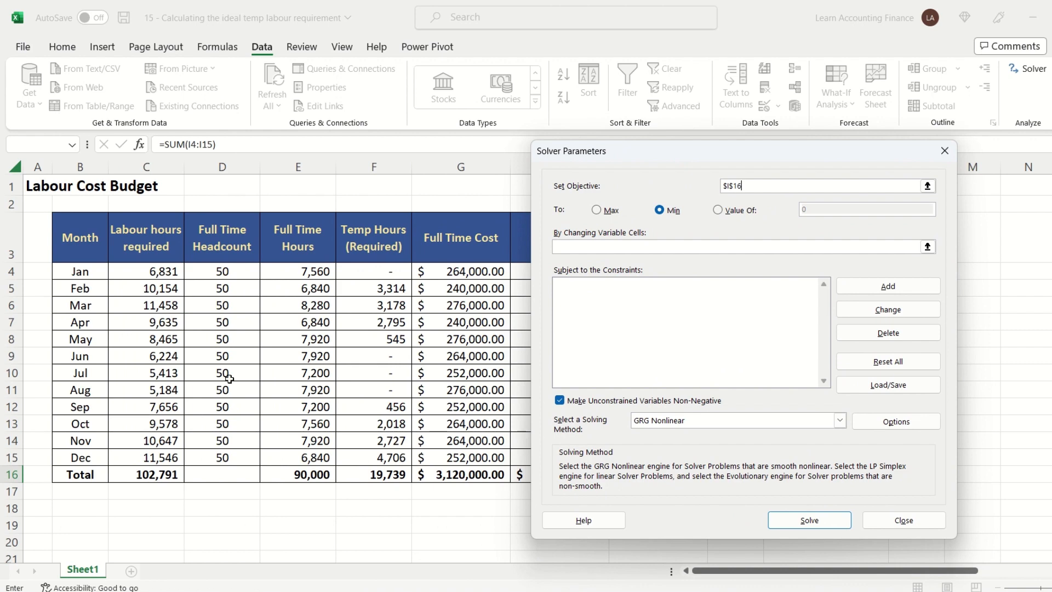
mouse_move(234, 288)
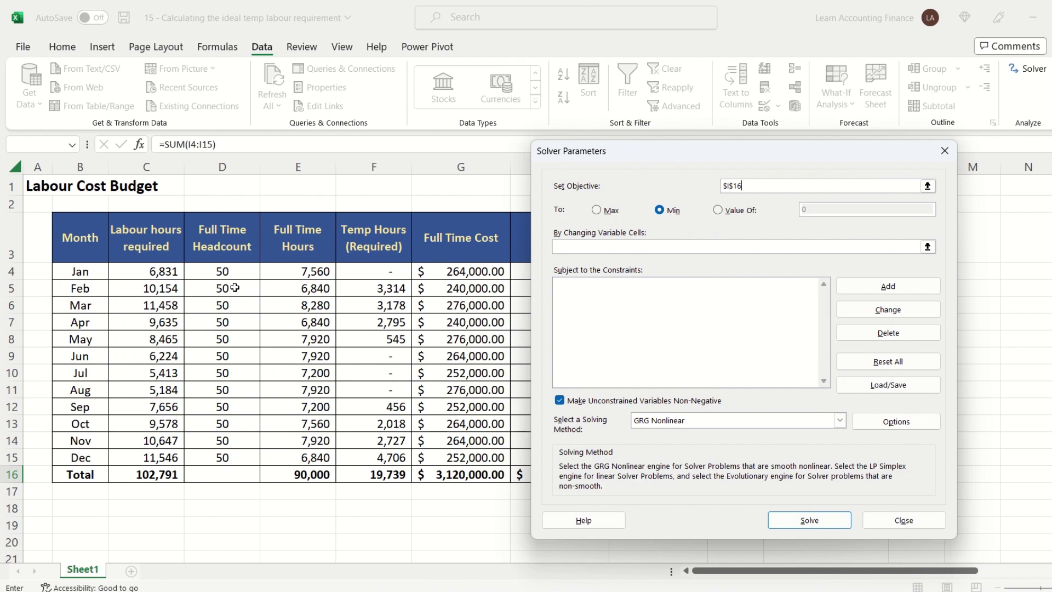
mouse_move(230, 470)
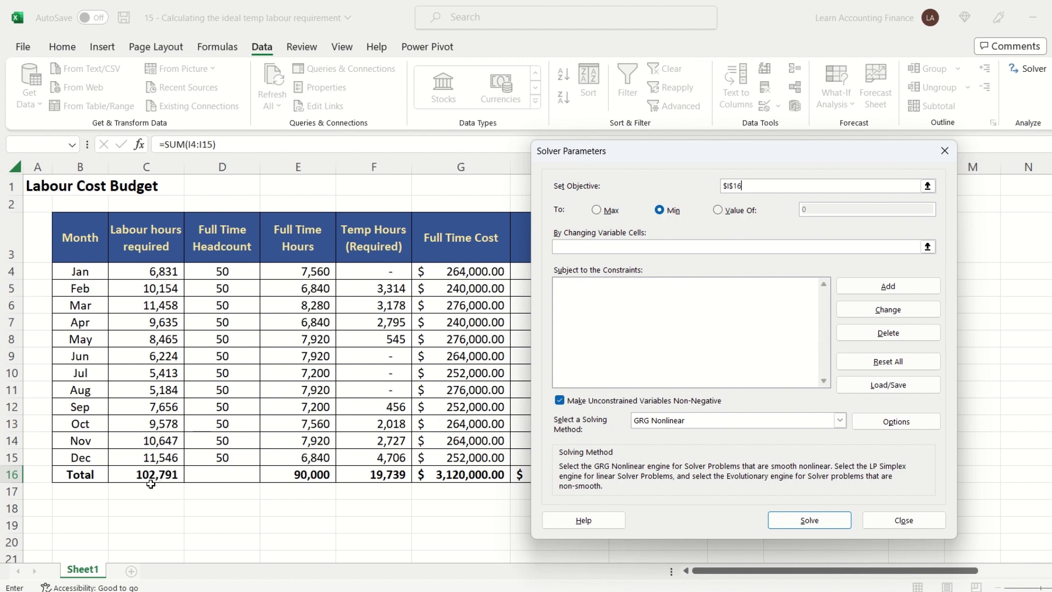
mouse_move(170, 487)
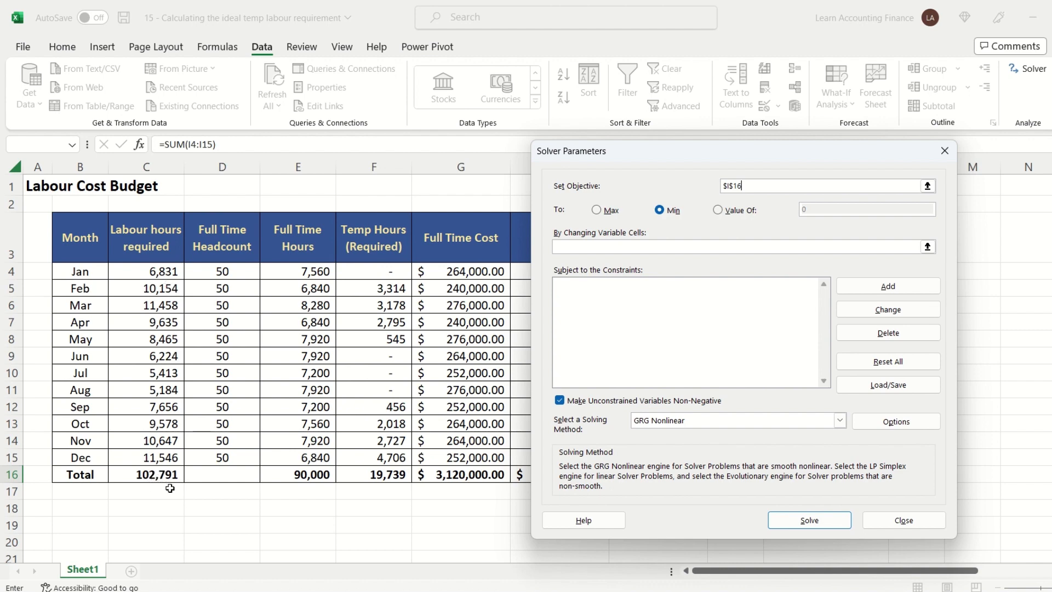
mouse_move(164, 264)
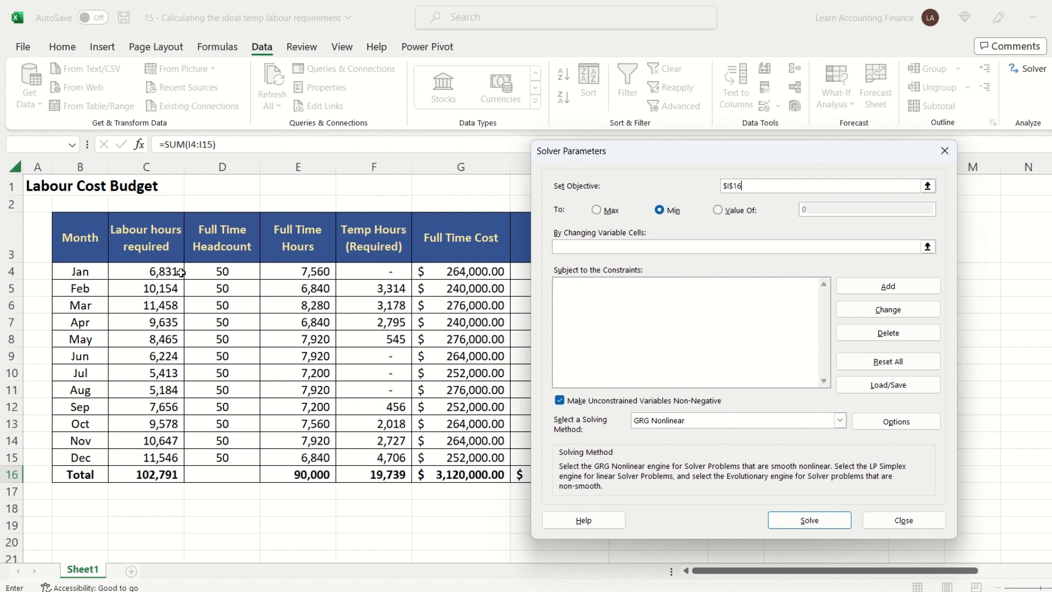
mouse_move(92, 309)
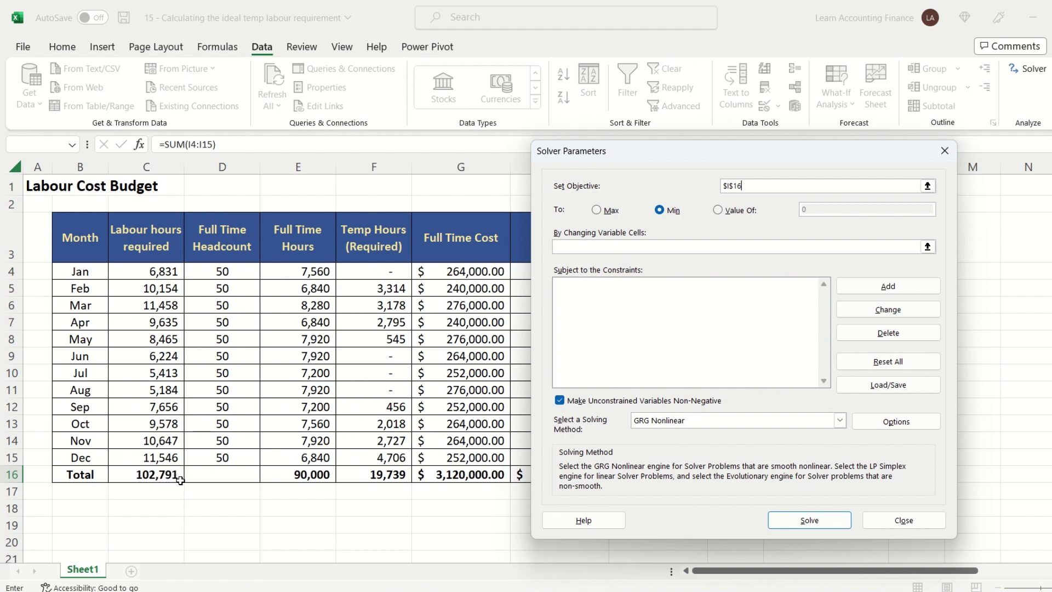
mouse_move(866, 260)
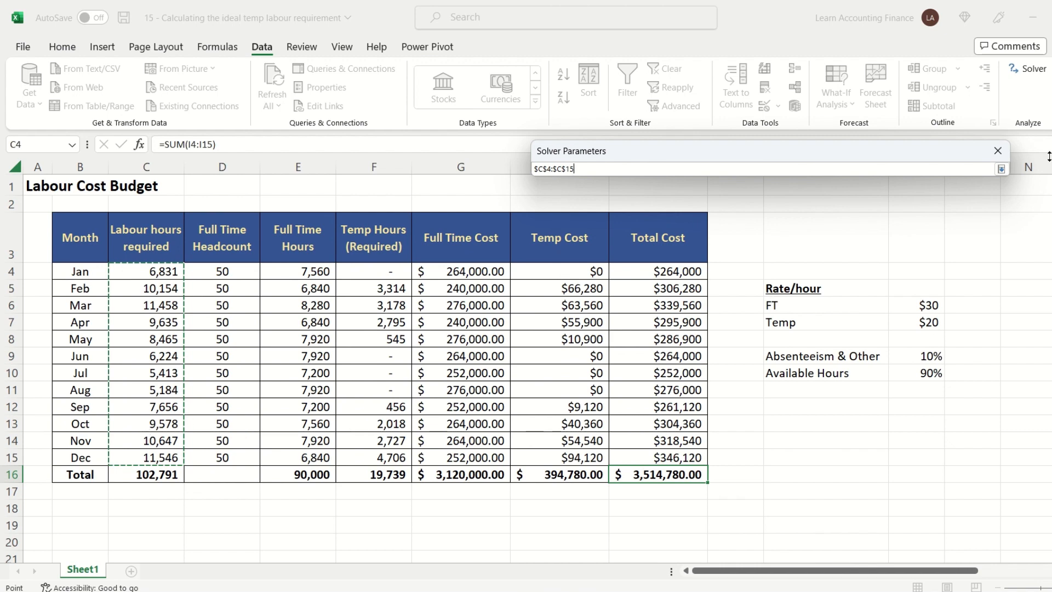
Step: Set Solver's variable cells to monthly labour hours $C$4:$C$15
click(1001, 168)
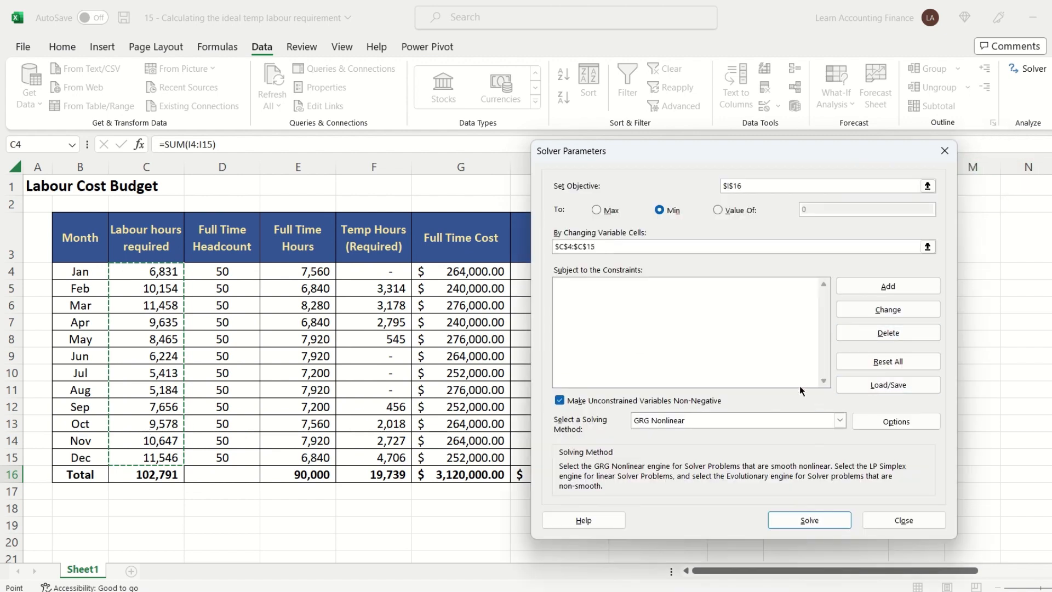
mouse_move(150, 494)
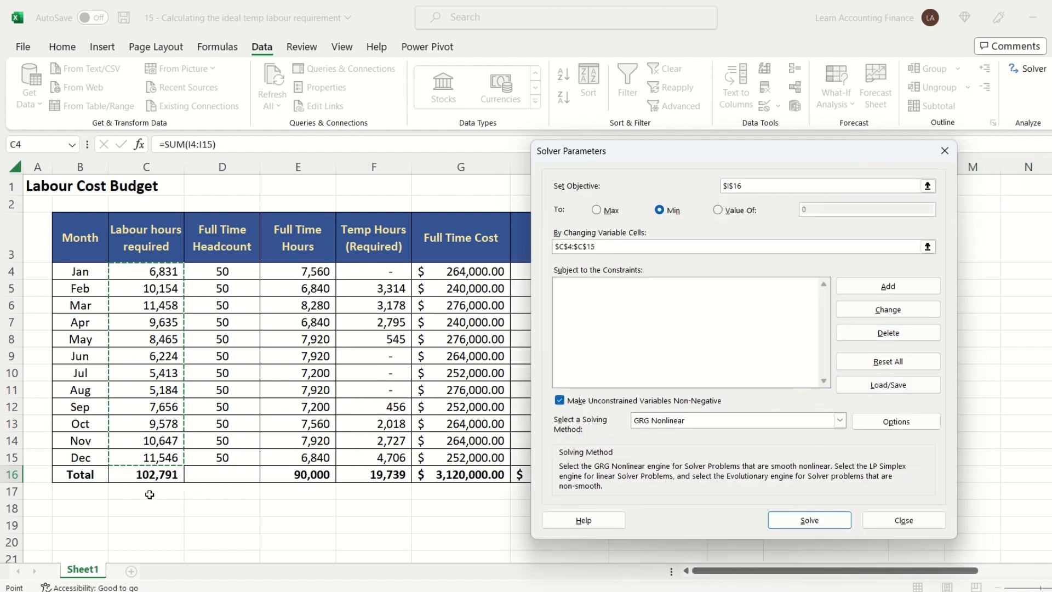
mouse_move(160, 488)
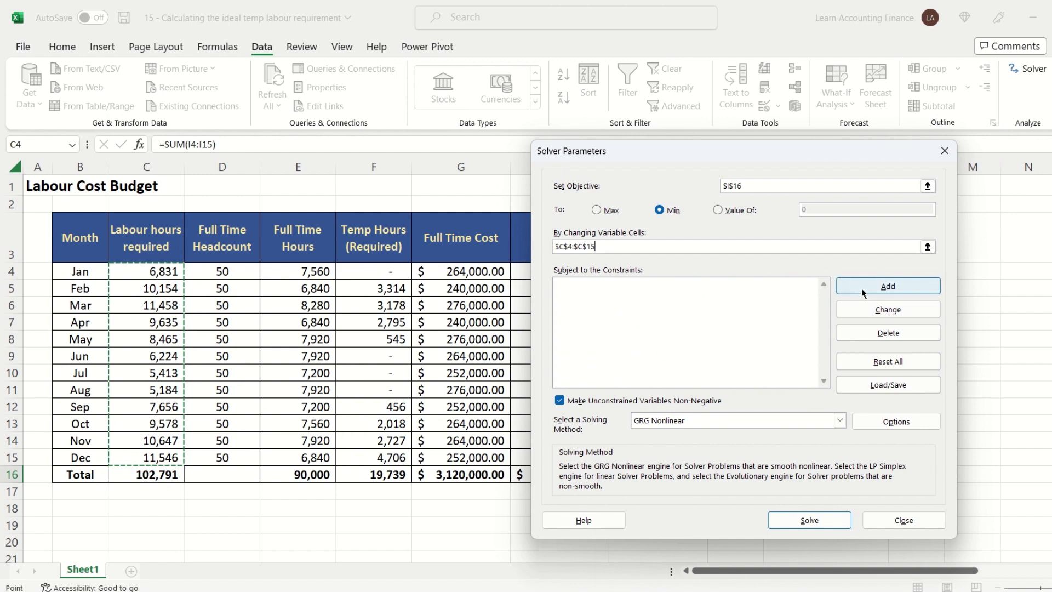
Step: Add a constraint requiring total labour hours $C$16 to equal 102791
click(886, 286)
text($C$16)
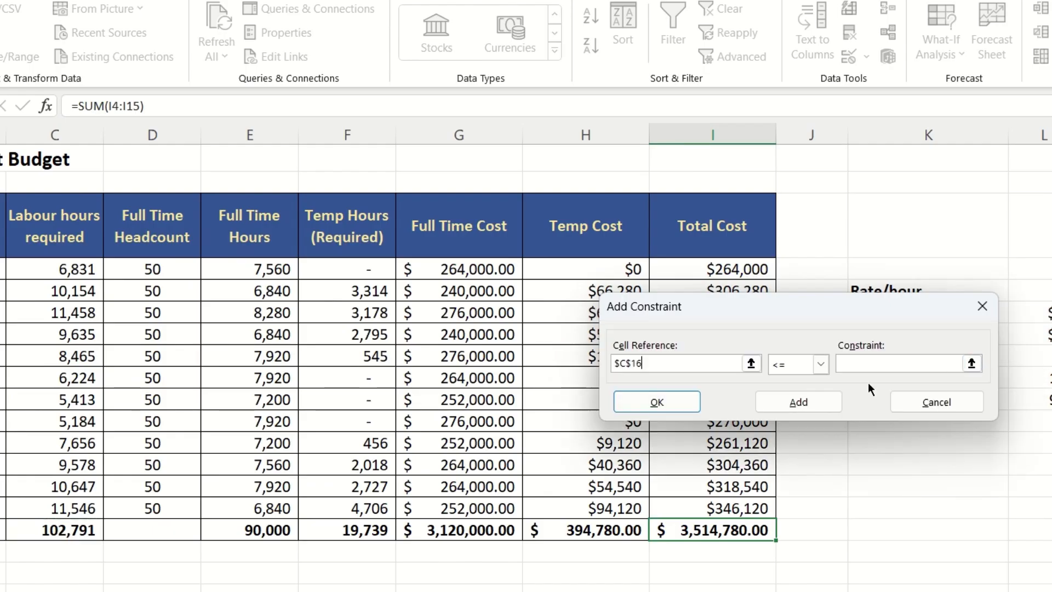
click(817, 364)
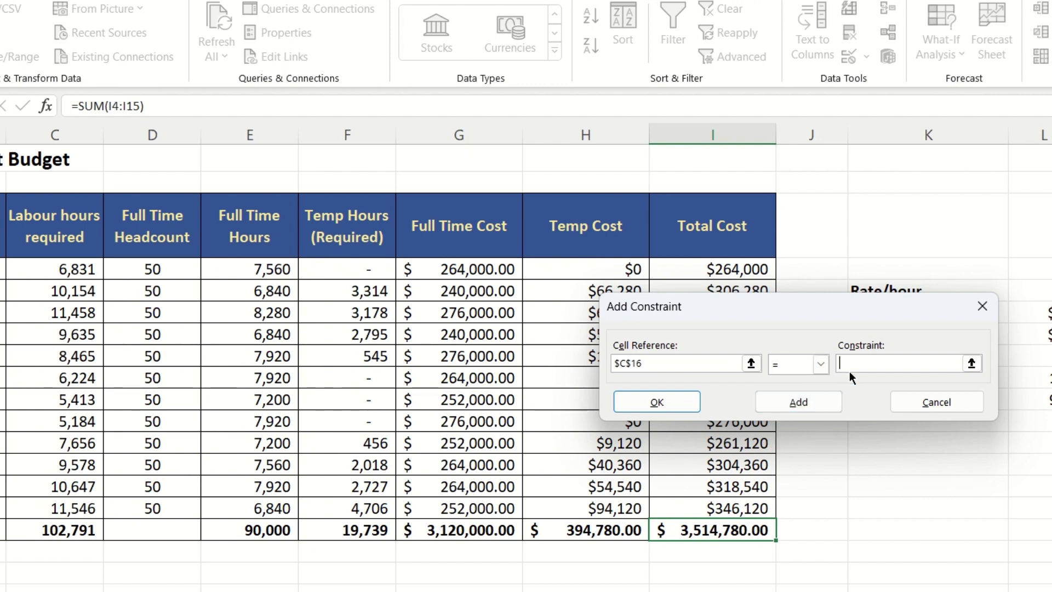
text(102)
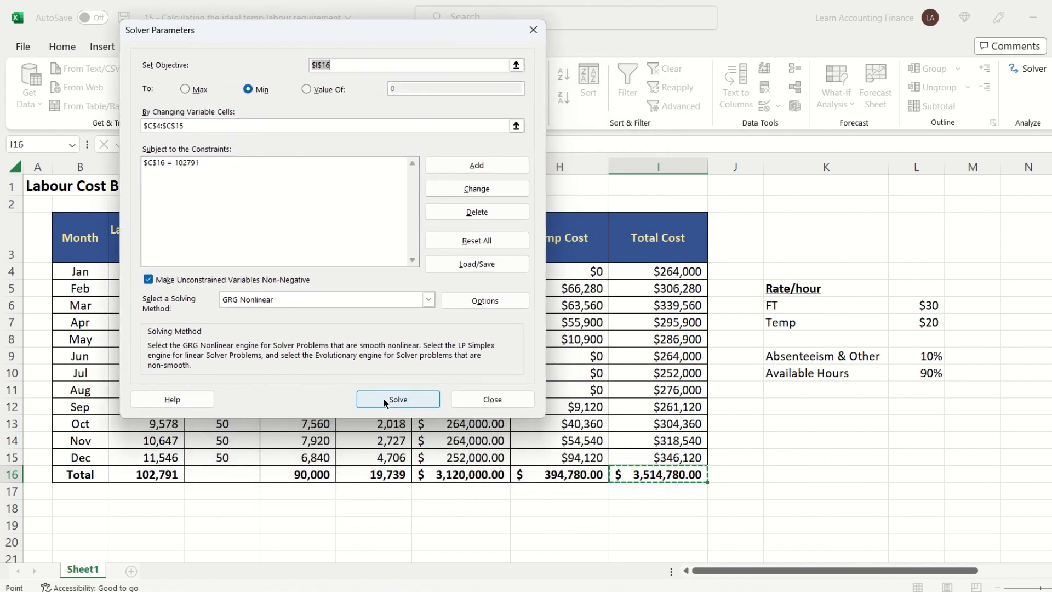
Step: Run Solver and keep its solution, lowering total cost to $3,375,819.99
click(397, 399)
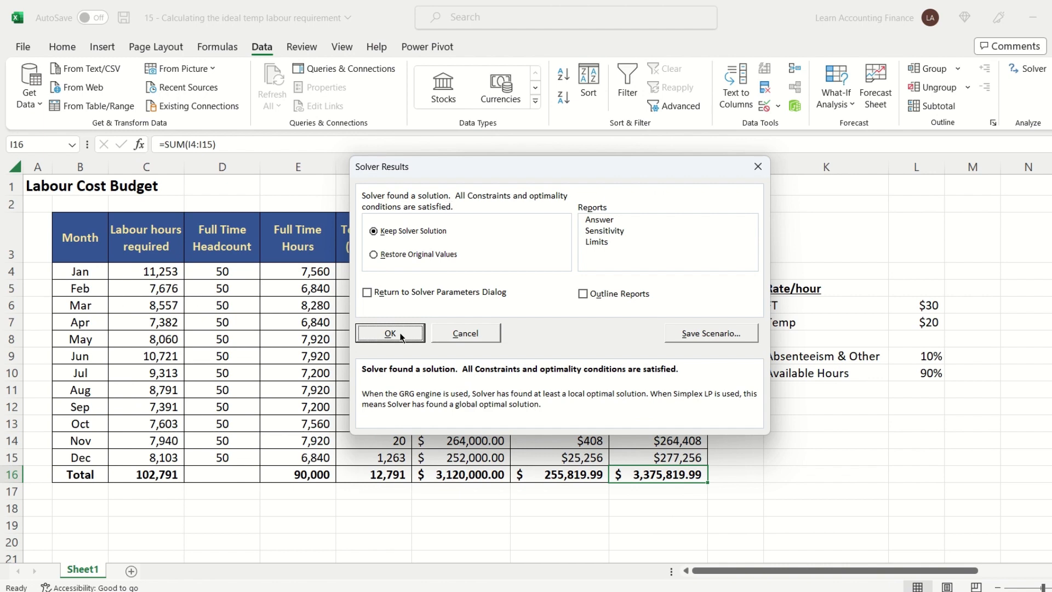
click(390, 333)
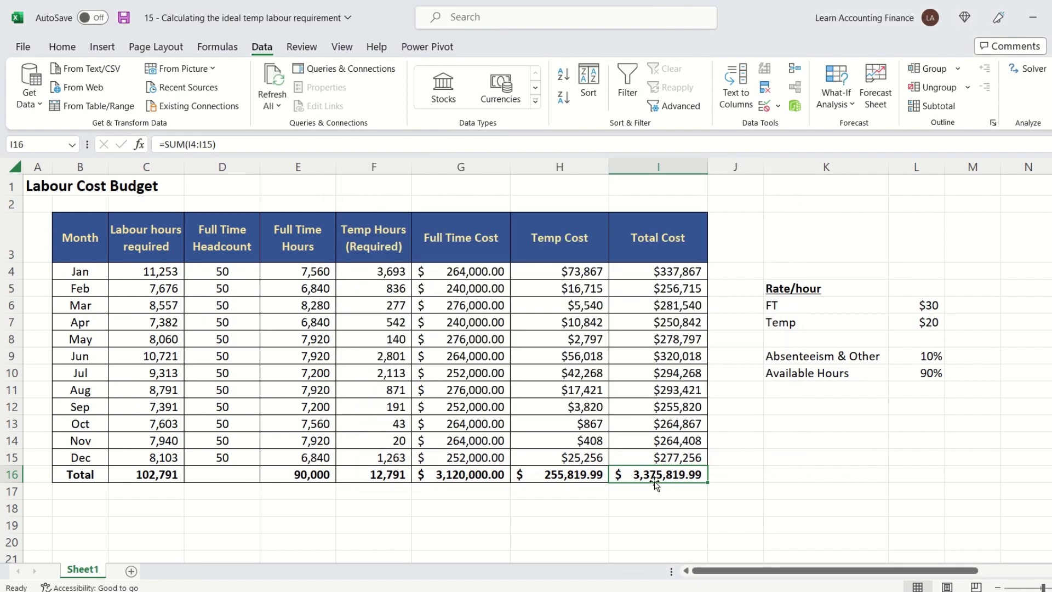
mouse_move(671, 484)
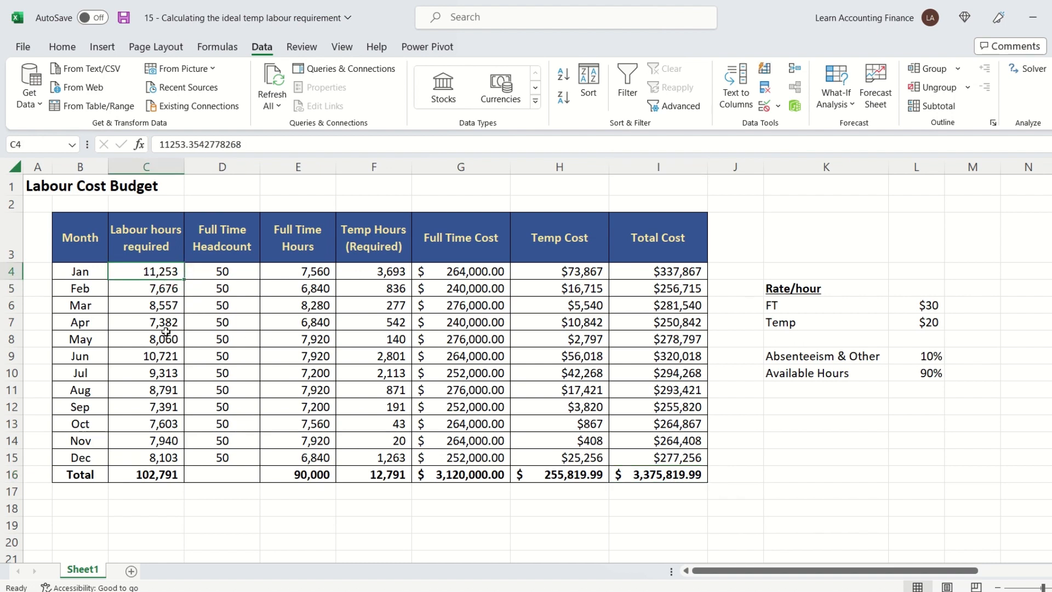
mouse_move(516, 307)
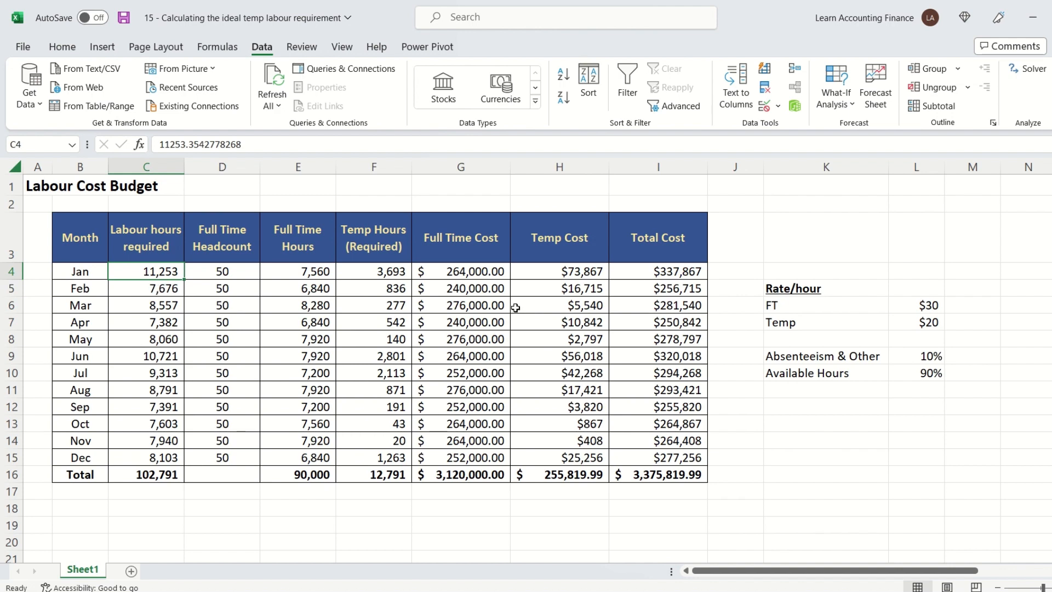
Step: Check the saving formula and fill headcount 50 down D4:D15
drag(559, 270, 559, 457)
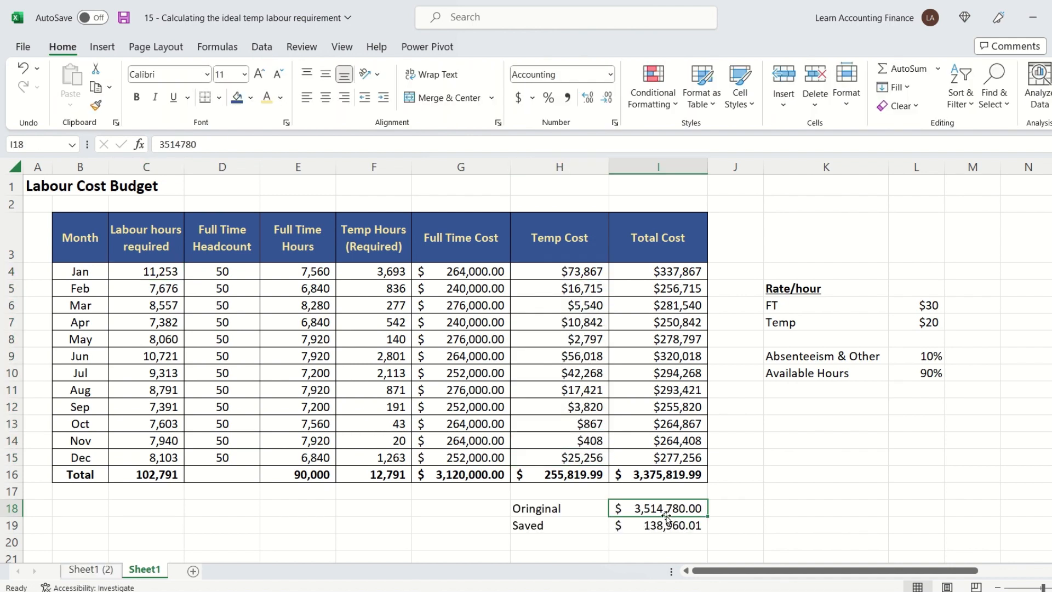
click(657, 526)
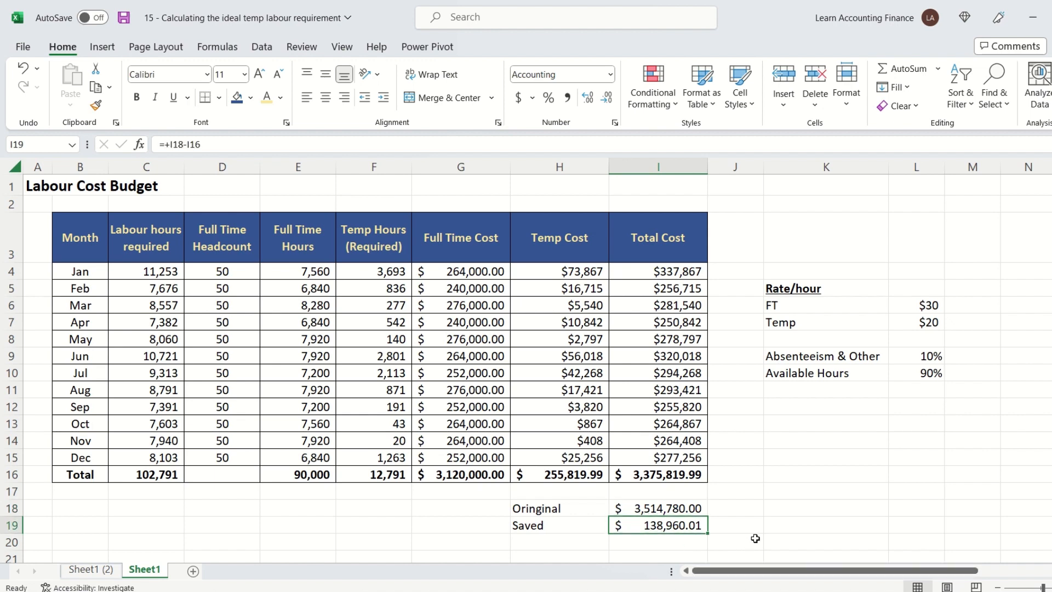
mouse_move(755, 524)
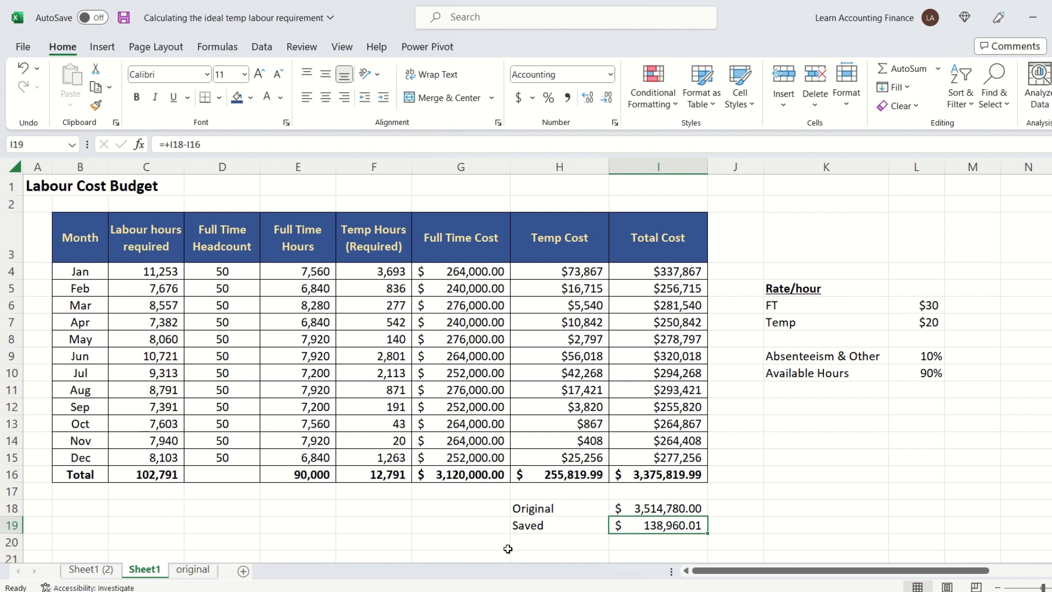
drag(222, 271, 221, 288)
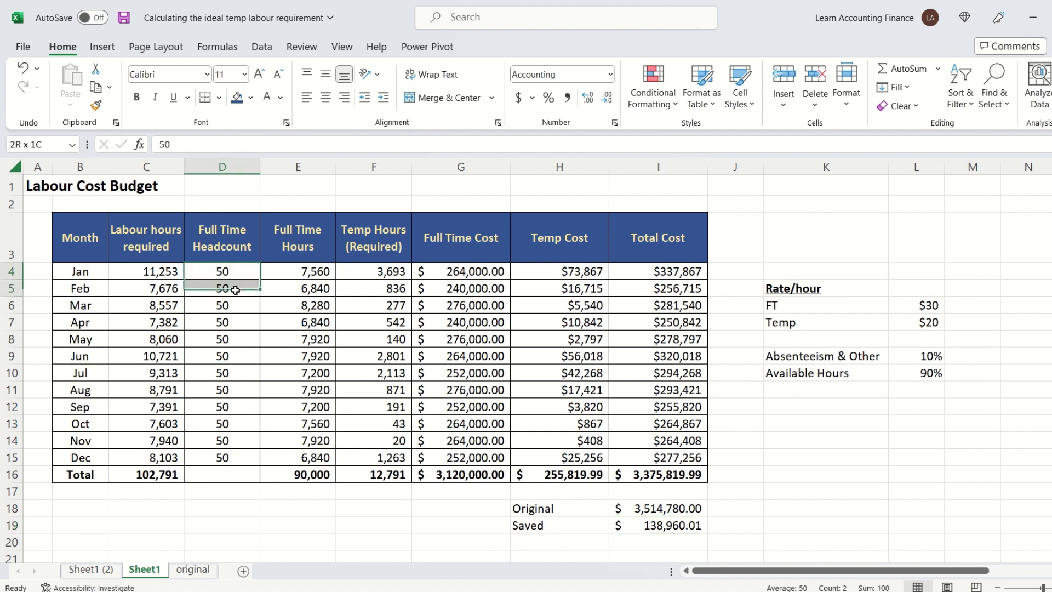
drag(222, 271, 223, 457)
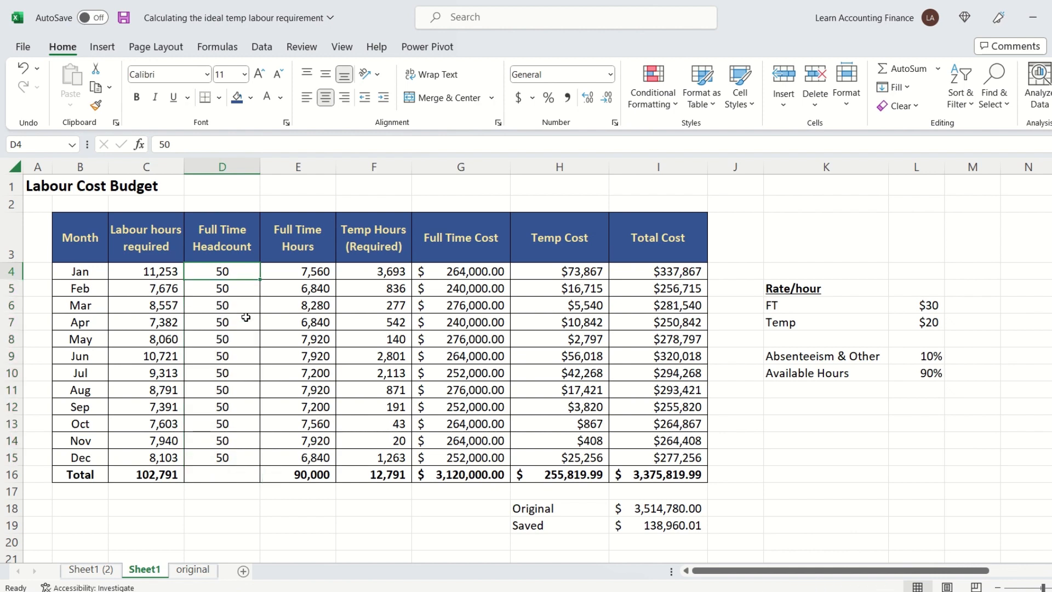
mouse_move(248, 274)
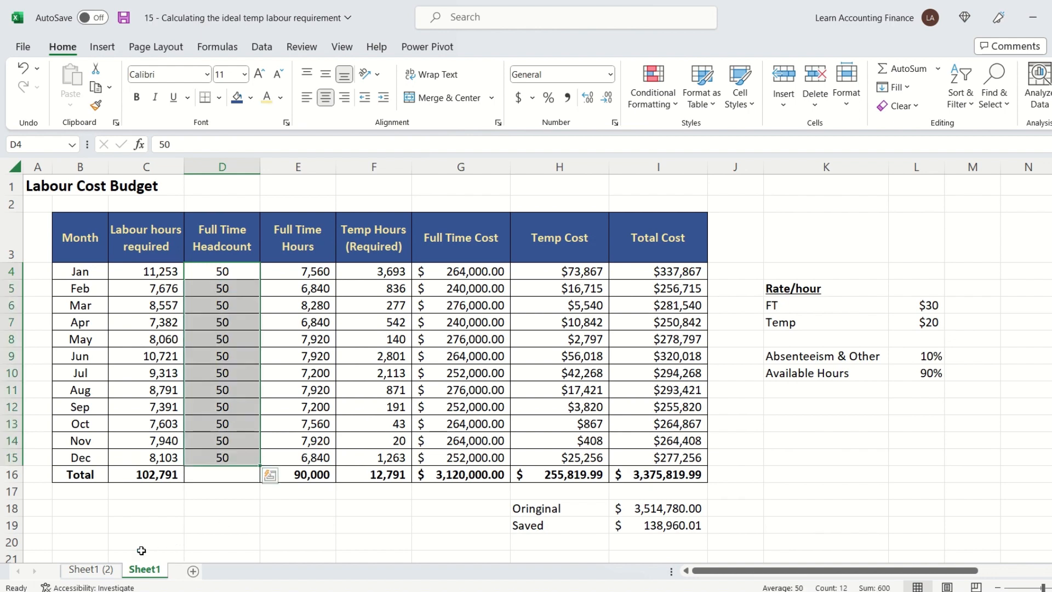
Step: On the original-figures sheet, select headcount D4:D15 and bring up Solver Parameters
click(90, 570)
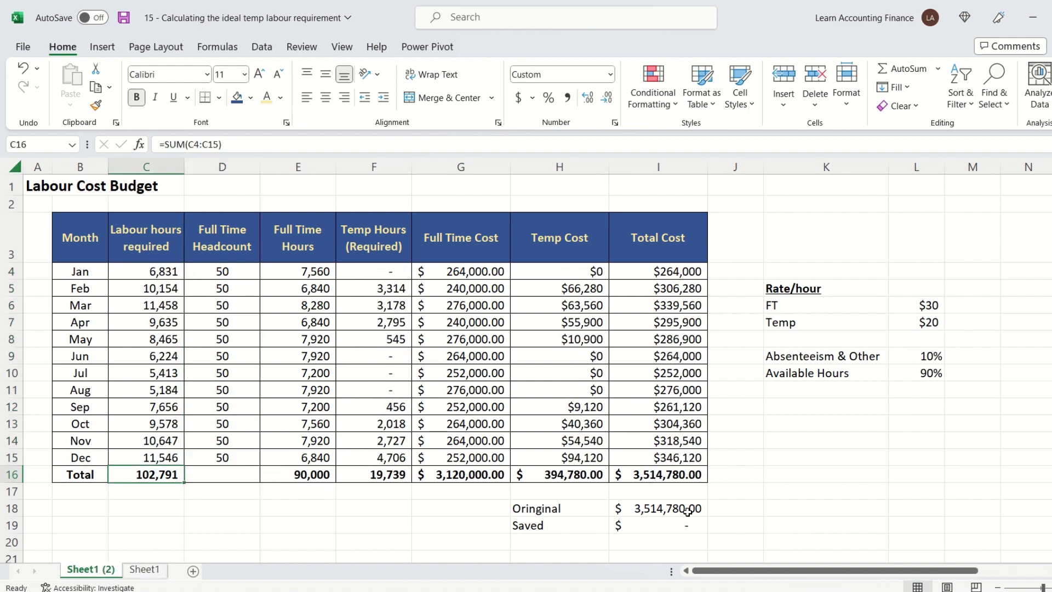
click(658, 474)
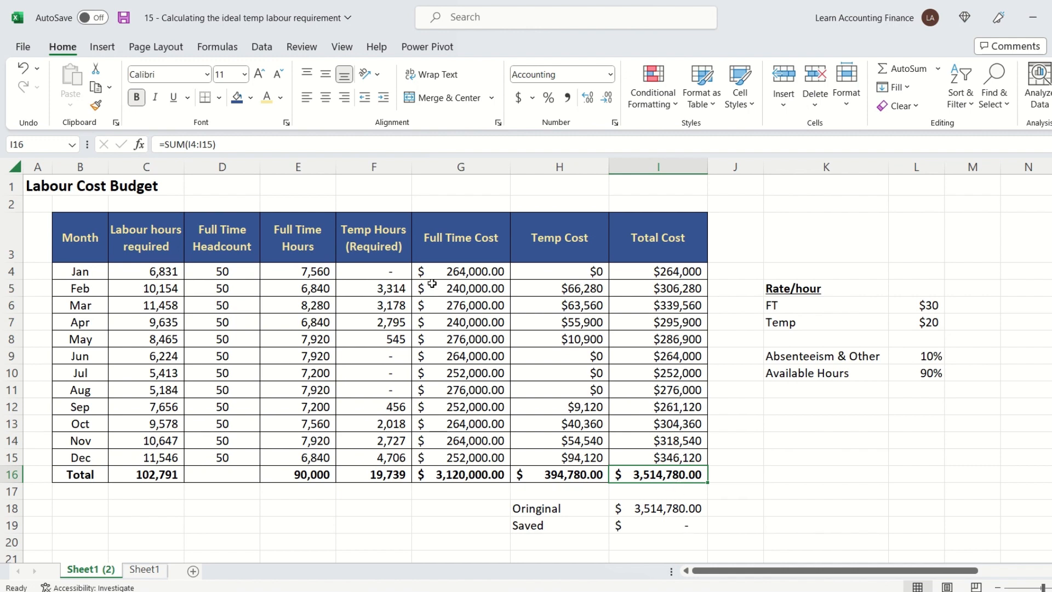
mouse_move(430, 283)
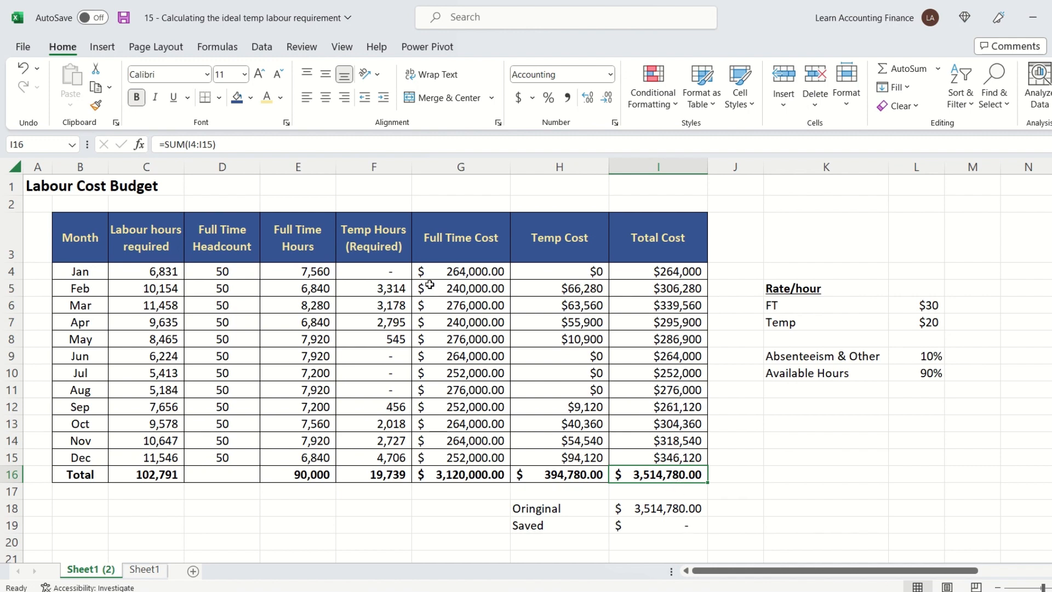
mouse_move(253, 288)
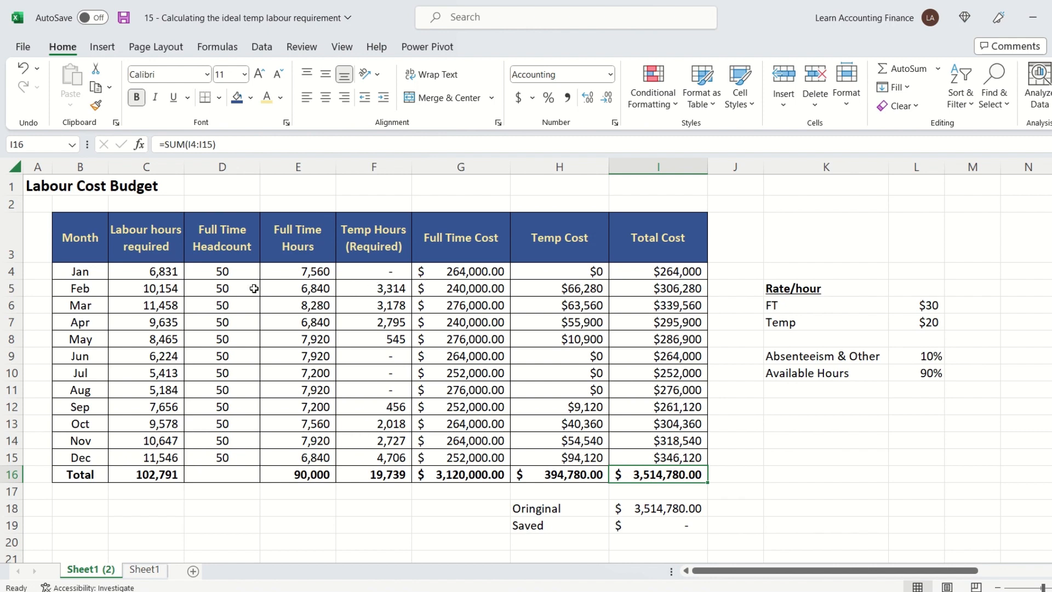
drag(223, 271, 223, 457)
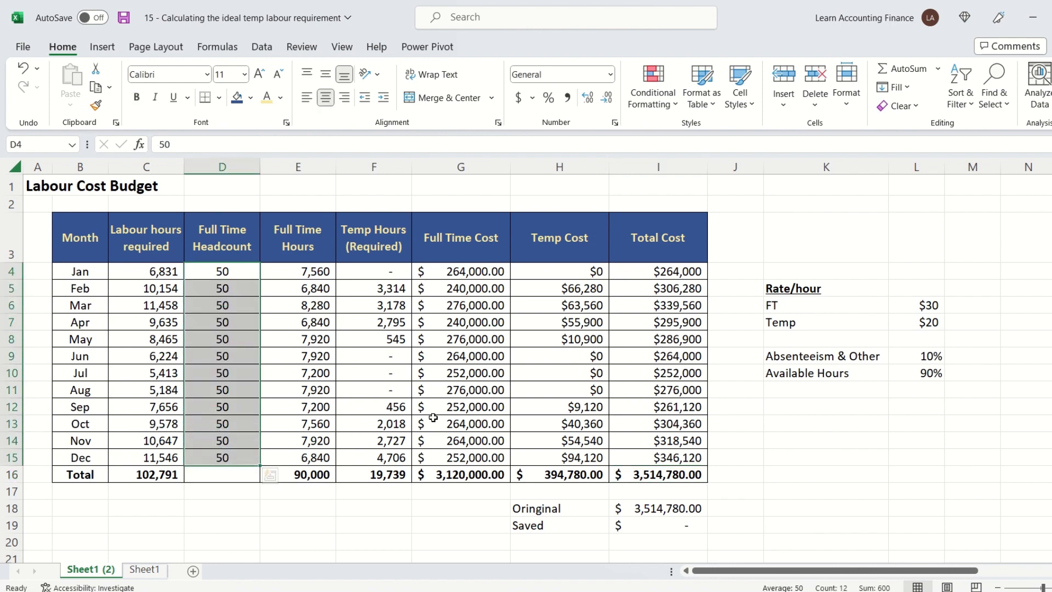
click(1026, 70)
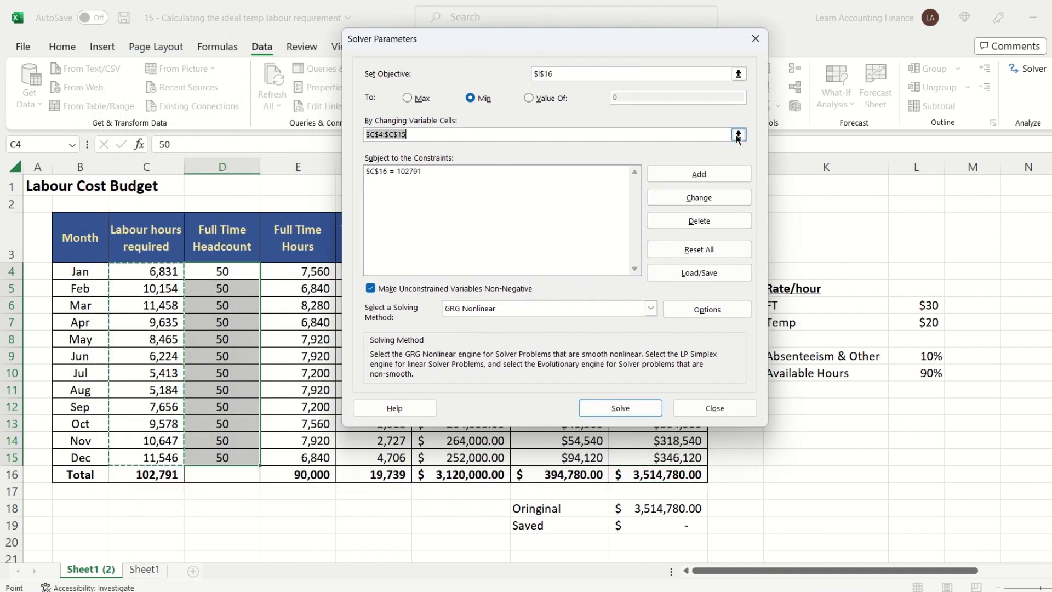
Step: Set Solver's variable cells to labour hours and headcount $C$4:$D$15
click(738, 134)
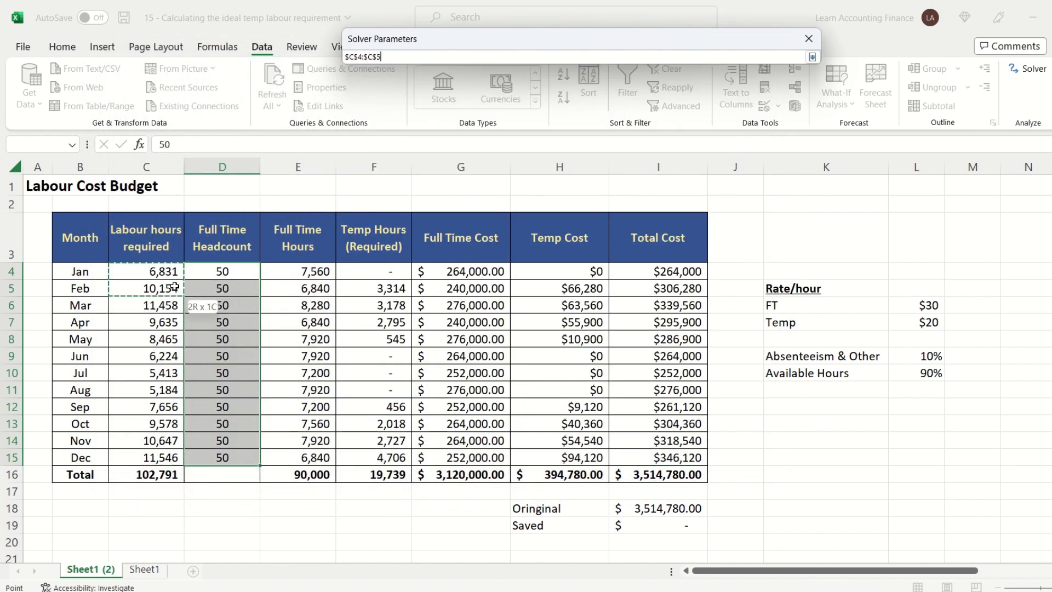
drag(173, 288, 228, 458)
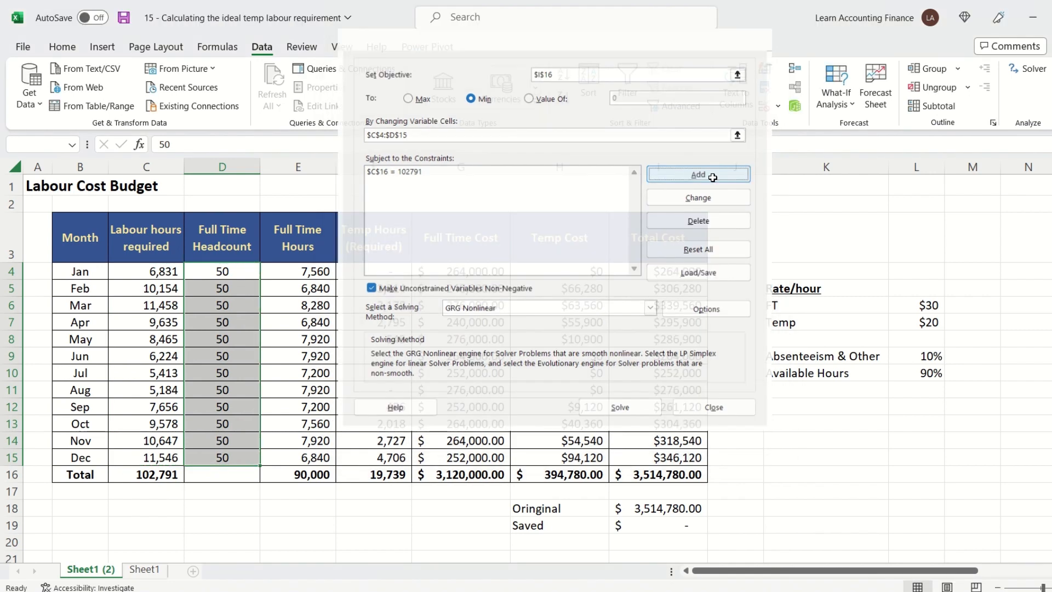
Step: Add a constraint keeping monthly headcount $D$4:$D$15 >= 40
click(698, 175)
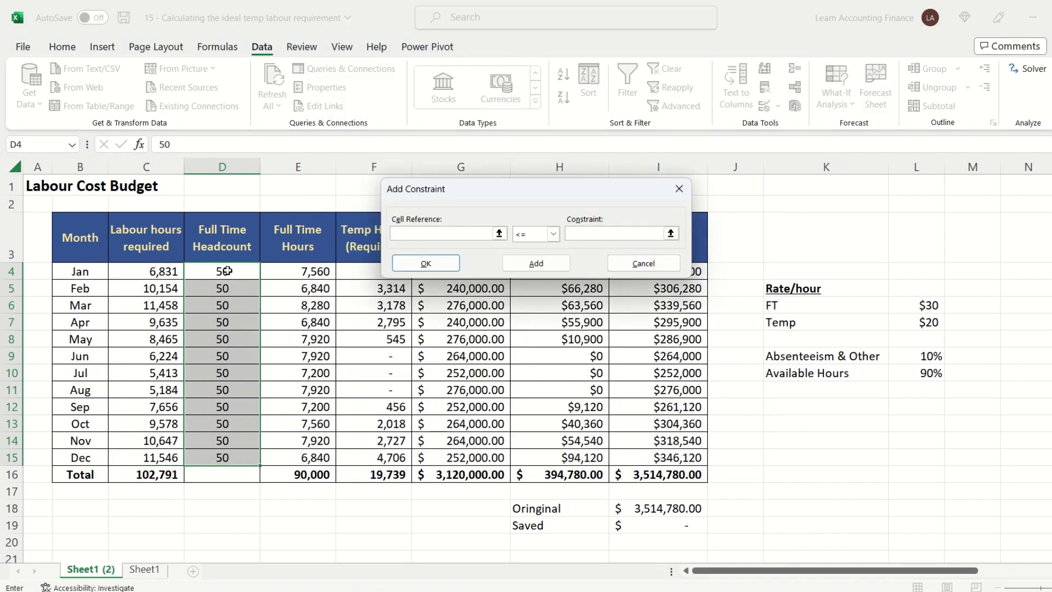
drag(222, 271, 221, 457)
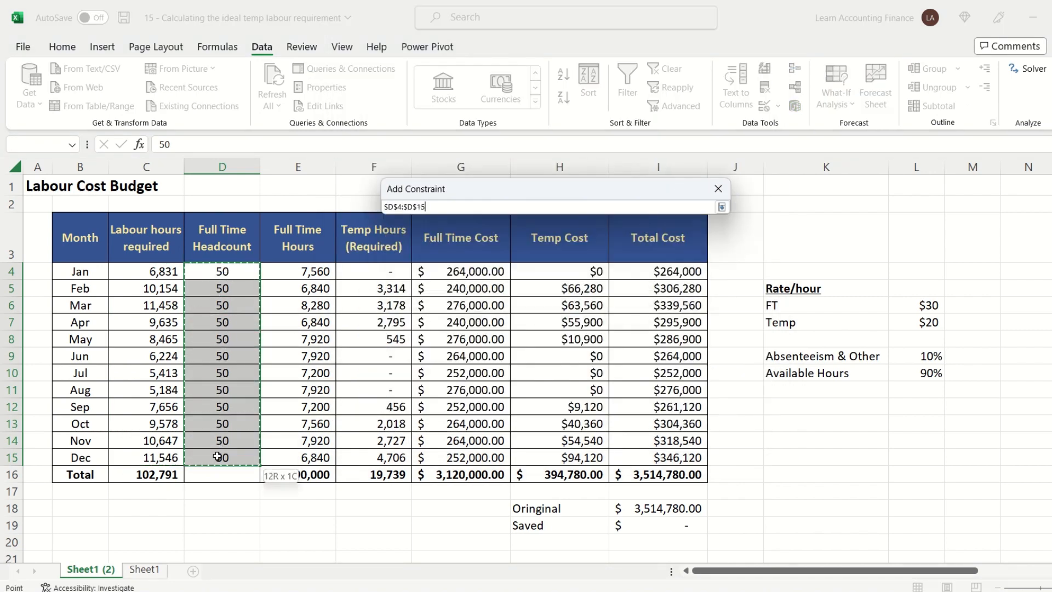
click(552, 233)
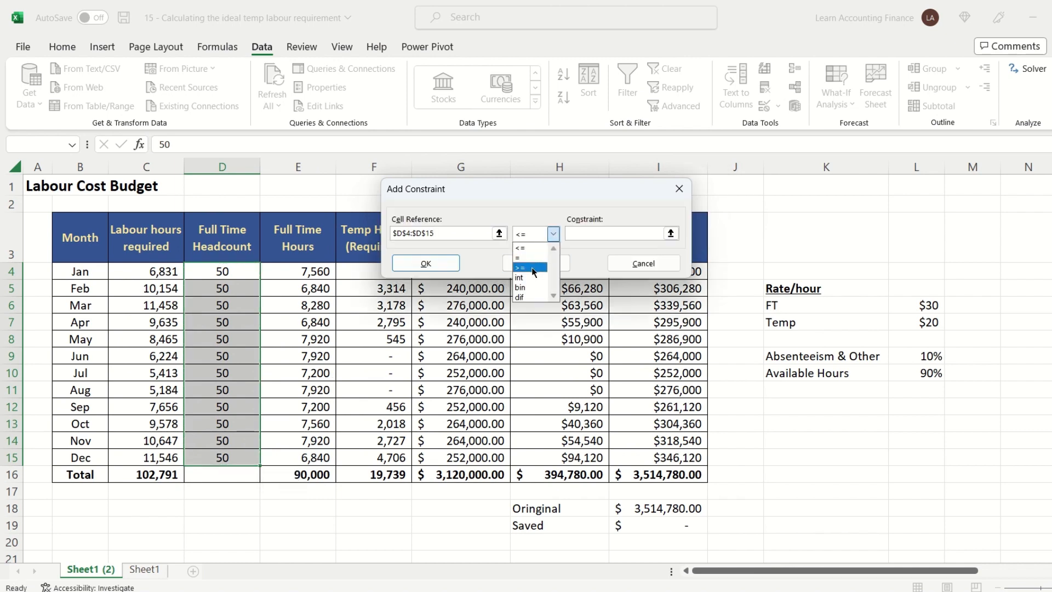
click(527, 268)
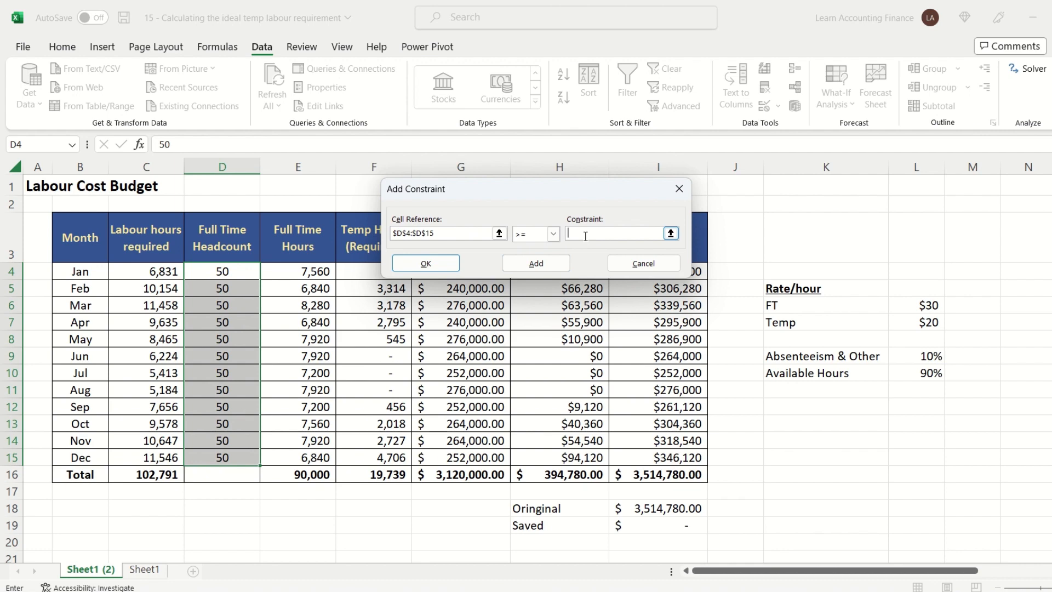
text(40)
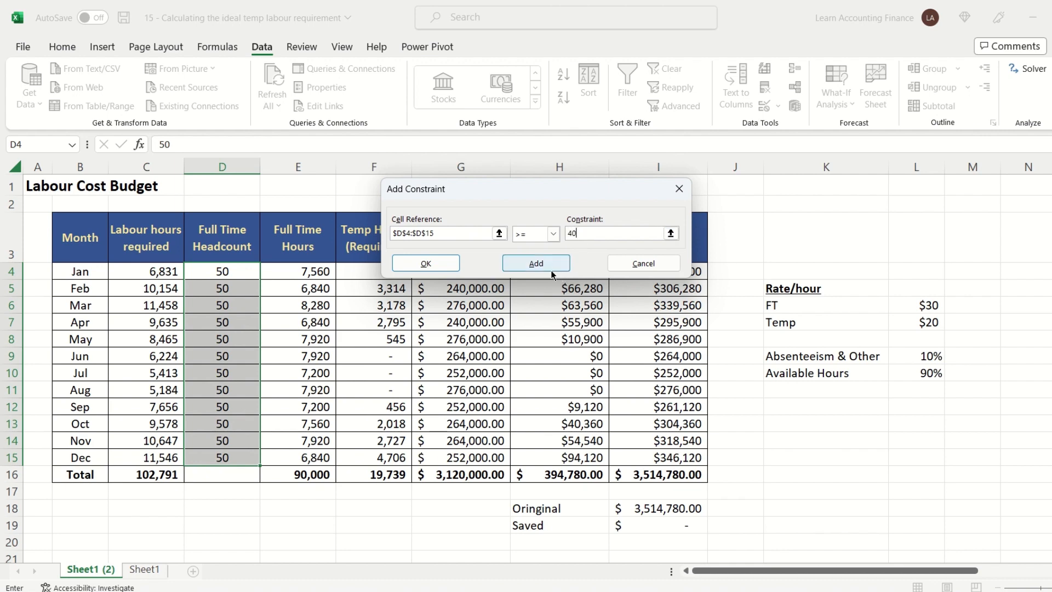
click(536, 262)
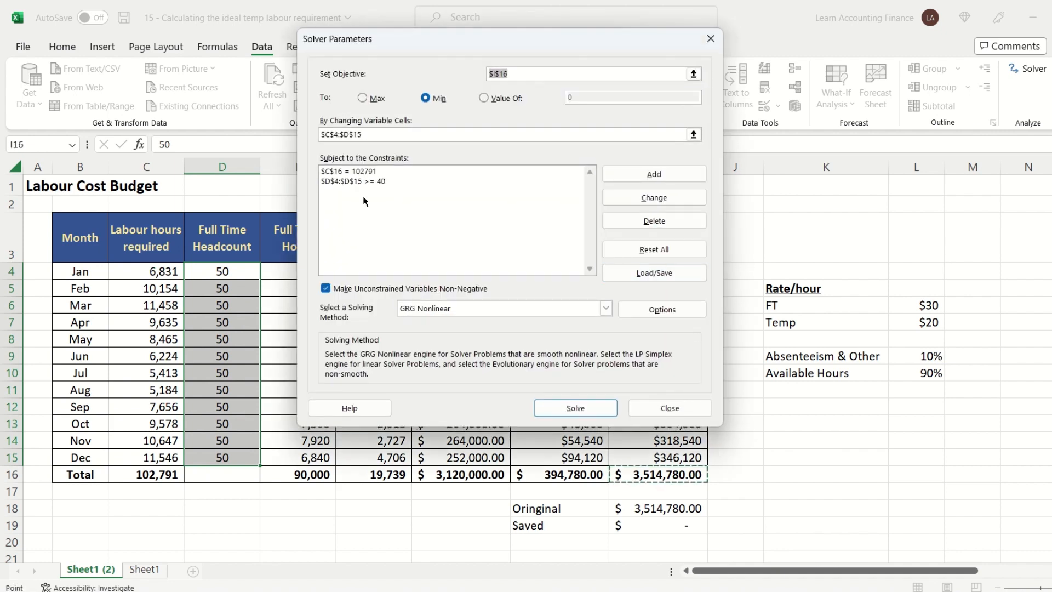
mouse_move(524, 48)
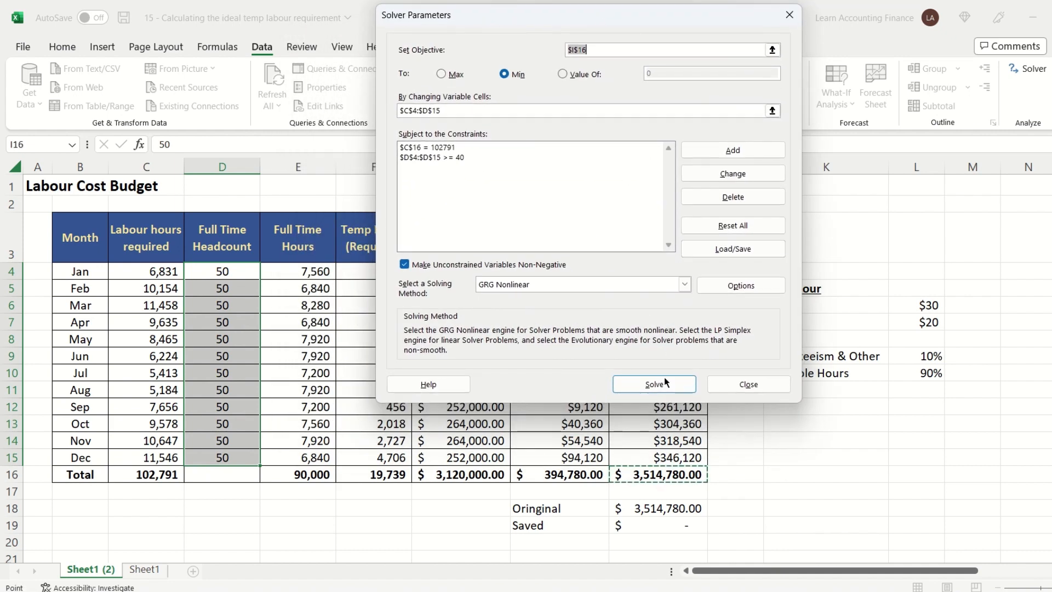
Step: Solve with headcount ≥40, giving 40 each month and total cost $3,111,819.99
click(653, 384)
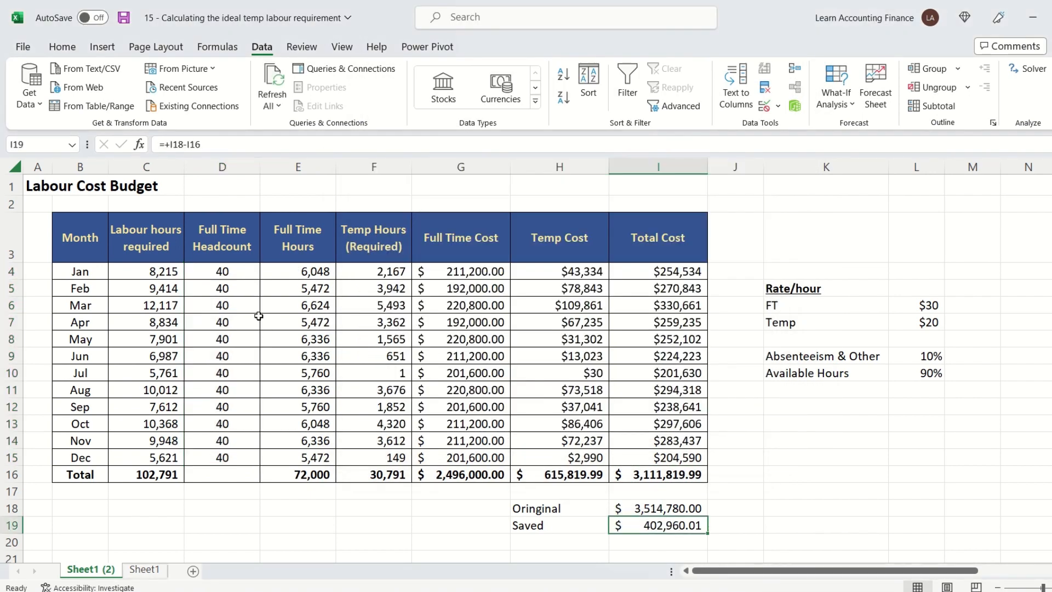
click(222, 271)
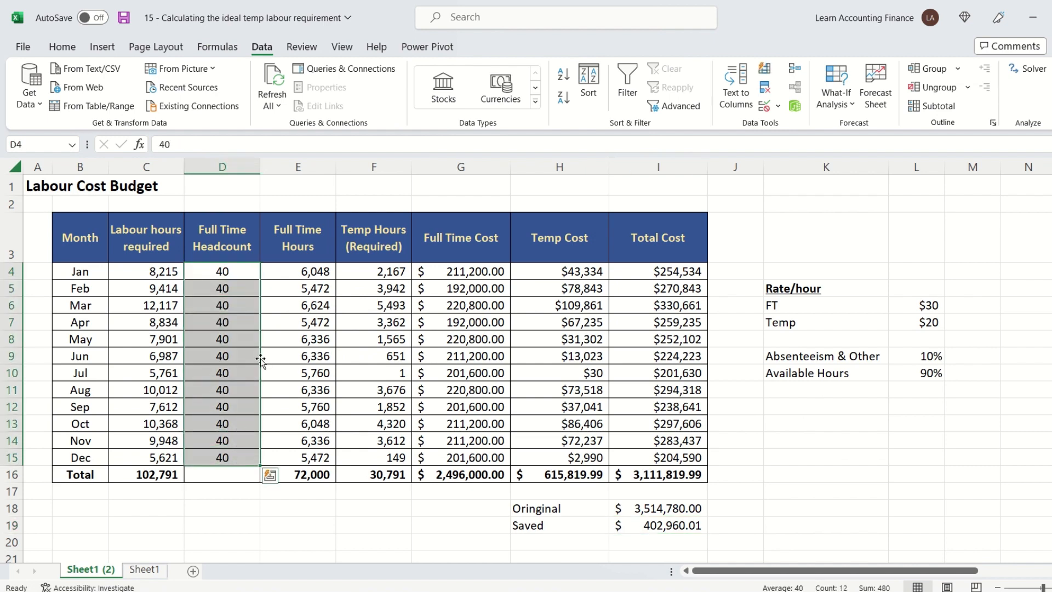
mouse_move(244, 273)
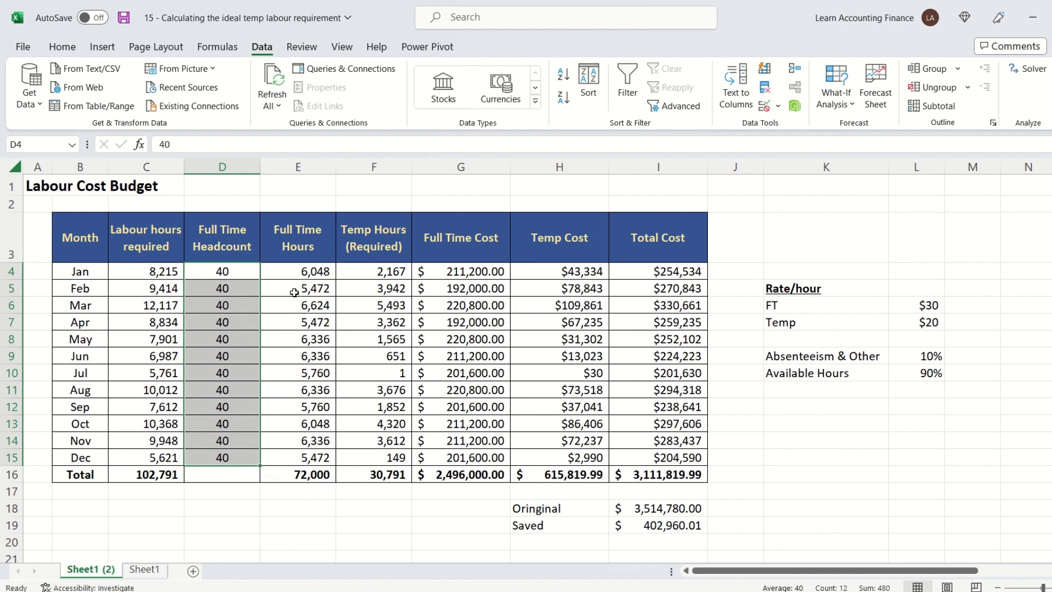
mouse_move(516, 291)
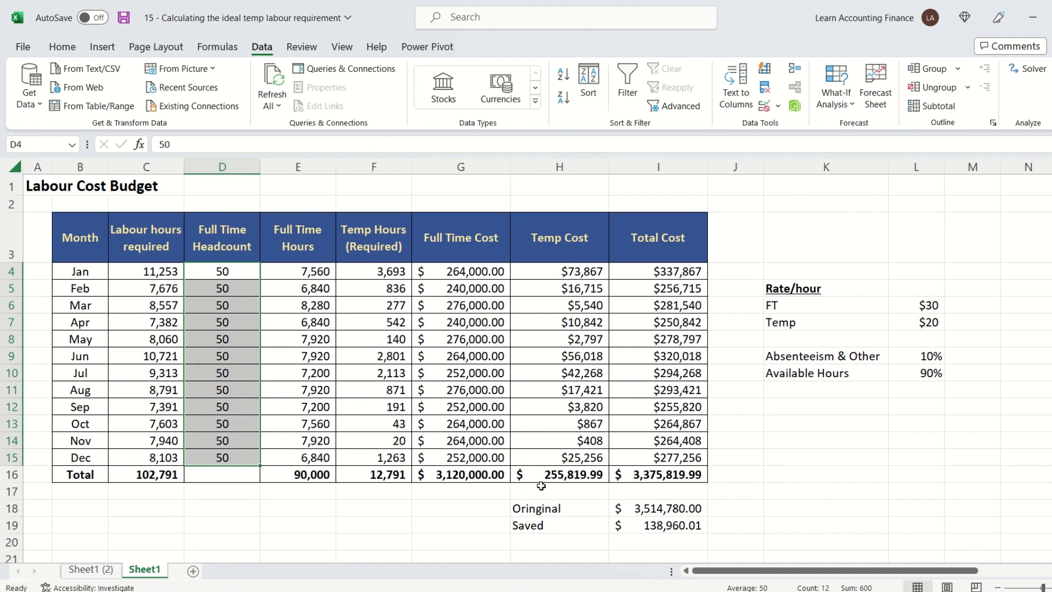
Step: Review Sheet1 (2) totals and the $402,960.01 saving, and correct 'Oringinal' to 'Original'
click(559, 475)
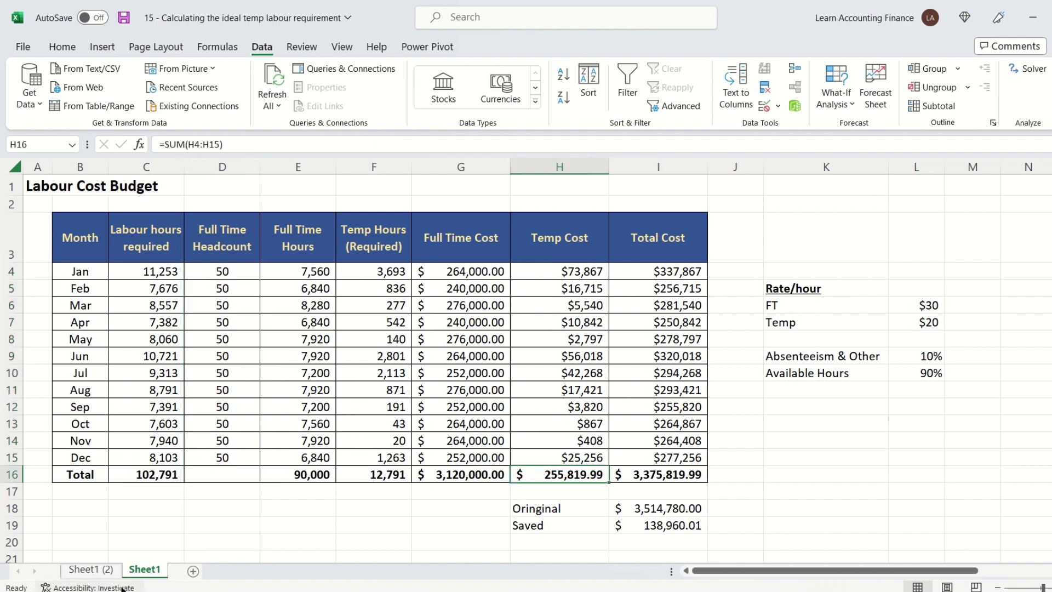
click(91, 569)
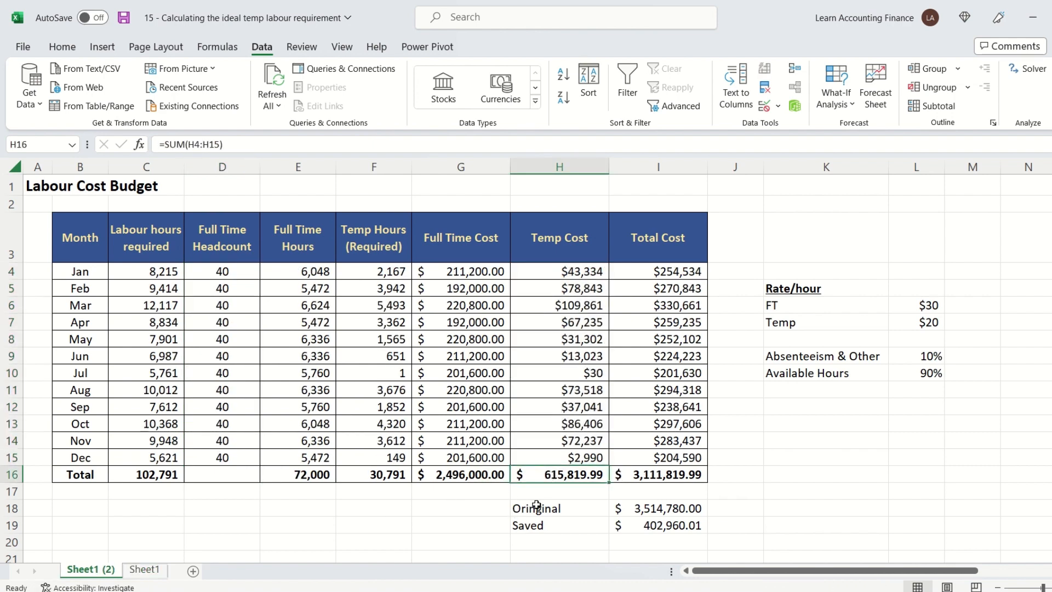
click(460, 474)
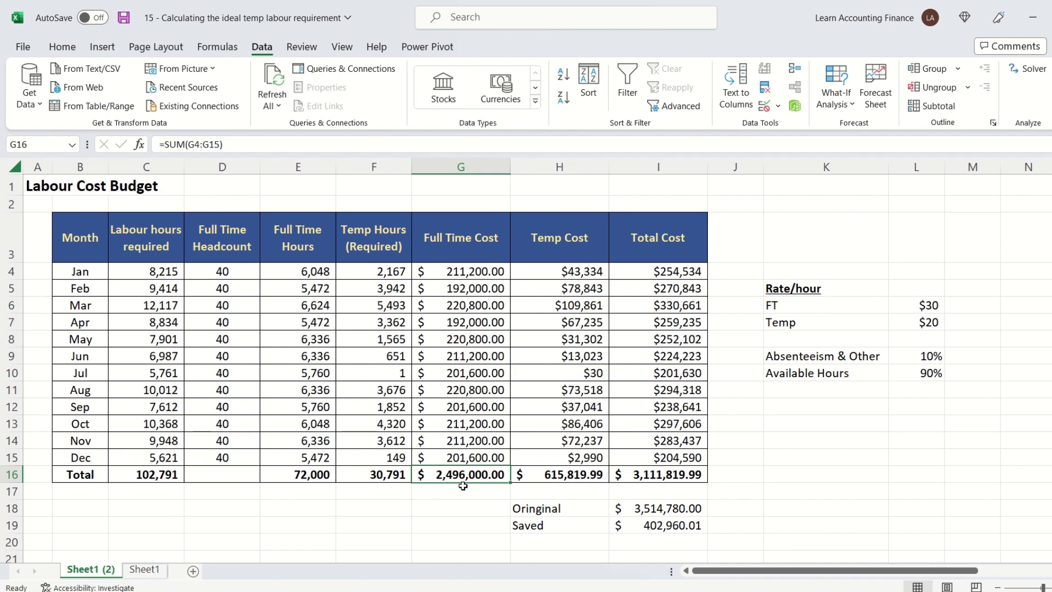
click(658, 525)
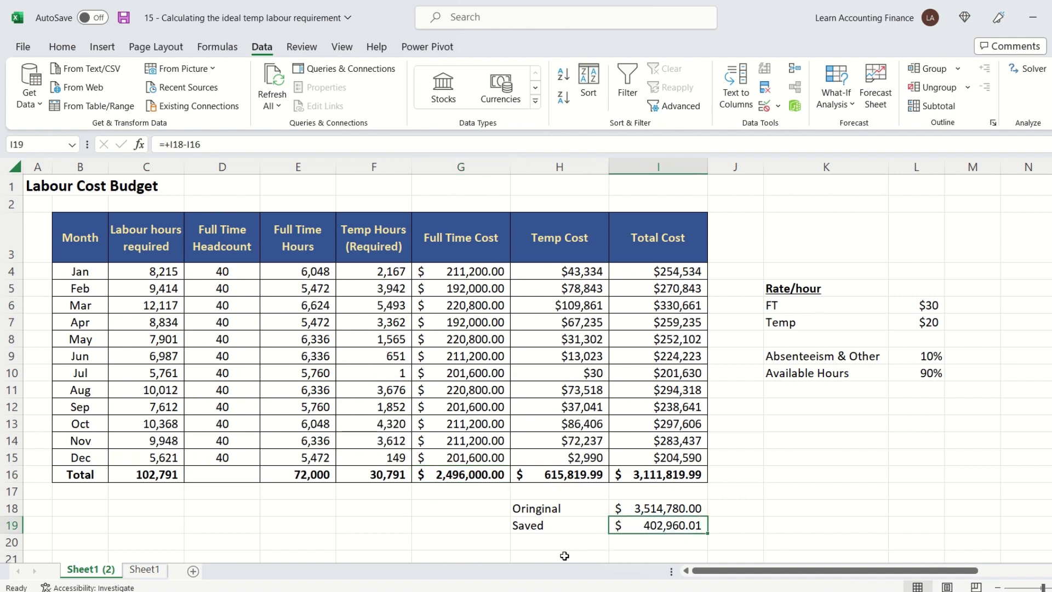
click(61, 46)
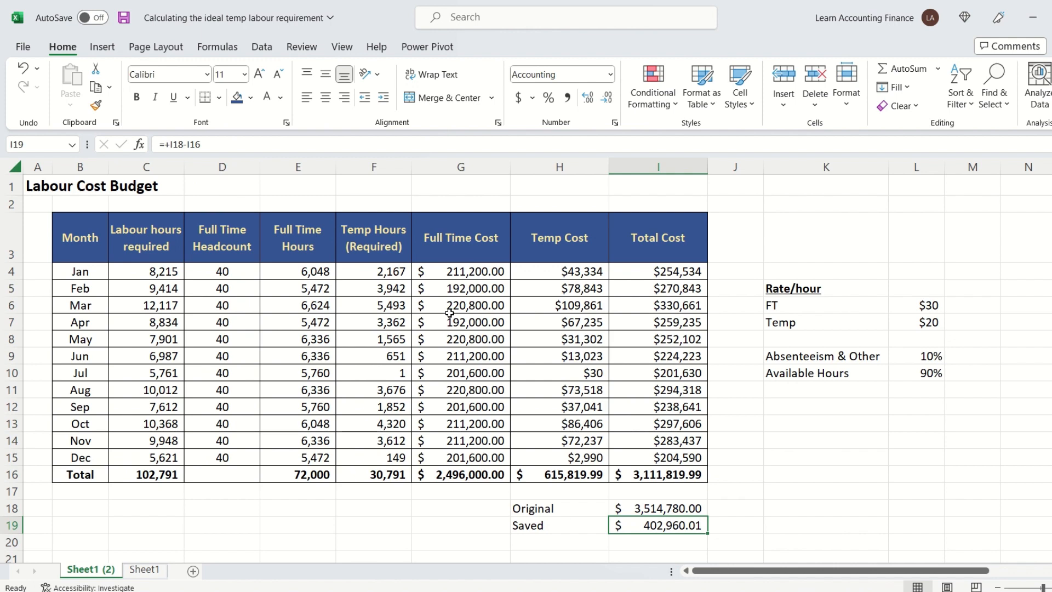
mouse_move(440, 303)
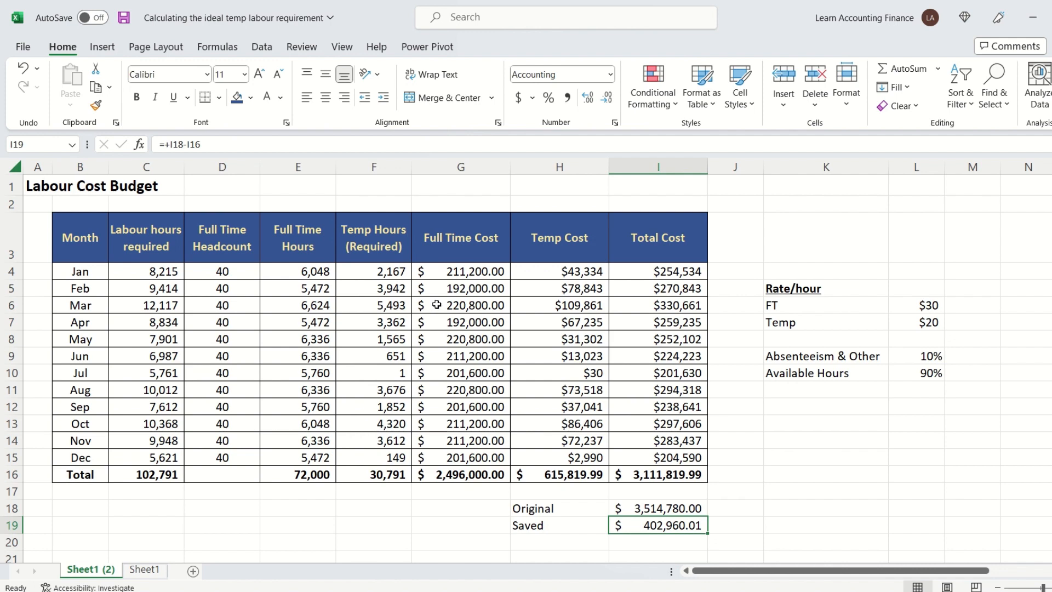
mouse_move(242, 297)
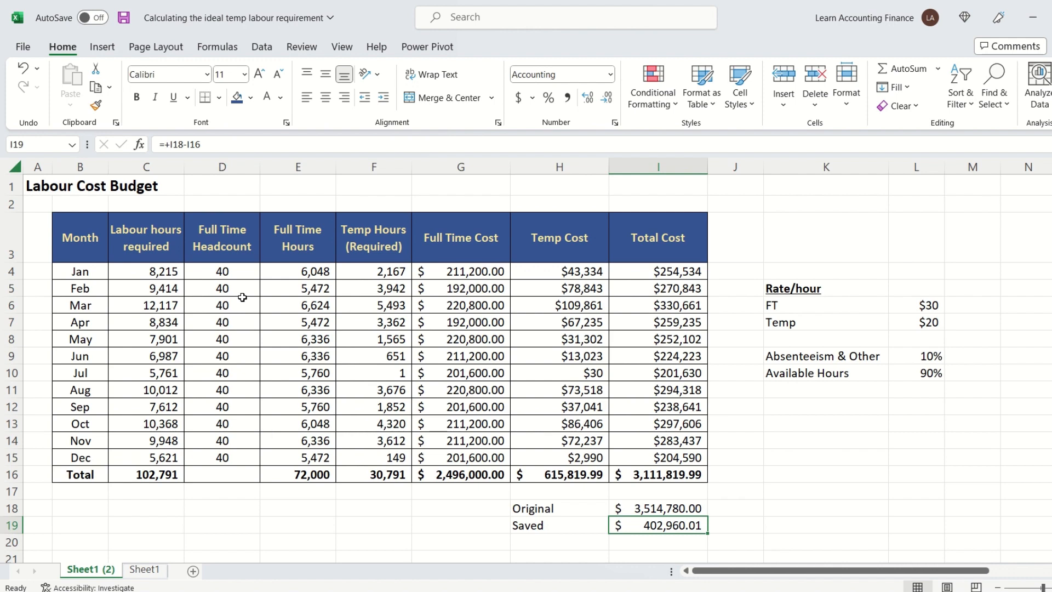
mouse_move(244, 304)
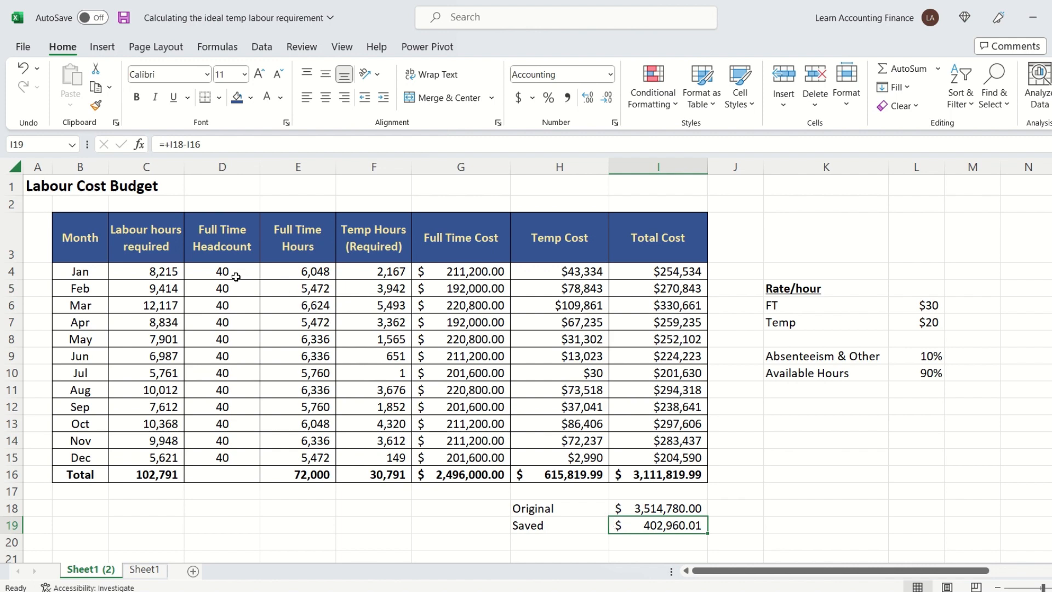
drag(223, 271, 223, 389)
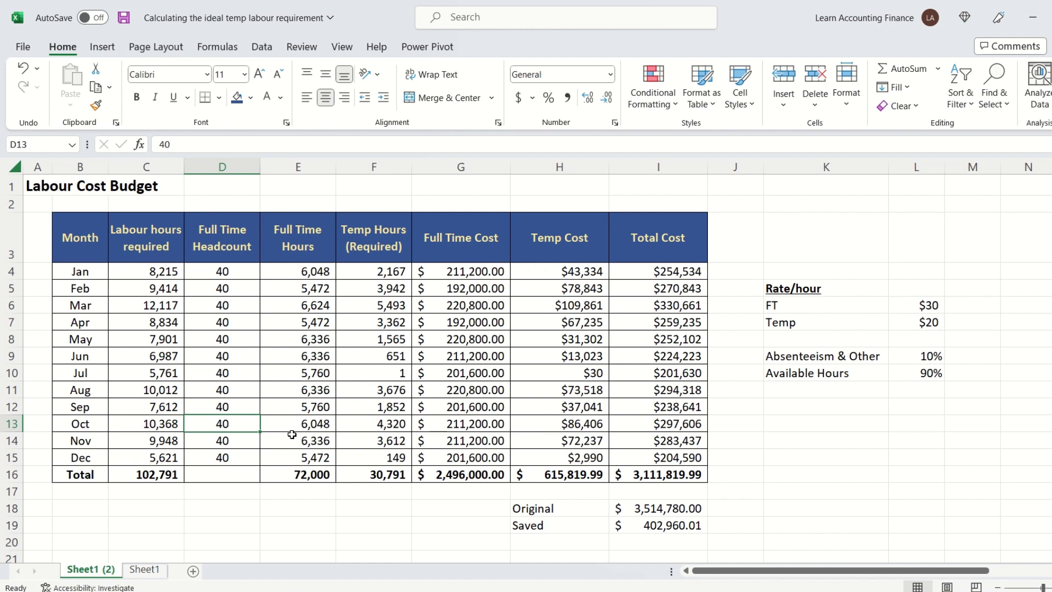
mouse_move(291, 438)
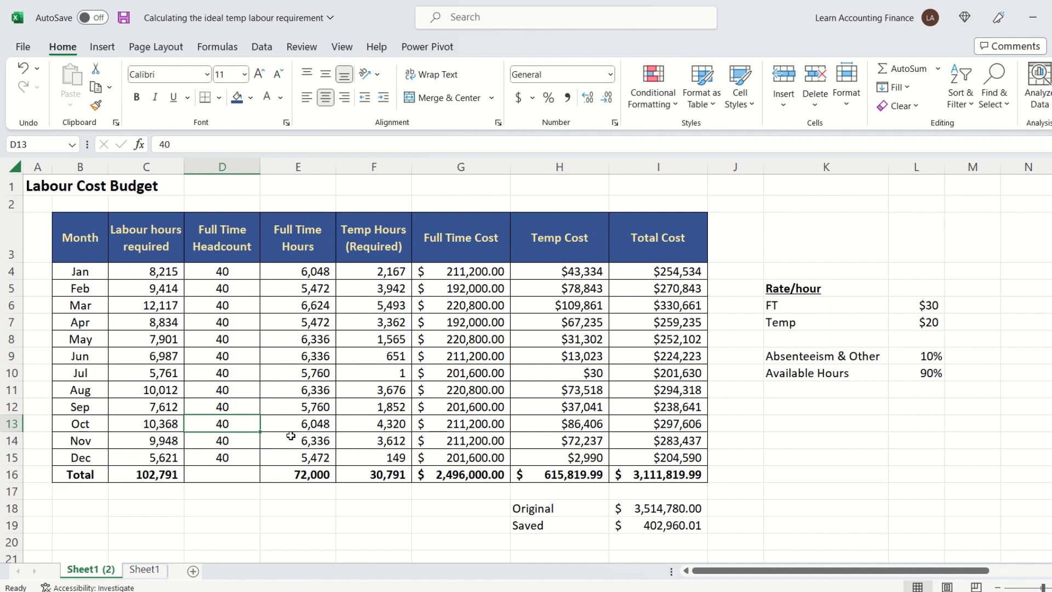
mouse_move(289, 439)
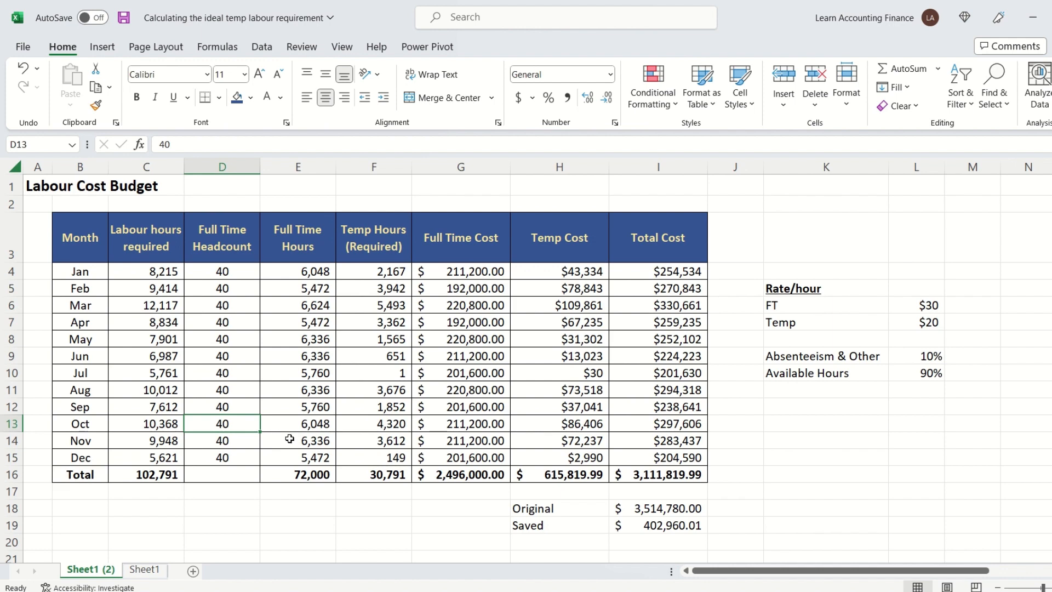